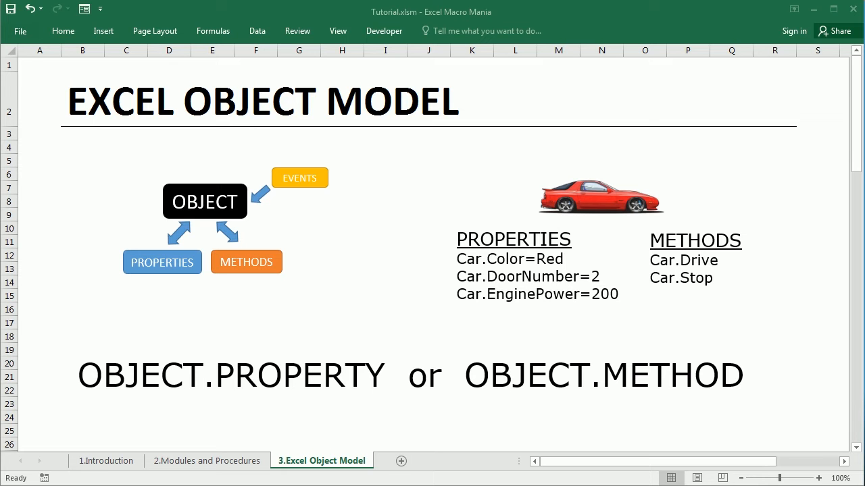
{"action": "mouse_move", "coordinate": [154, 284]}
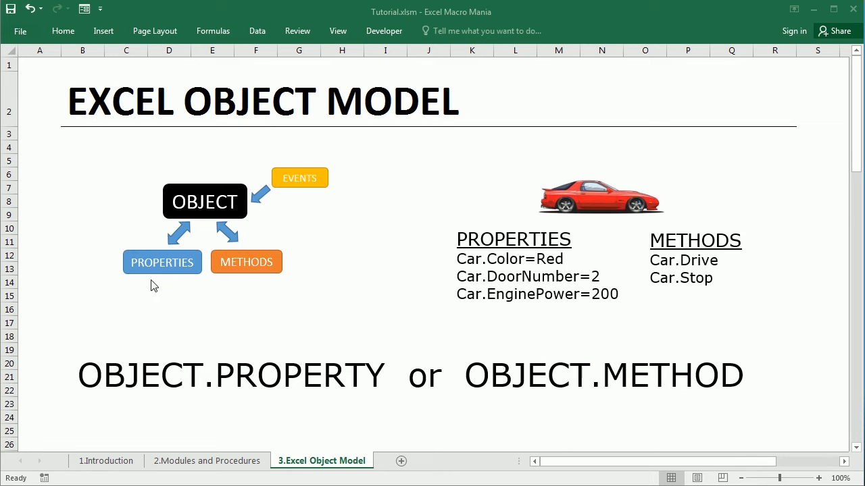
{"action": "mouse_move", "coordinate": [281, 250]}
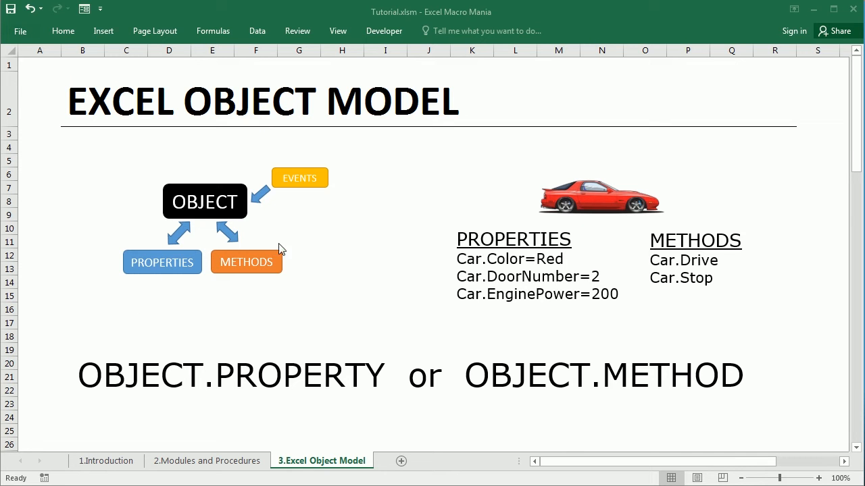
{"action": "mouse_move", "coordinate": [295, 288]}
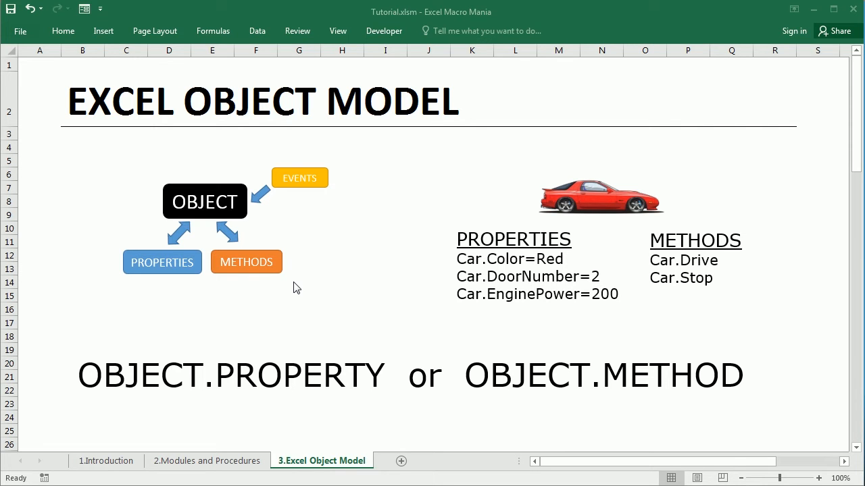
{"action": "mouse_move", "coordinate": [230, 377]}
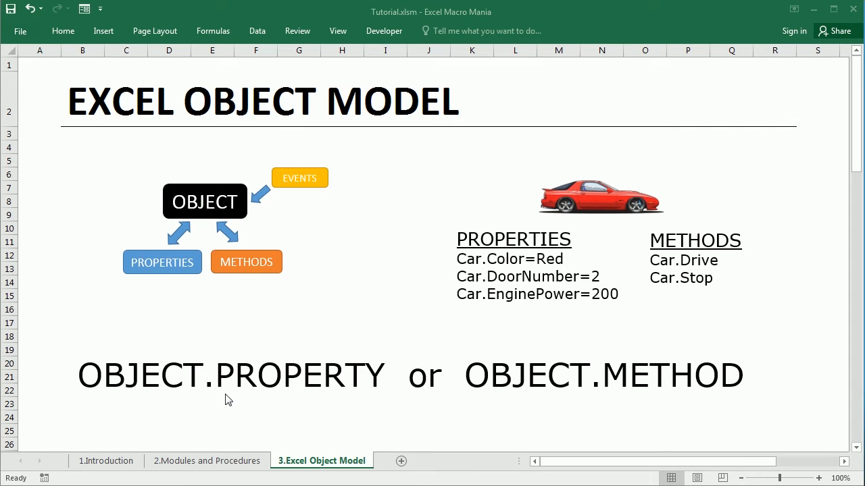
{"action": "mouse_move", "coordinate": [511, 400]}
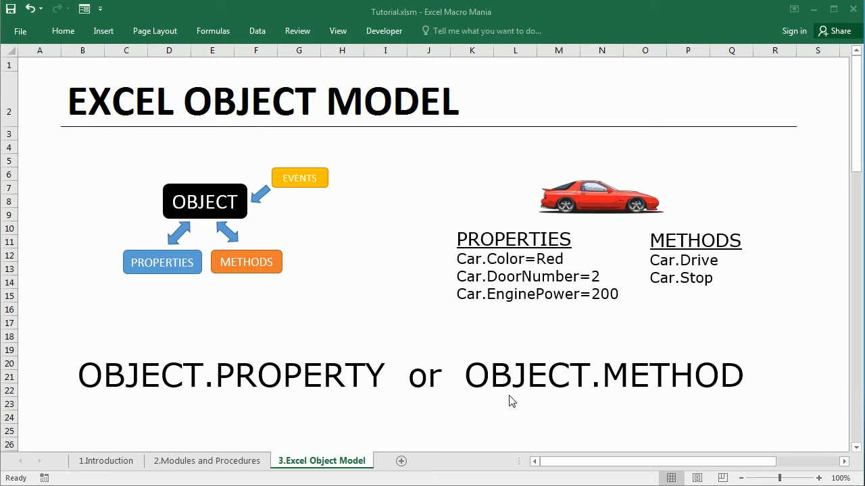
{"action": "mouse_move", "coordinate": [283, 395]}
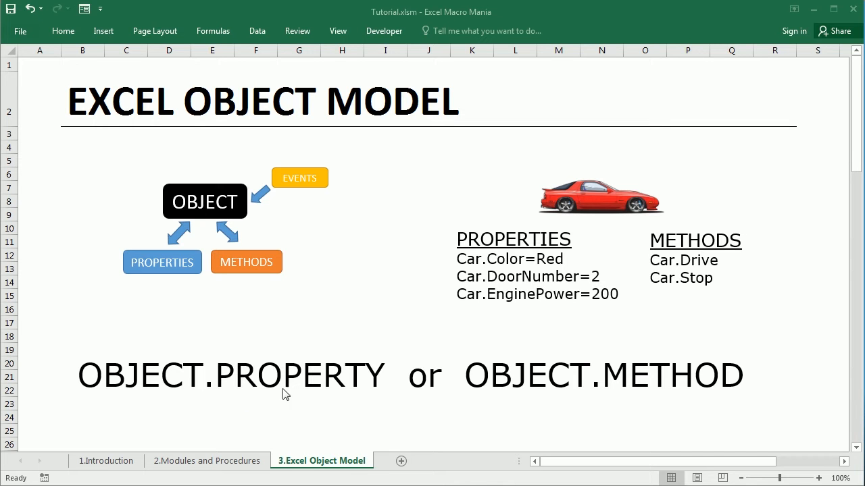
{"action": "mouse_move", "coordinate": [602, 383]}
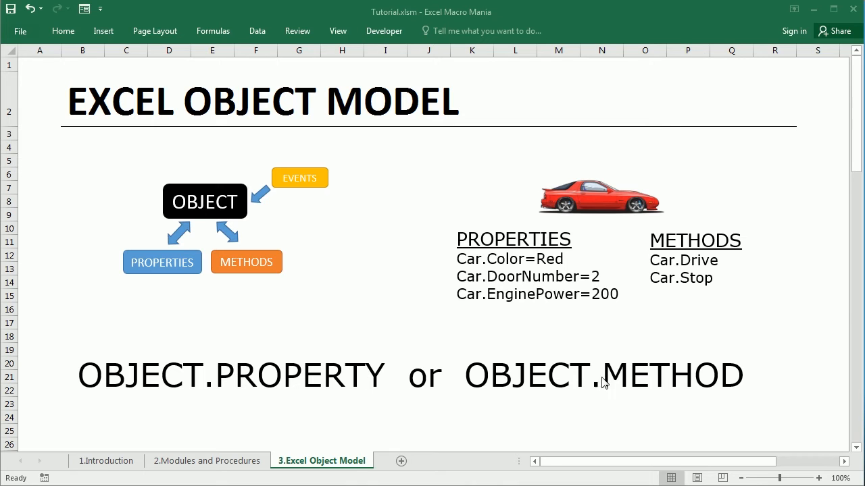
{"action": "mouse_move", "coordinate": [639, 398]}
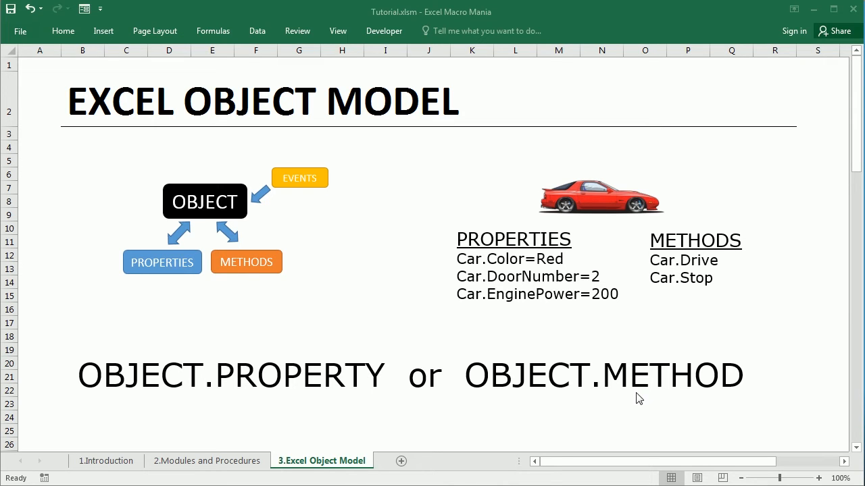
{"action": "mouse_move", "coordinate": [595, 160]}
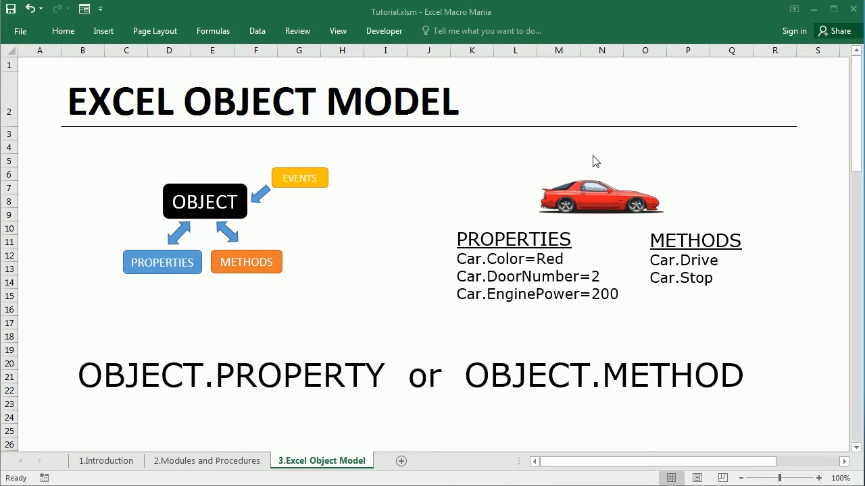
{"action": "mouse_move", "coordinate": [606, 232]}
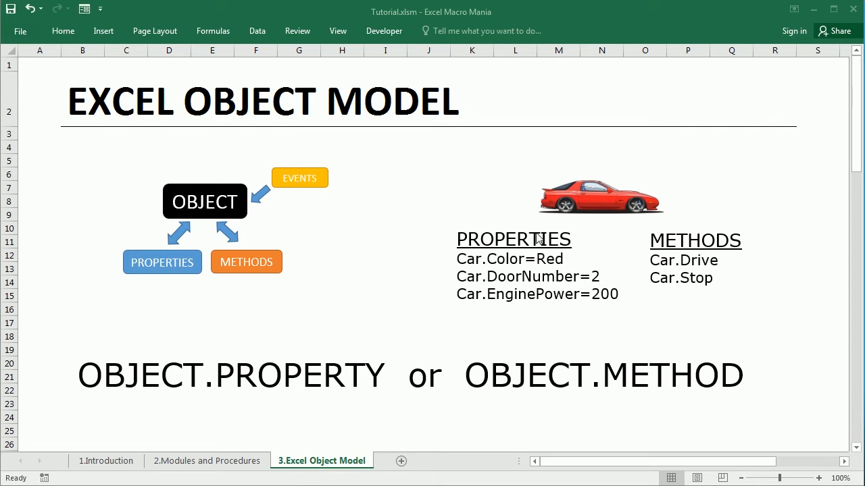
{"action": "mouse_move", "coordinate": [591, 289]}
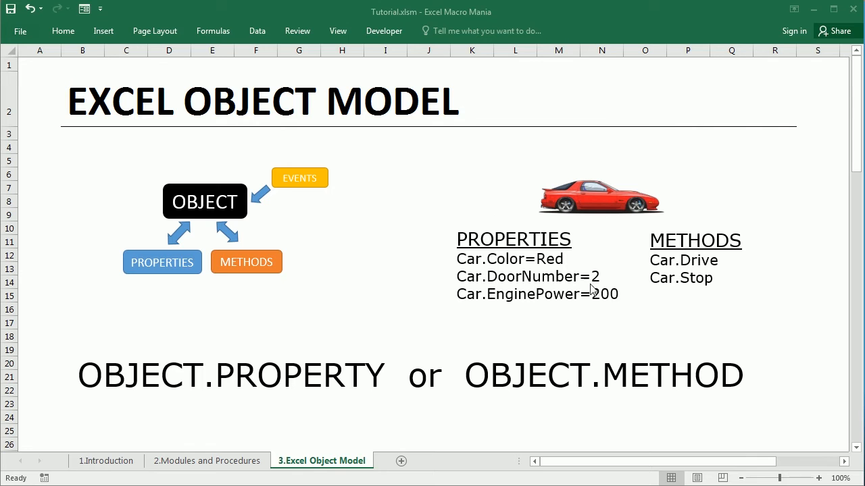
{"action": "mouse_move", "coordinate": [519, 317]}
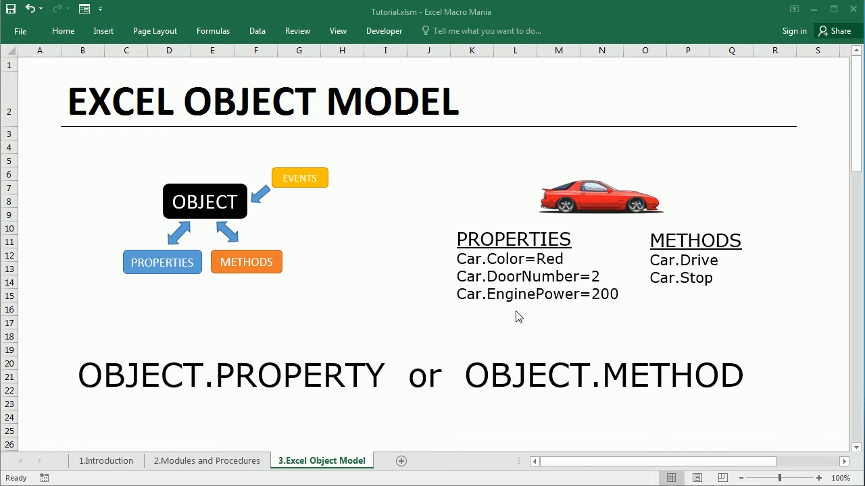
{"action": "mouse_move", "coordinate": [643, 314]}
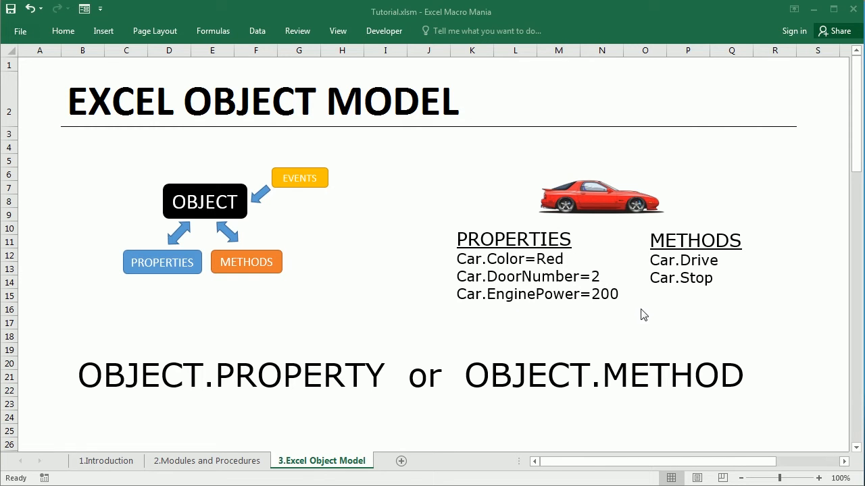
{"action": "mouse_move", "coordinate": [730, 301]}
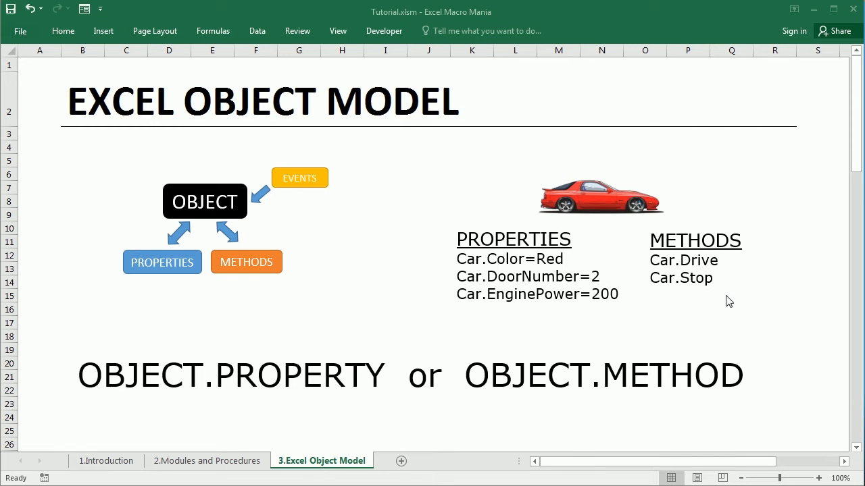
{"action": "mouse_move", "coordinate": [758, 288]}
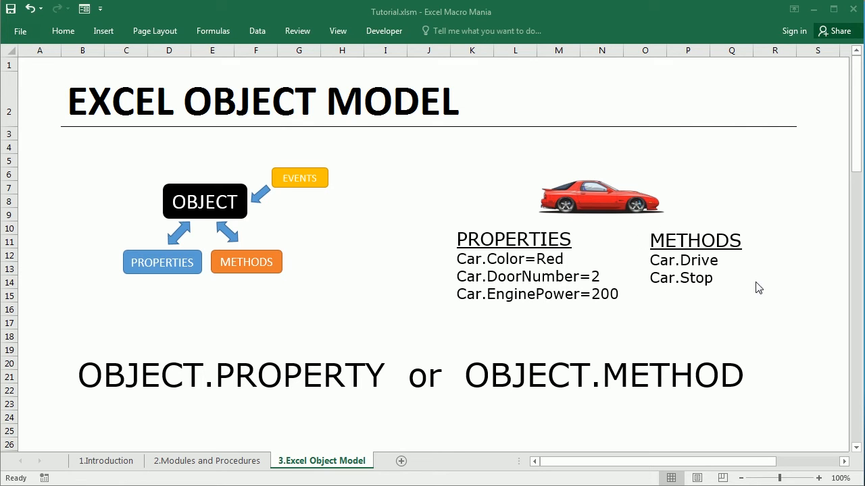
{"action": "mouse_move", "coordinate": [688, 291]}
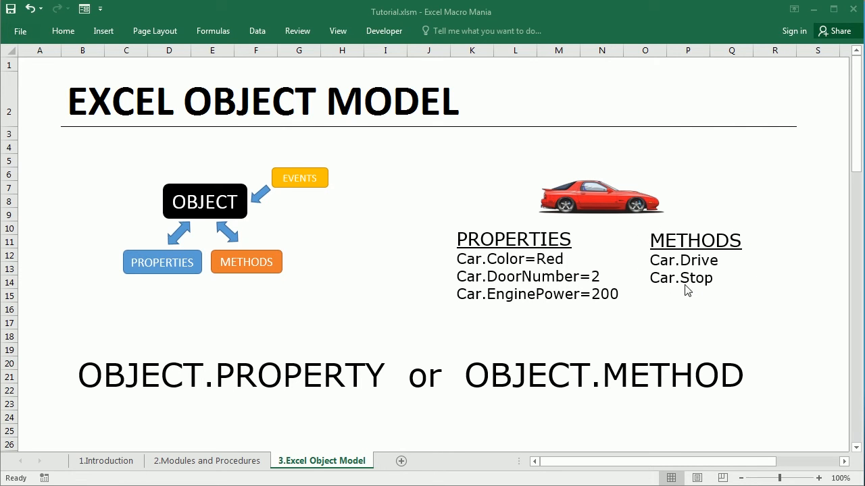
{"action": "mouse_move", "coordinate": [728, 278]}
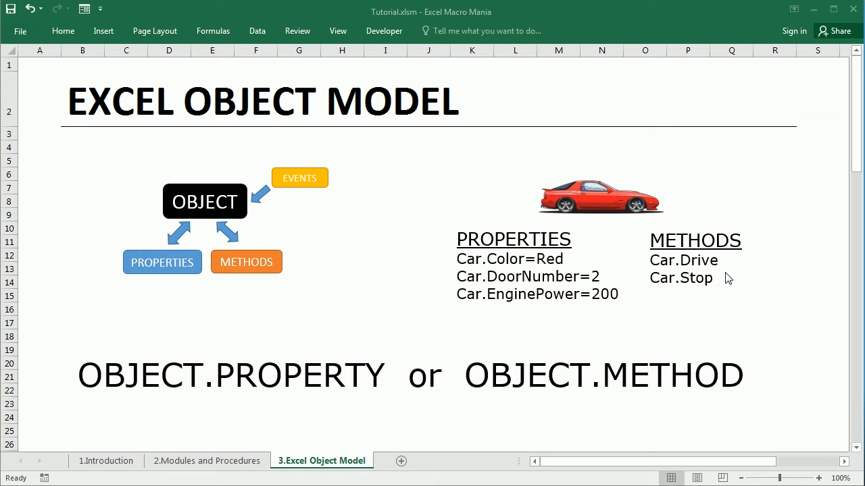
- Scroll down to the Excel VBA Objects hierarchy diagram, Application down to Borders
{"action": "scroll", "scroll_direction": "down", "scroll_amount": 3}
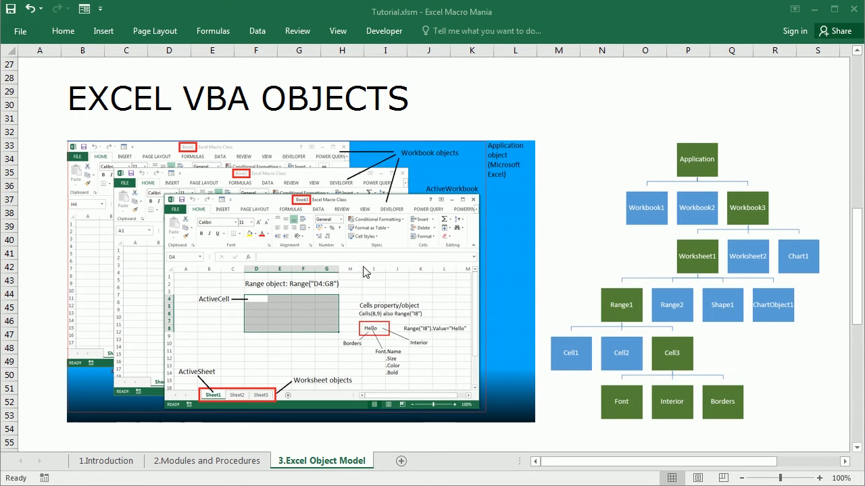
{"action": "mouse_move", "coordinate": [358, 283]}
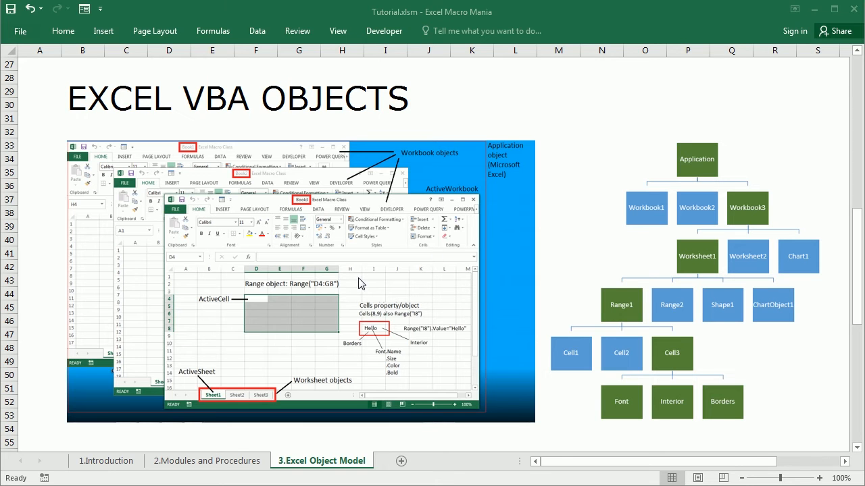
{"action": "mouse_move", "coordinate": [492, 192]}
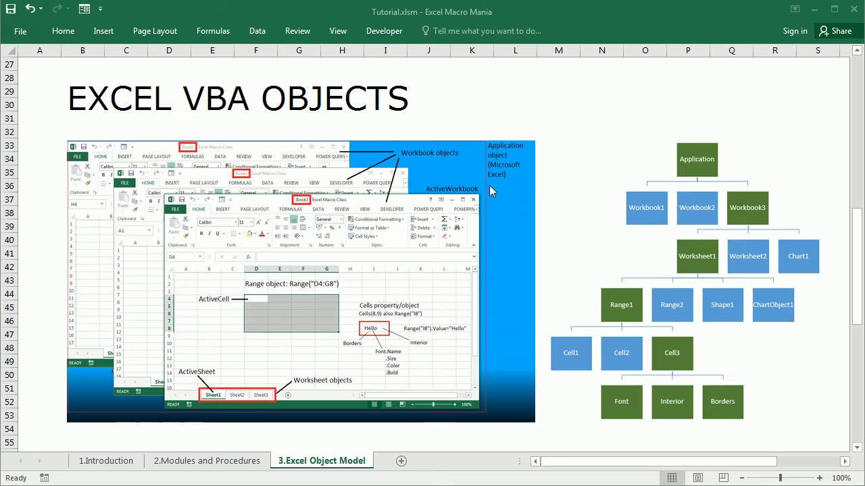
{"action": "mouse_move", "coordinate": [383, 108]}
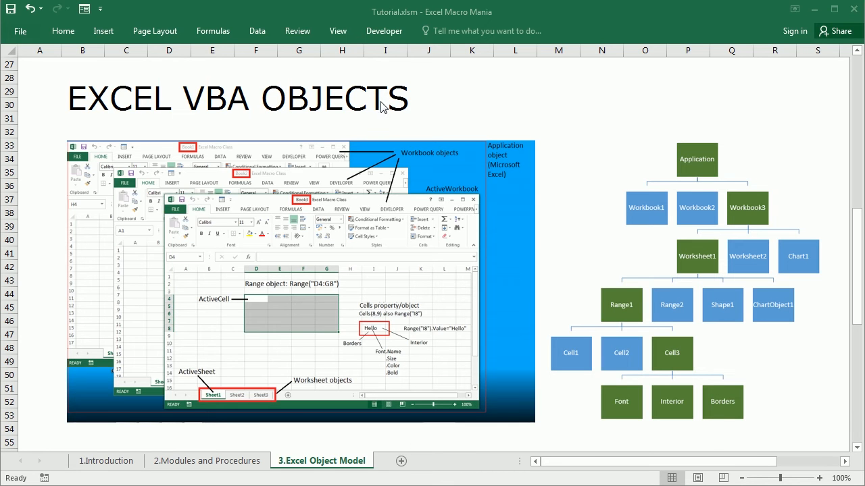
{"action": "mouse_move", "coordinate": [408, 143]}
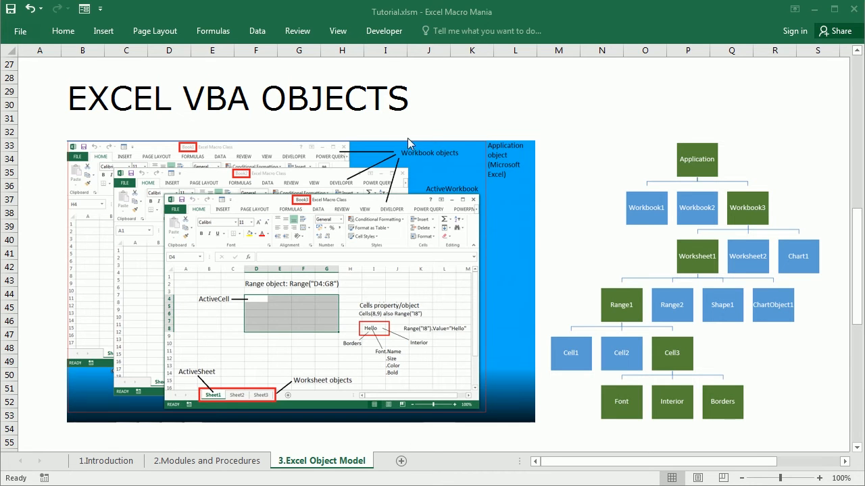
{"action": "mouse_move", "coordinate": [451, 167]}
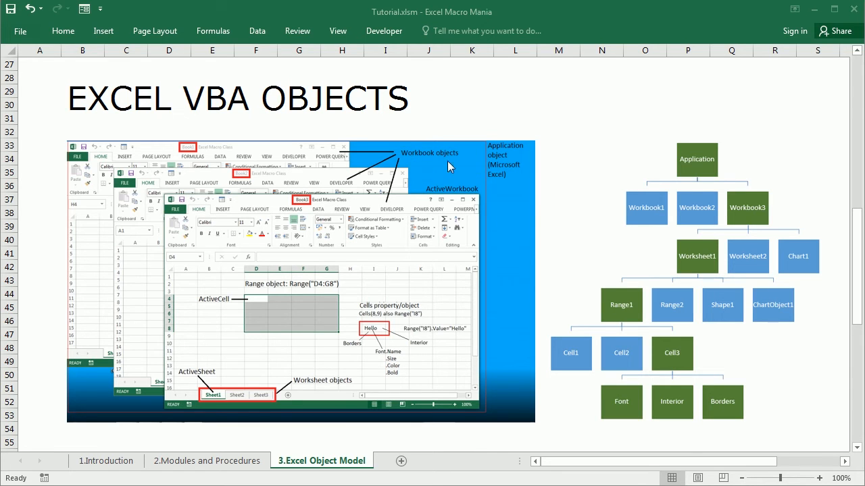
{"action": "mouse_move", "coordinate": [271, 162]}
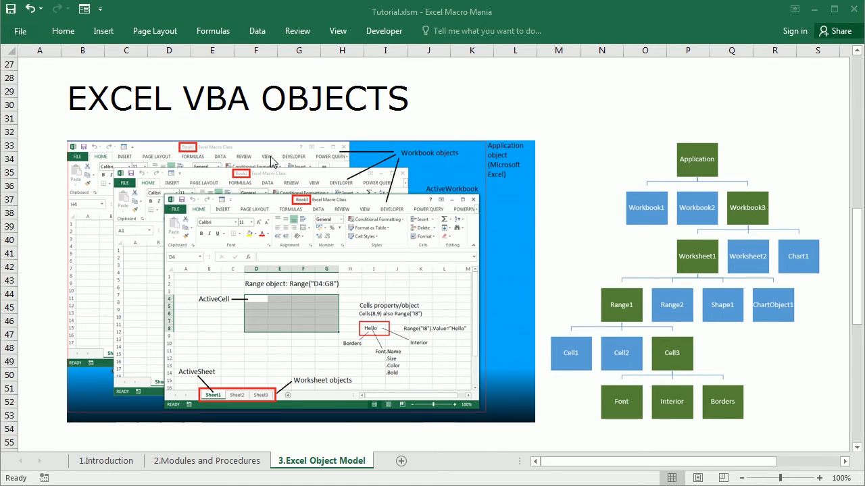
{"action": "mouse_move", "coordinate": [321, 208]}
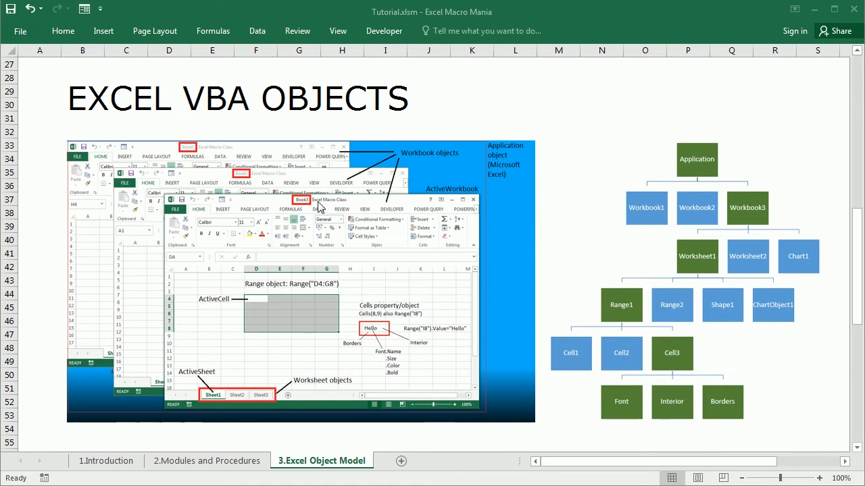
{"action": "mouse_move", "coordinate": [194, 414]}
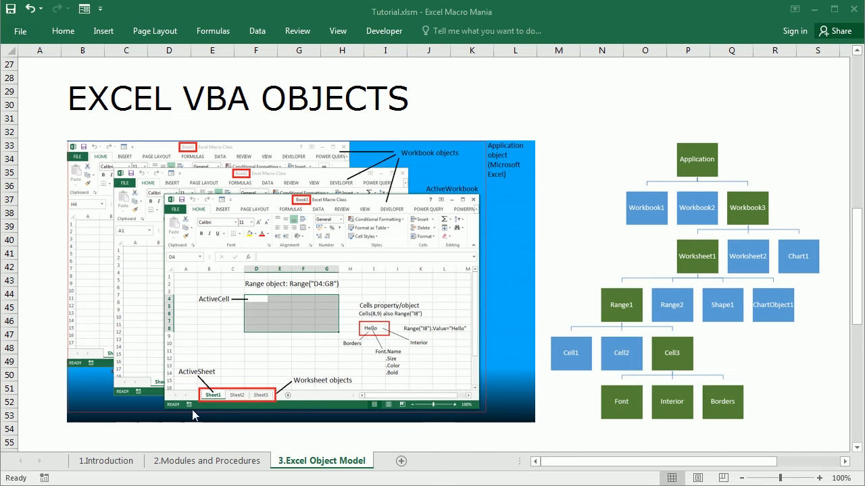
{"action": "mouse_move", "coordinate": [284, 386]}
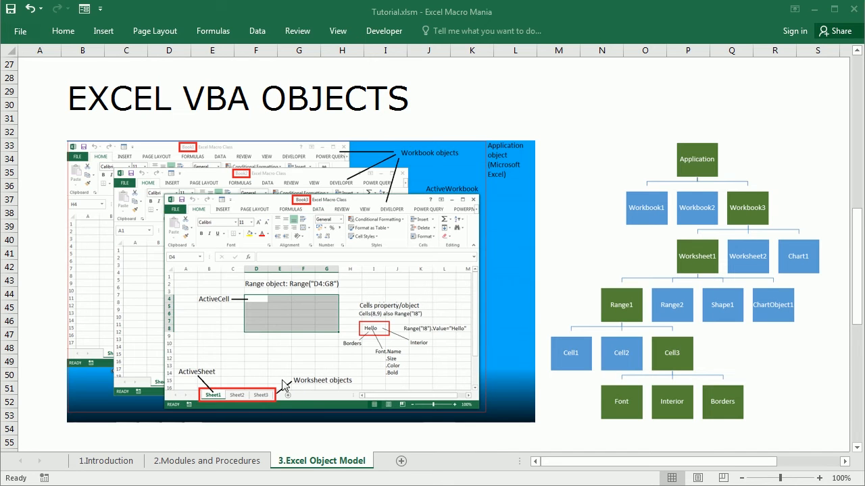
{"action": "mouse_move", "coordinate": [243, 311]}
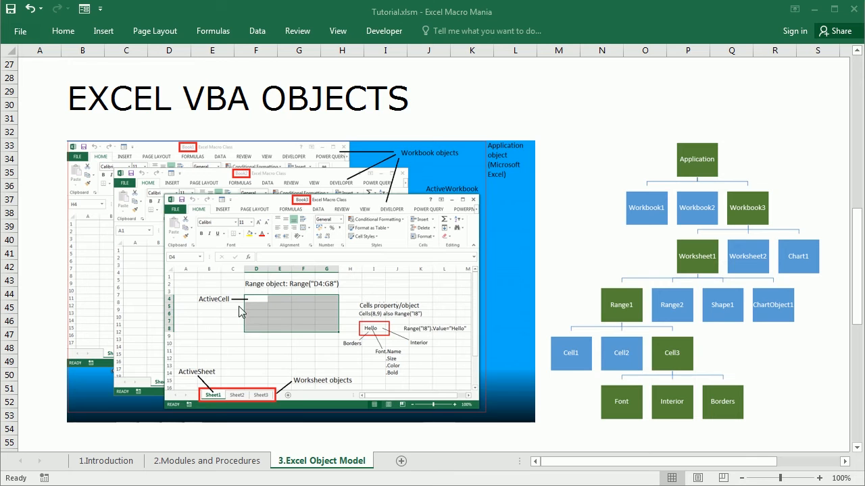
{"action": "mouse_move", "coordinate": [377, 317]}
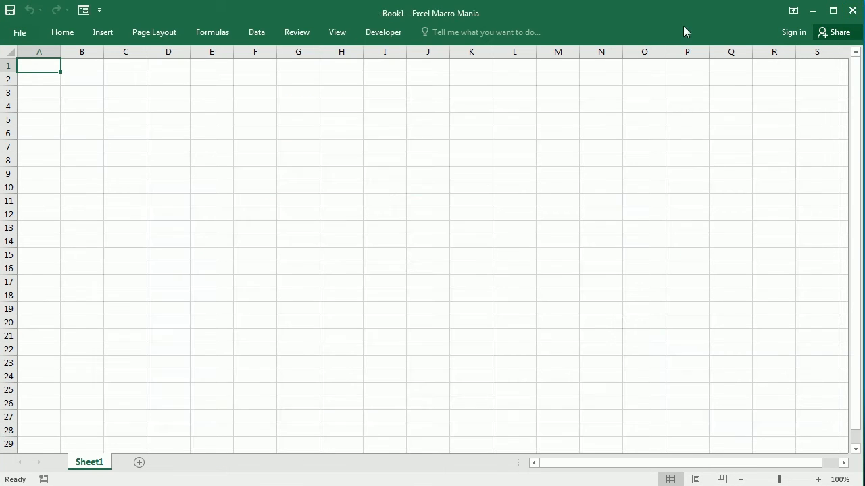
- From the Developer tab launch the Visual Basic editor and insert a new Module1
{"action": "left_click", "coordinate": [383, 33]}
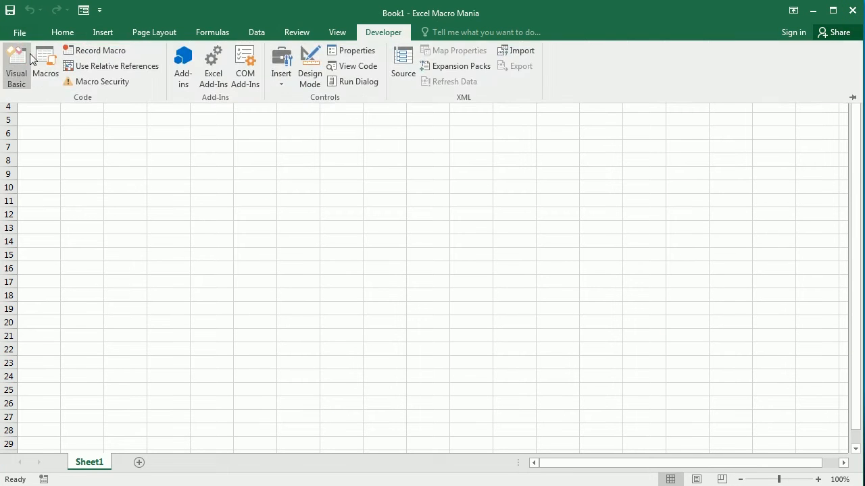
{"action": "left_click", "coordinate": [16, 65]}
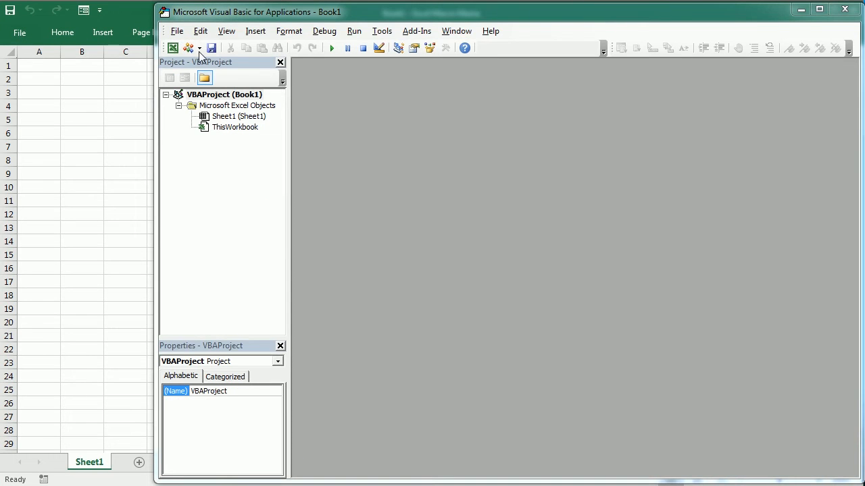
{"action": "mouse_move", "coordinate": [189, 48]}
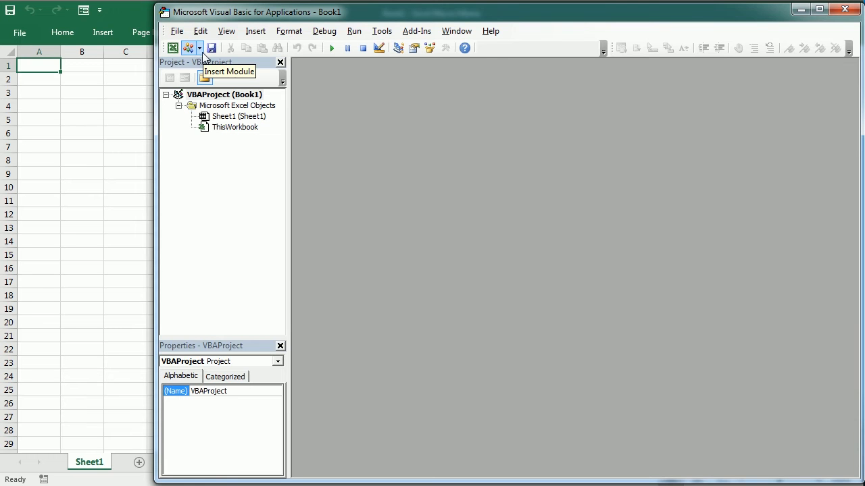
{"action": "left_click", "coordinate": [187, 47]}
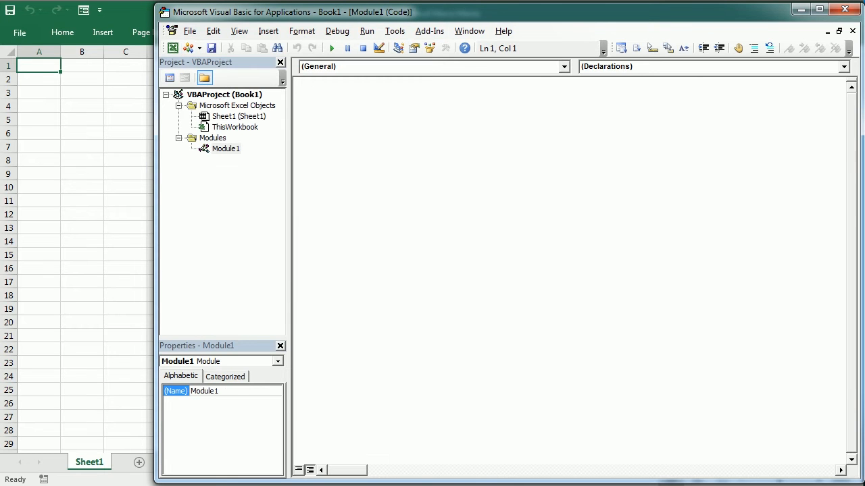
- Write Sub ObjectModel() containing Range("A1:D8").Select
{"action": "type", "text": "sub O"}
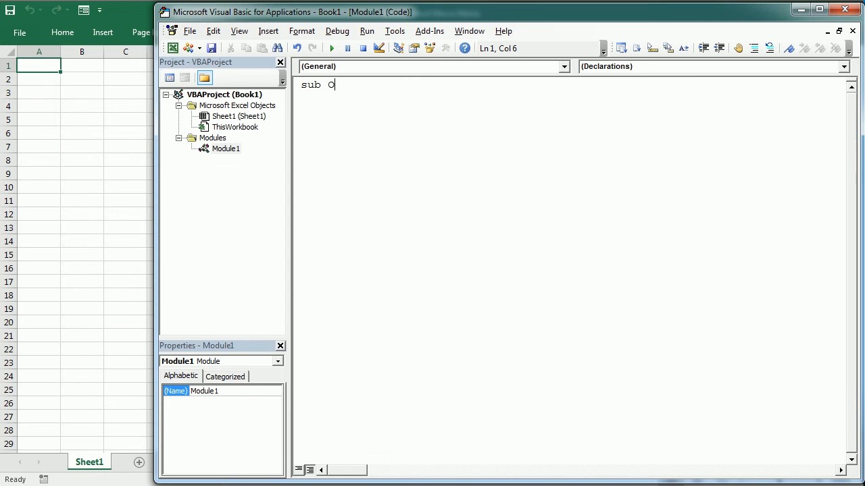
{"action": "type", "text": "bjectModel("}
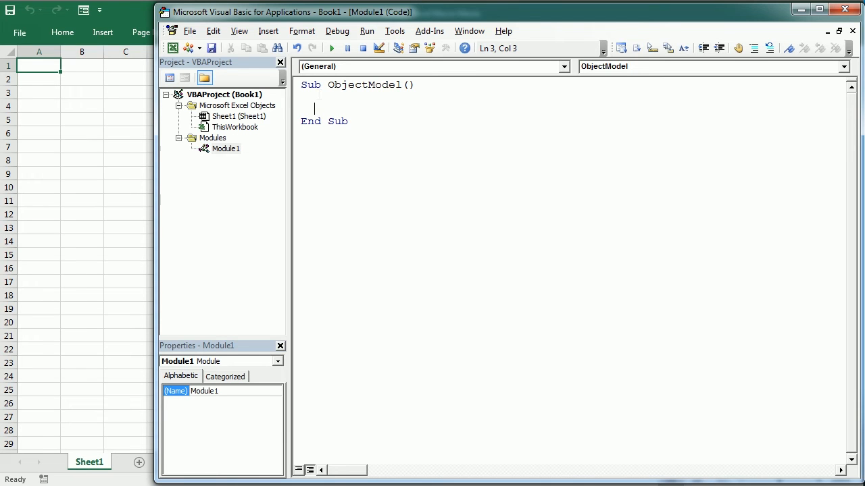
{"action": "type", "text": "range"}
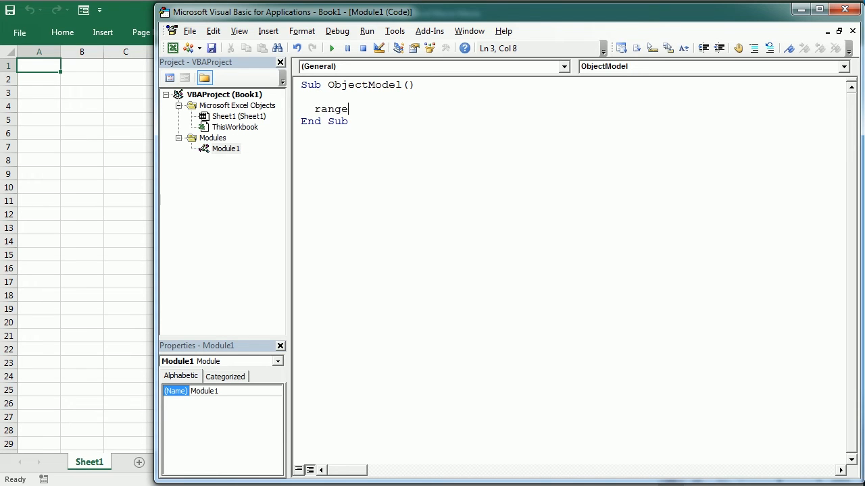
{"action": "type", "text": "("}
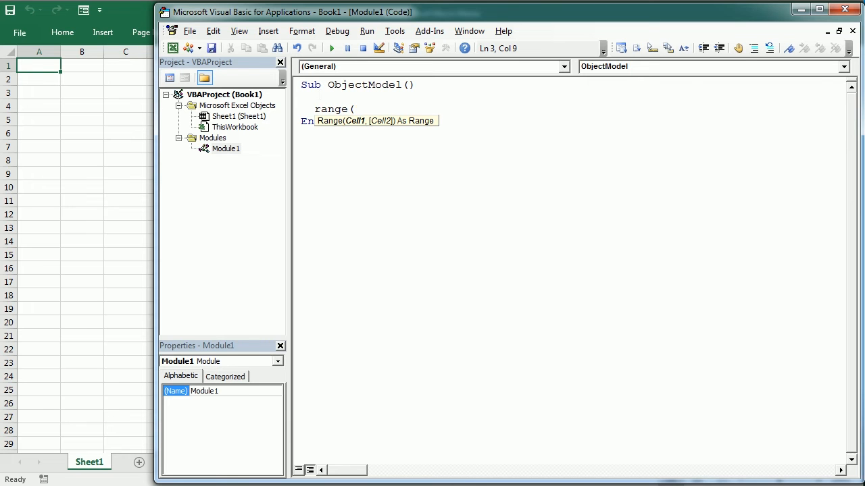
{"action": "type", "text": "\"A1:"}
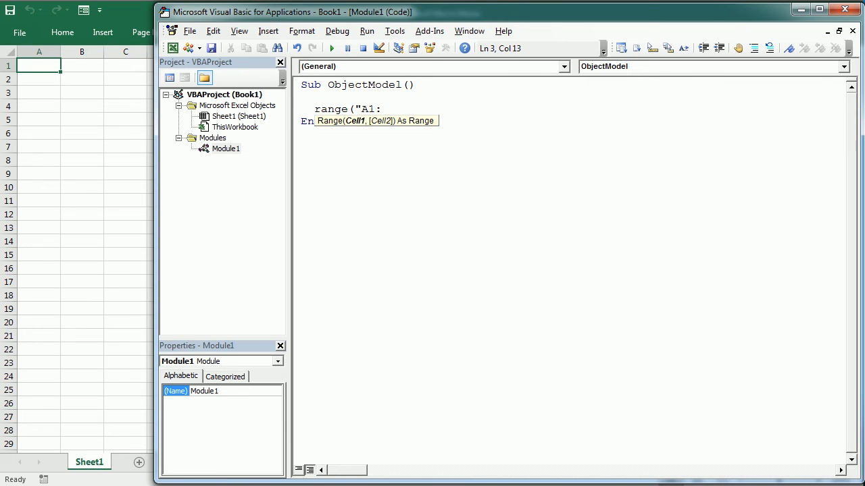
{"action": "type", "text": ":D8)"}
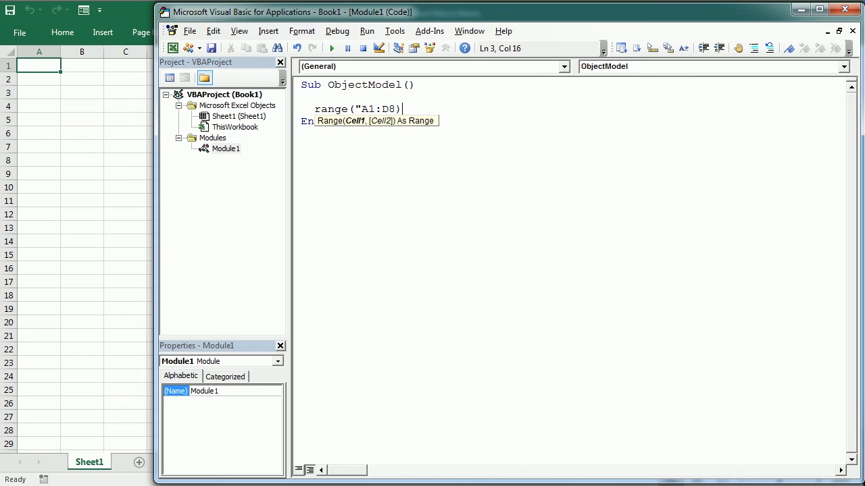
{"action": "type", "text": ".Select"}
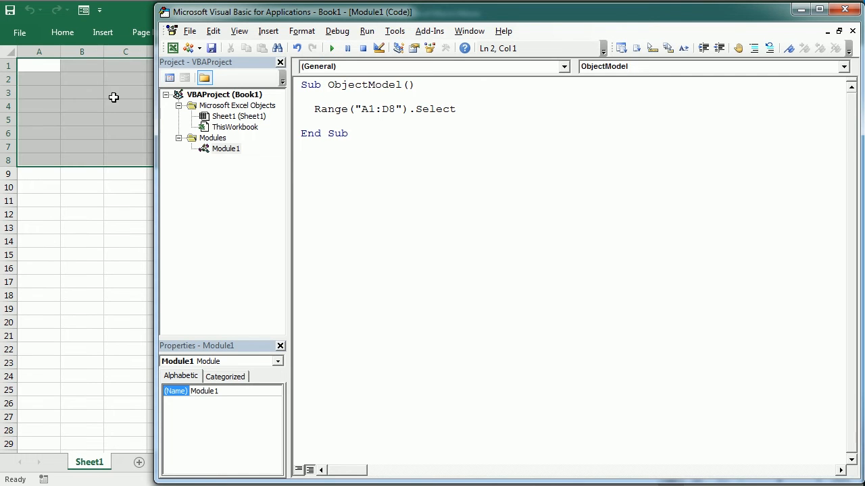
{"action": "mouse_move", "coordinate": [105, 108]}
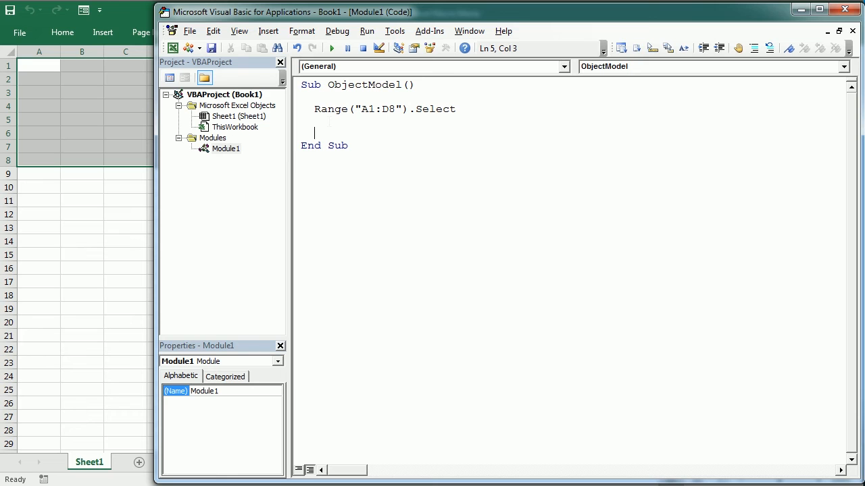
- Add Worksheets("Sheet1").Select and Worksheets(1).Select lines to ObjectModel
{"action": "type", "text": "work"}
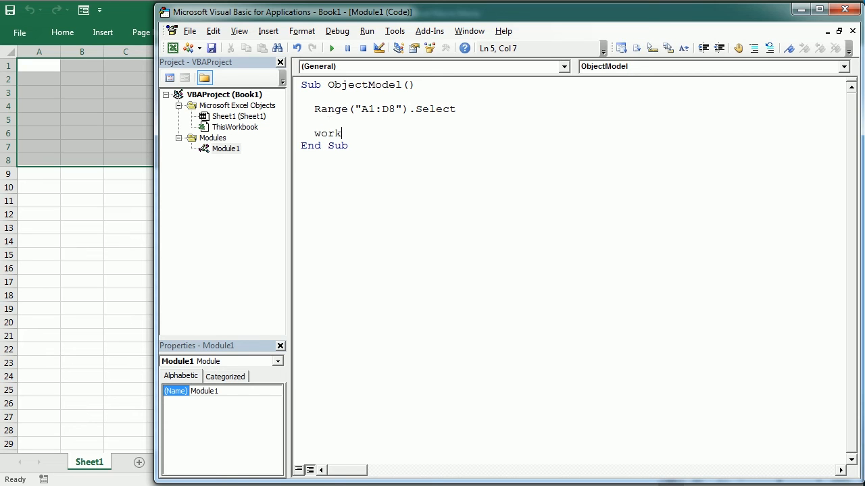
{"action": "type", "text": "she"}
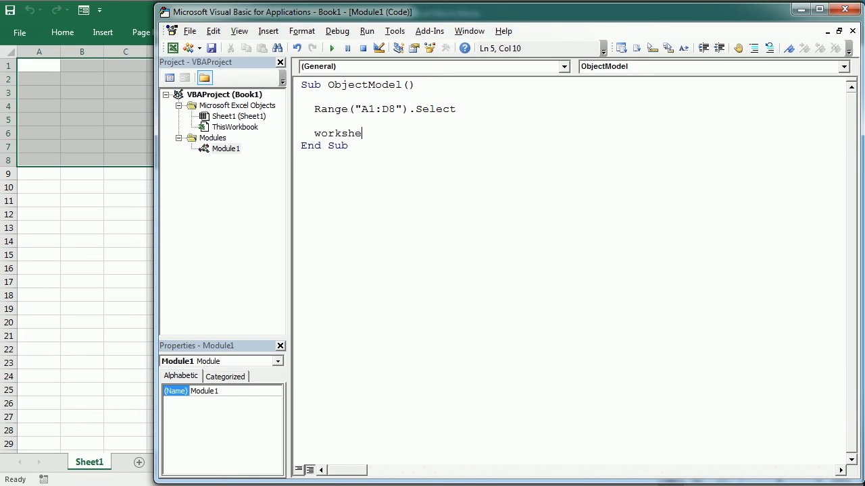
{"action": "type", "text": "ets(\"Sh"}
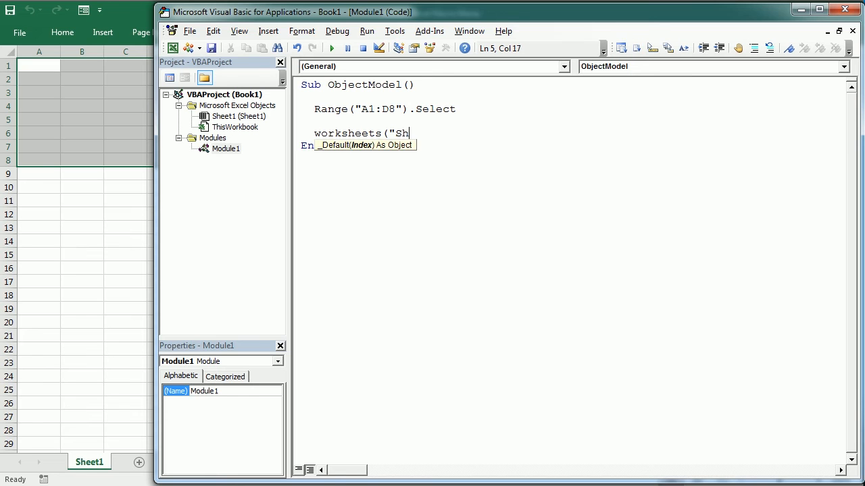
{"action": "type", "text": "eet1\")."}
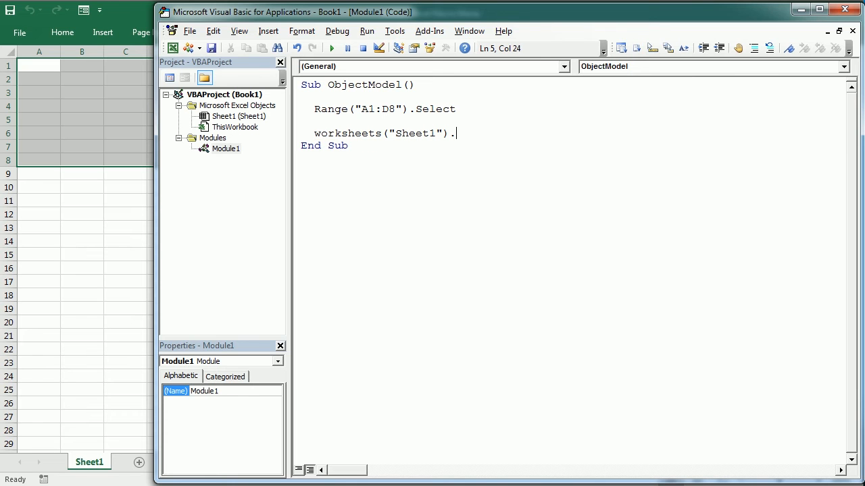
{"action": "type", "text": "Select"}
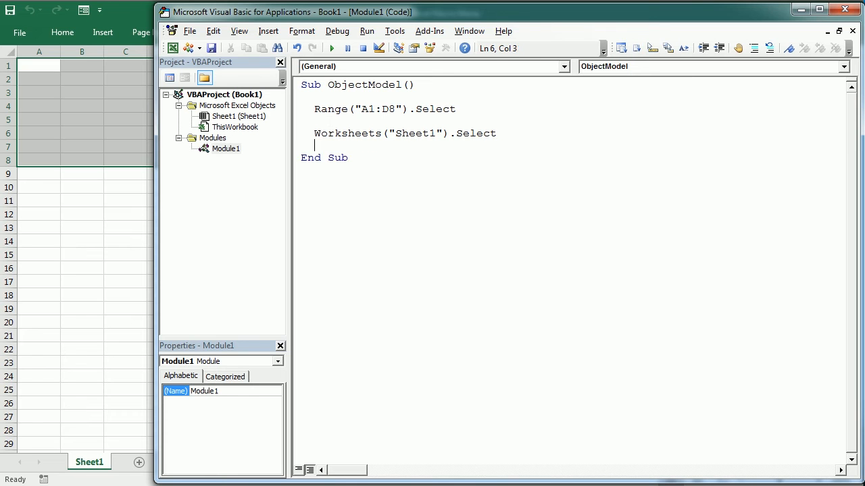
{"action": "type", "text": "wor"}
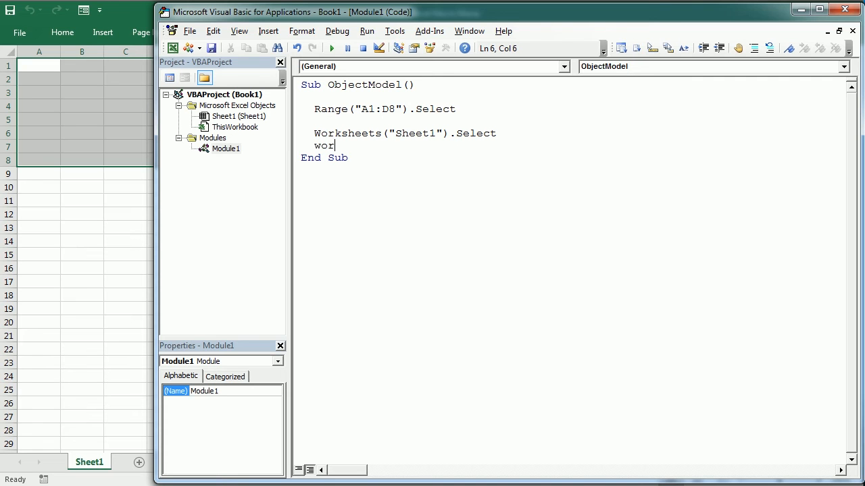
{"action": "type", "text": "ksheets(1).Select"}
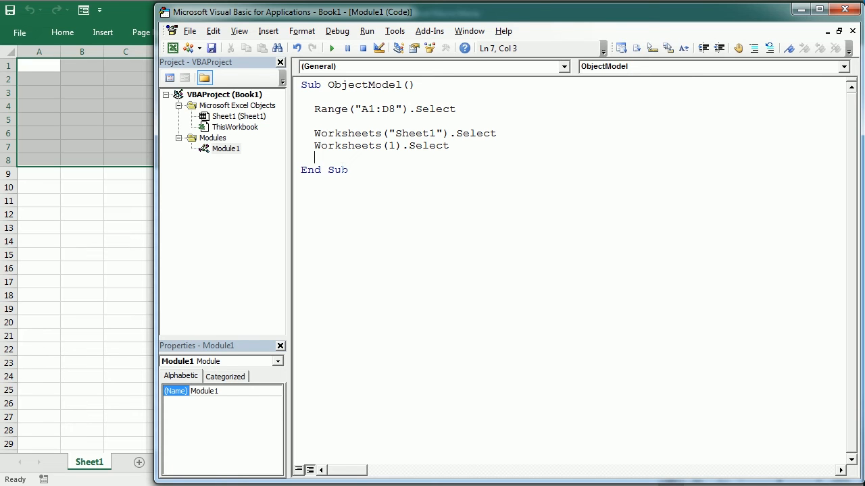
{"action": "mouse_move", "coordinate": [181, 295]}
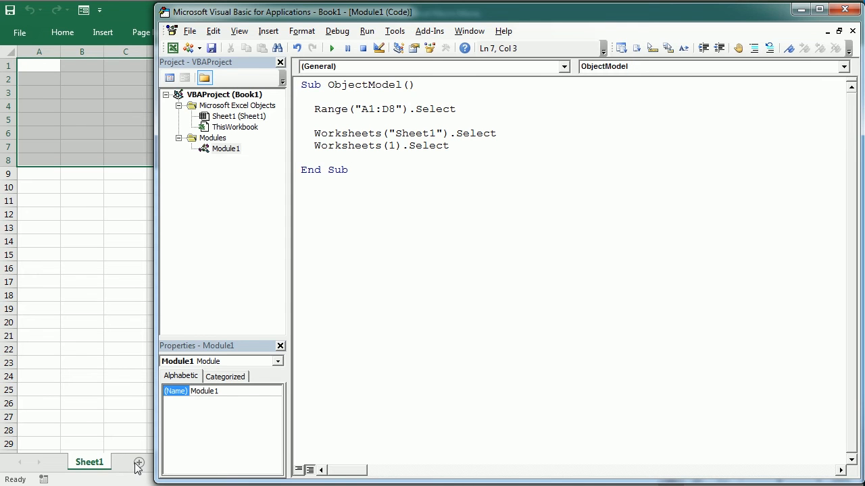
- Add a Sheet2 and a Worksheets("Sheet2").Range("A1:D8").Copy line to ObjectModel
{"action": "left_click", "coordinate": [139, 462]}
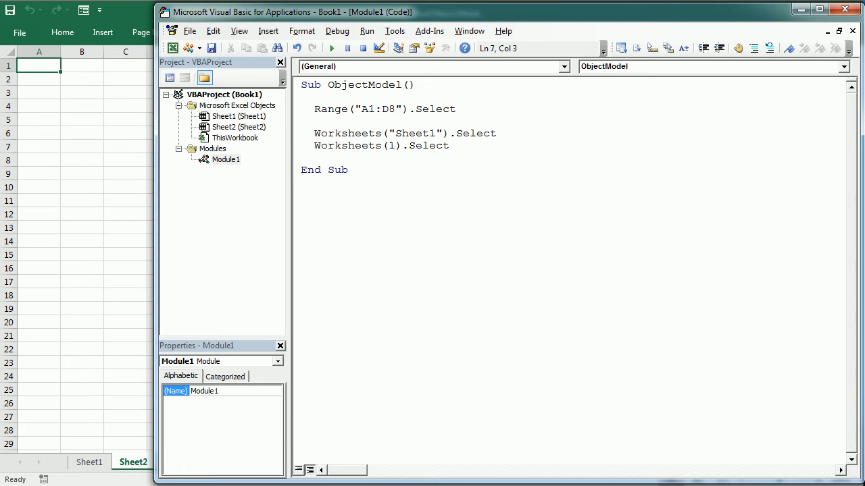
{"action": "type", "text": "worksheets"}
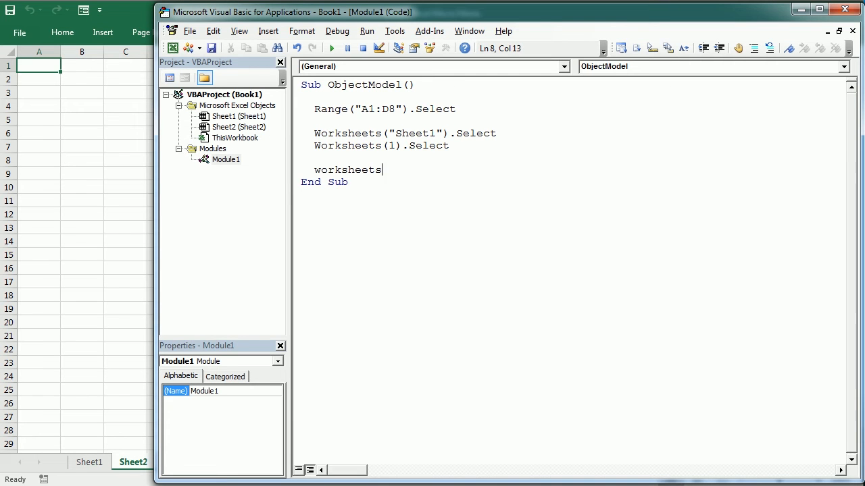
{"action": "type", "text": "(\"Sheet2"}
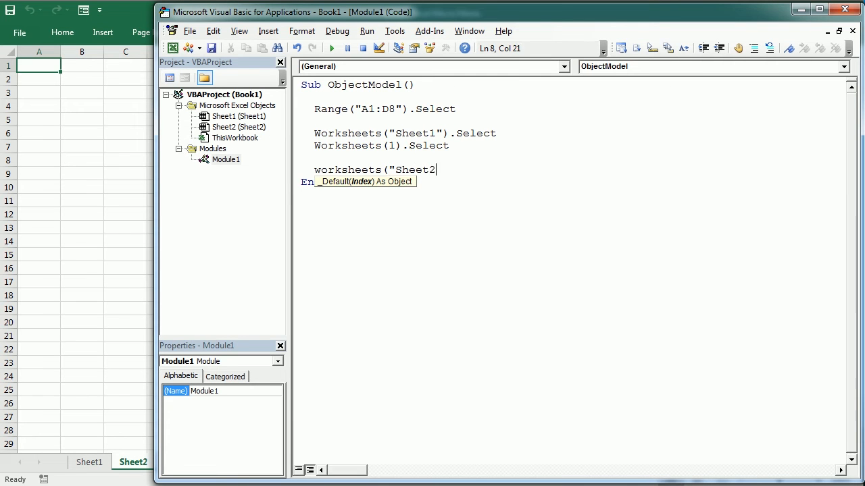
{"action": "type", "text": "\").range("}
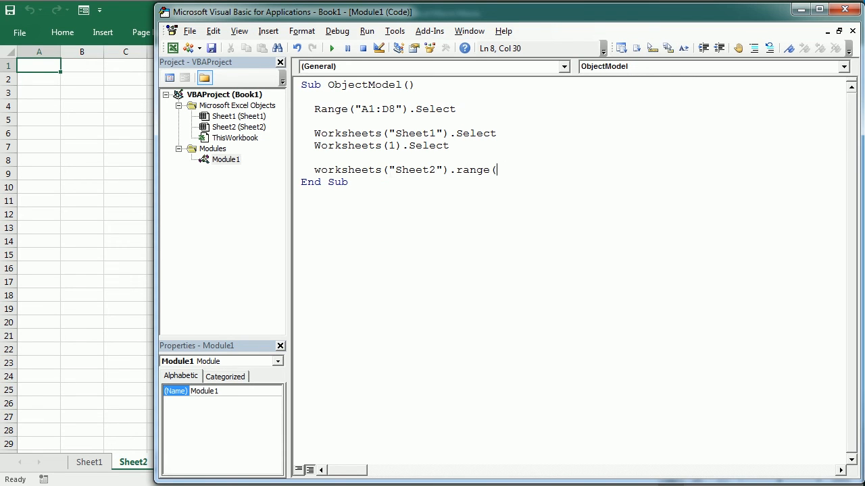
{"action": "type", "text": "\"A1:"}
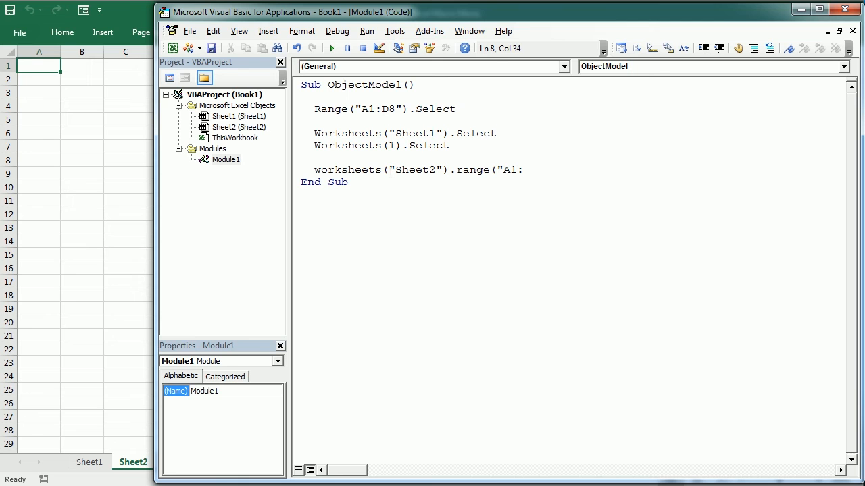
{"action": "type", "text": "D8\").Copy"}
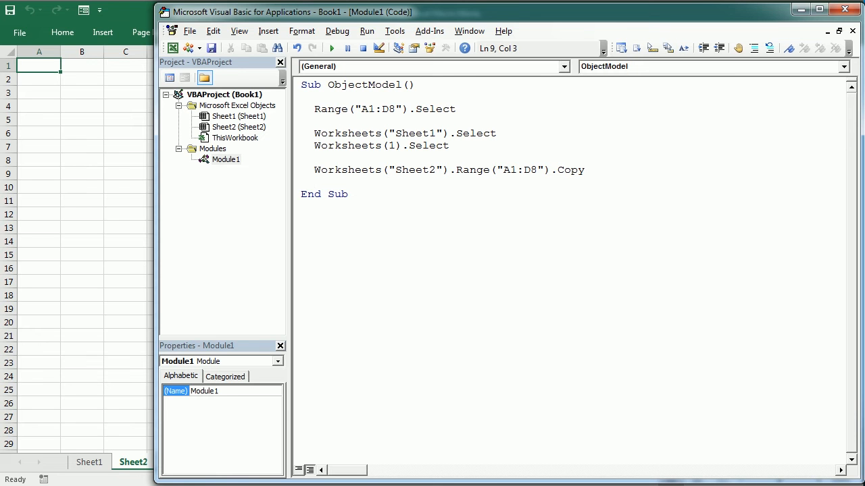
{"action": "key", "text": "enter"}
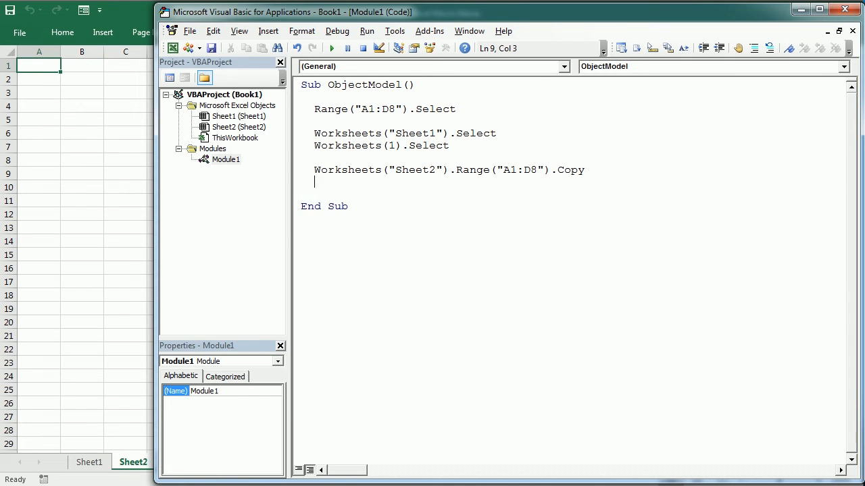
- Add an ActiveSheet.Range("A1:D8").Copy line below it
{"action": "type", "text": "Activesheet"}
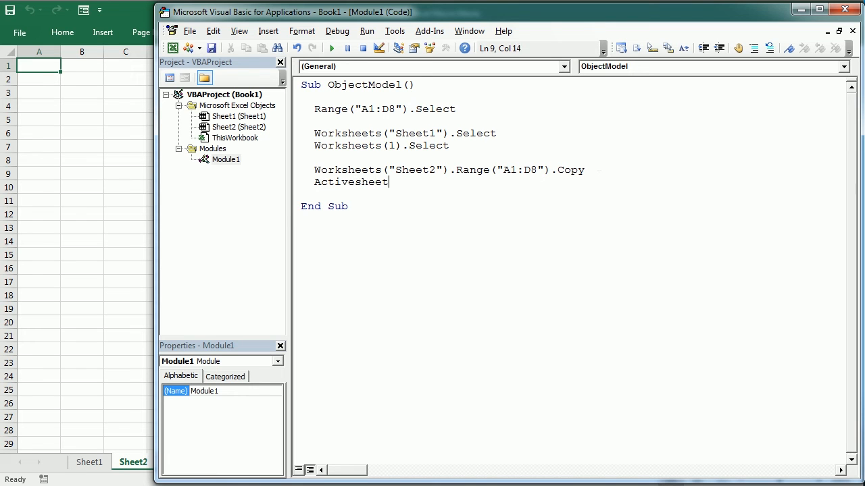
{"action": "type", "text": ".range(\"A1:"}
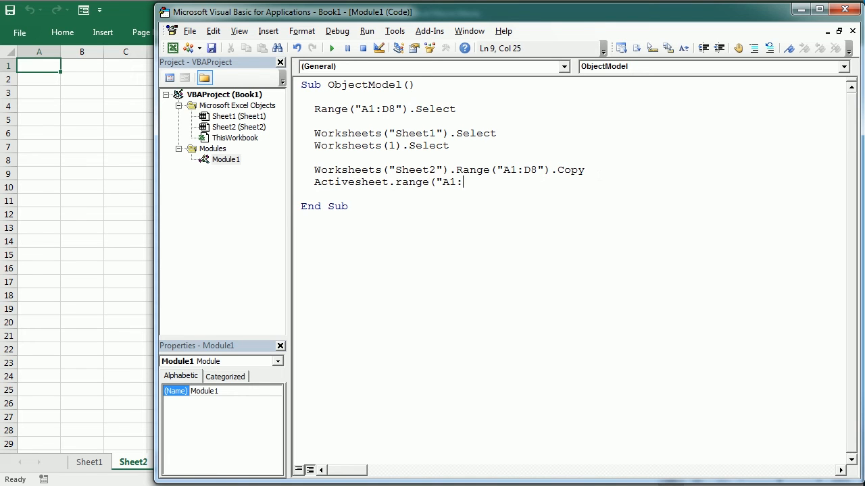
{"action": "type", "text": "D8\").Copy"}
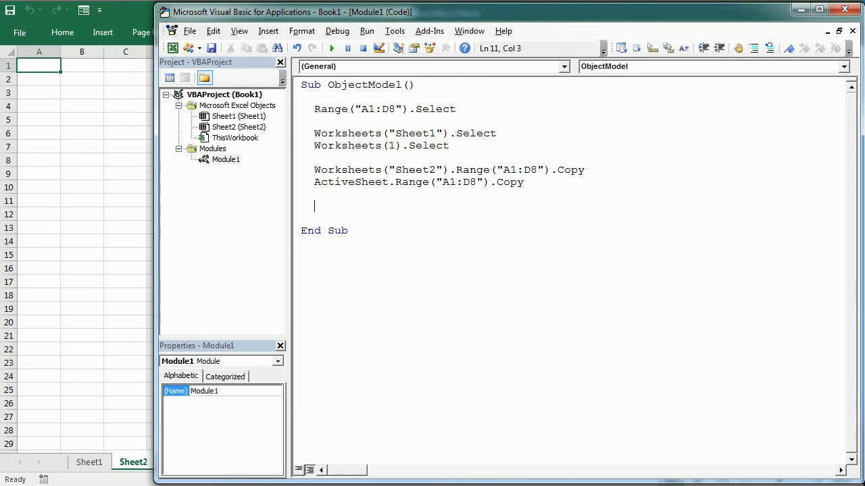
- Add Application.Workbooks("Book1").Worksheets("Sheet2").Range("A1:D4").Copy as the last ObjectModel line
{"action": "type", "text": "application."}
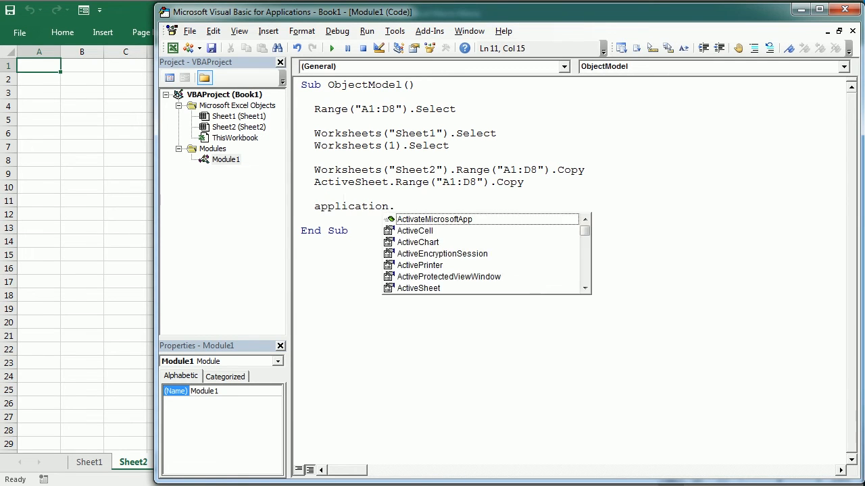
{"action": "type", "text": "workbooks(\"Book1\").Worksheets(\""}
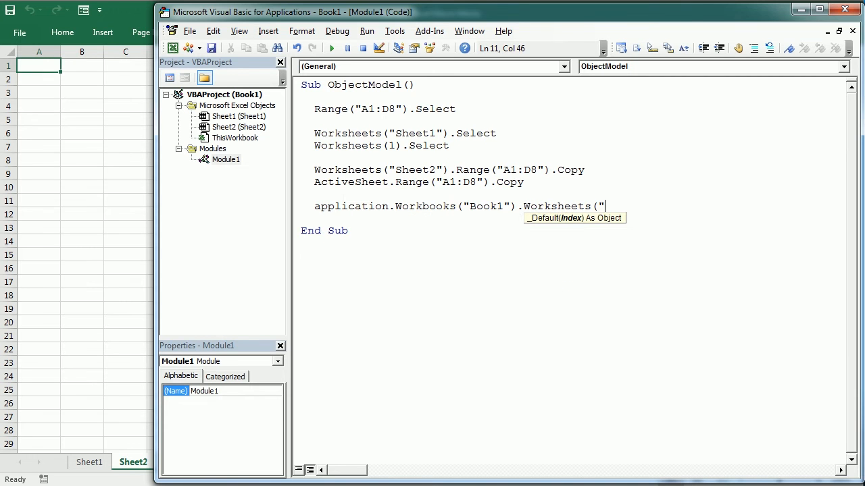
{"action": "type", "text": "Sheet2"}
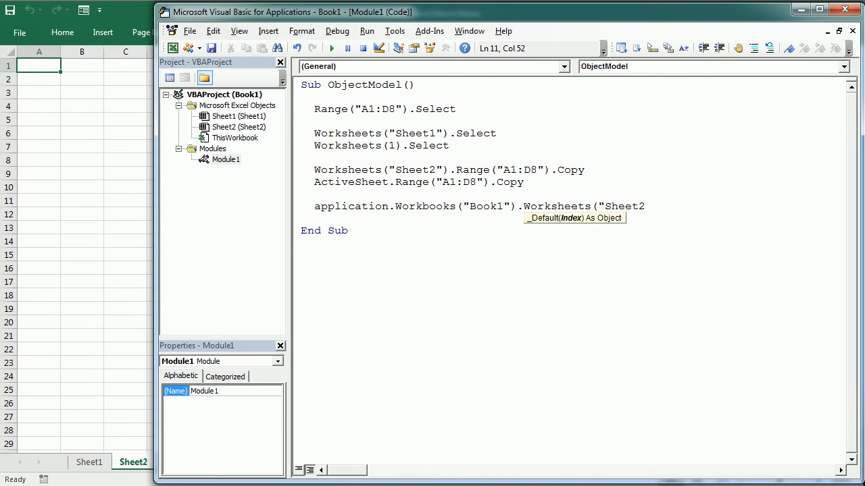
{"action": "type", "text": ".rane"}
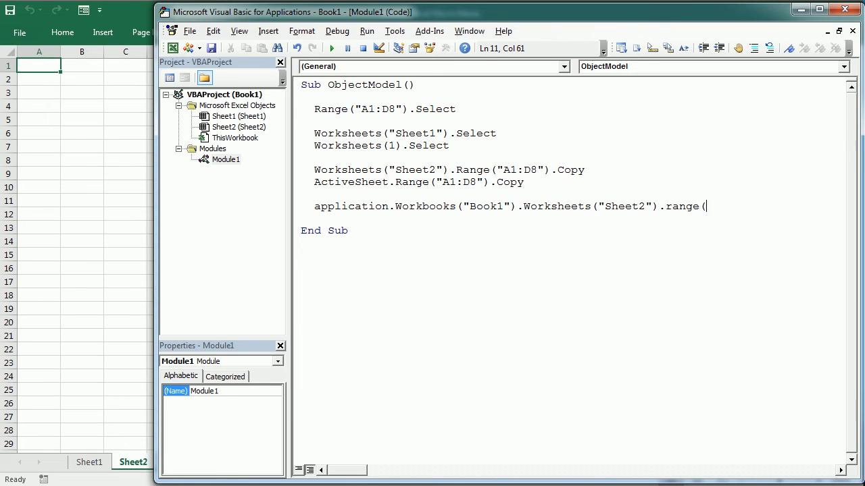
{"action": "type", "text": "\"A1:"}
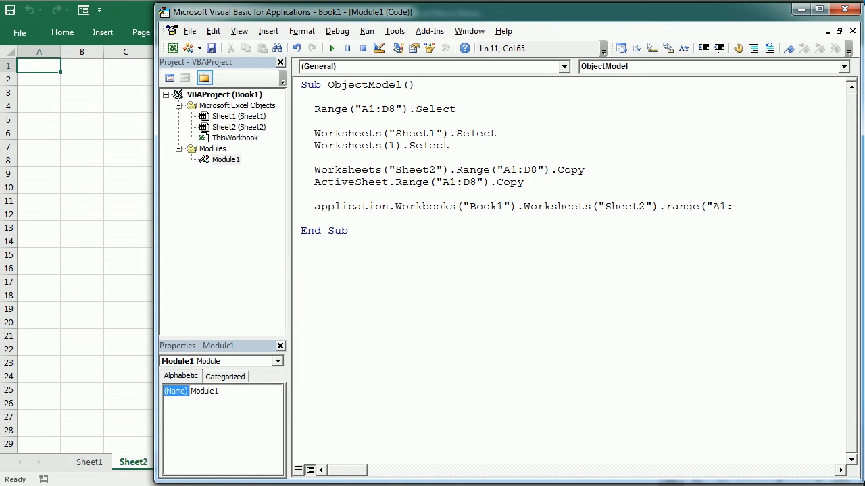
{"action": "type", "text": "D4\").c"}
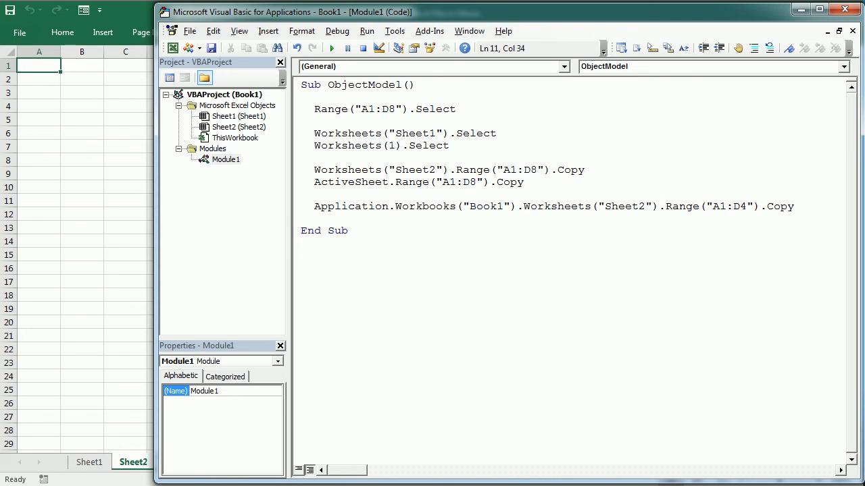
{"action": "mouse_move", "coordinate": [395, 31]}
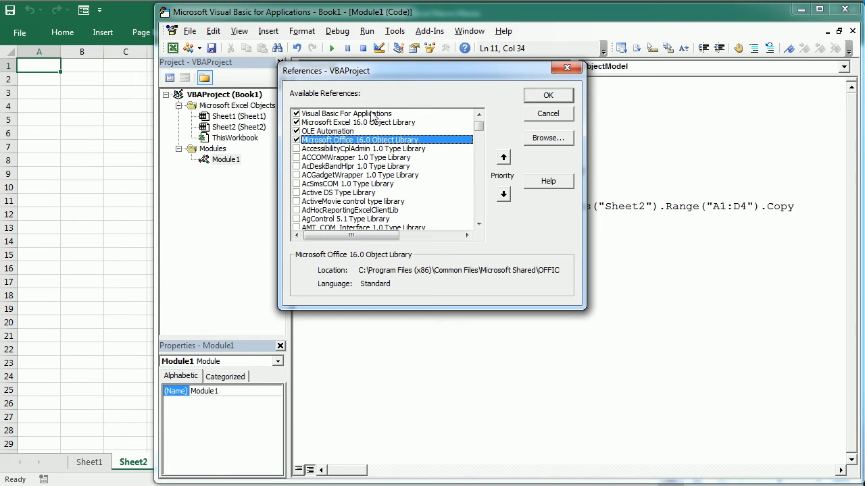
{"action": "mouse_move", "coordinate": [546, 114]}
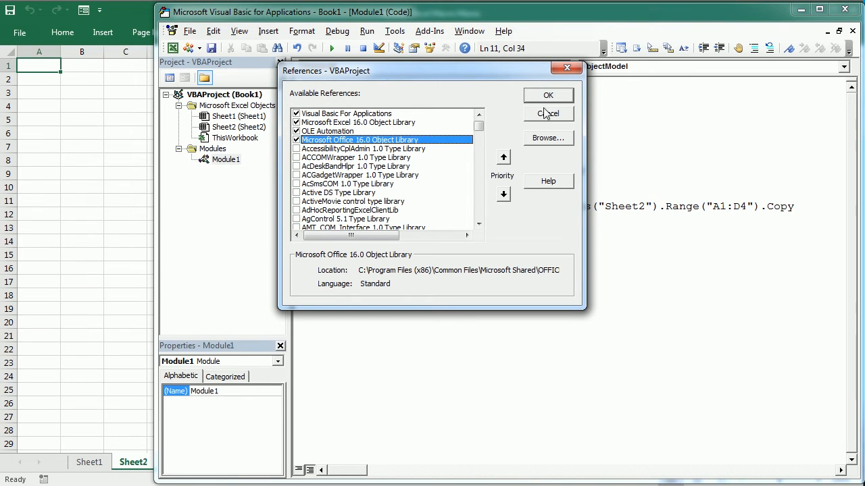
{"action": "left_click", "coordinate": [548, 114]}
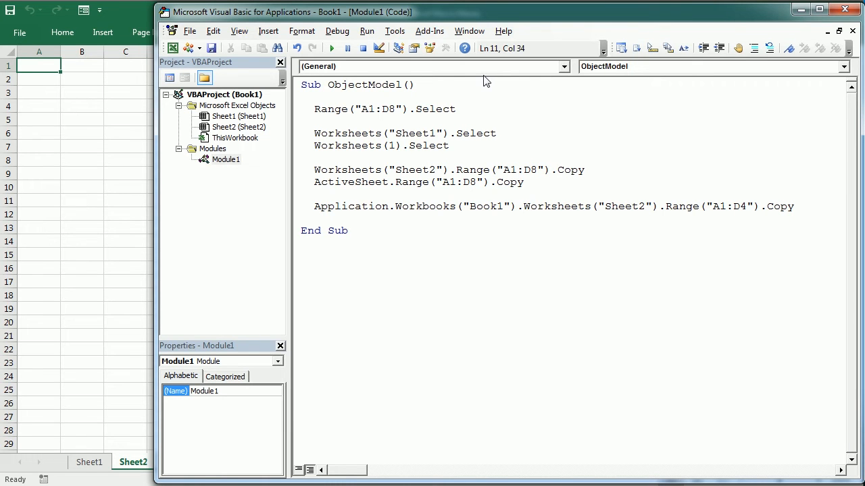
{"action": "mouse_move", "coordinate": [485, 75]}
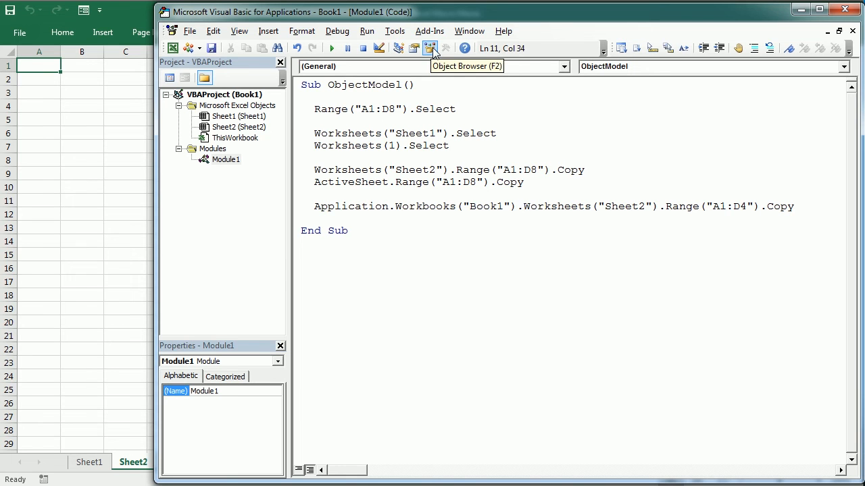
{"action": "left_click", "coordinate": [429, 48]}
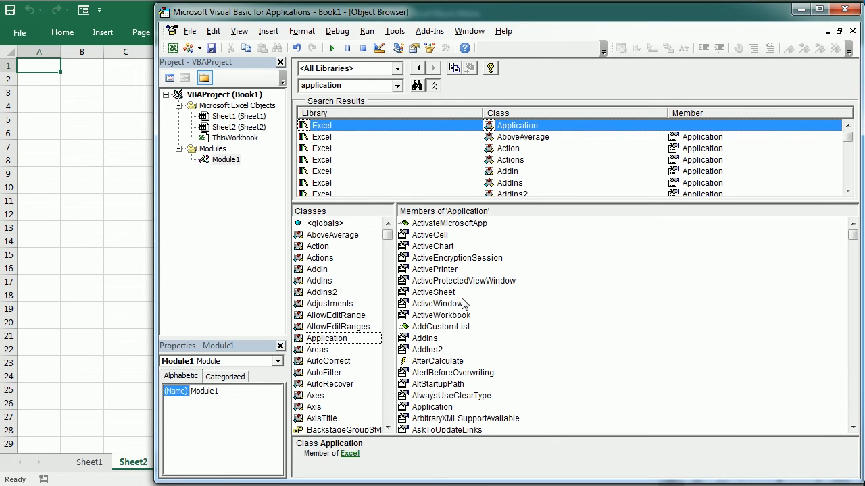
{"action": "mouse_move", "coordinate": [441, 420]}
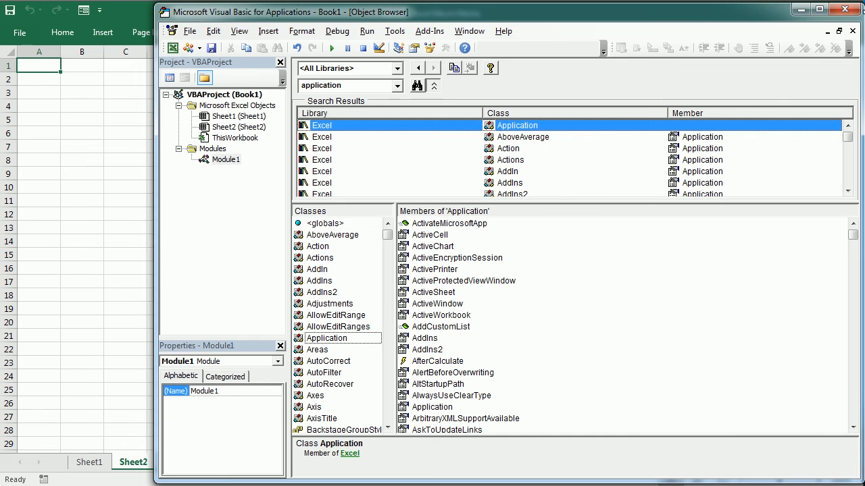
{"action": "mouse_move", "coordinate": [853, 31]}
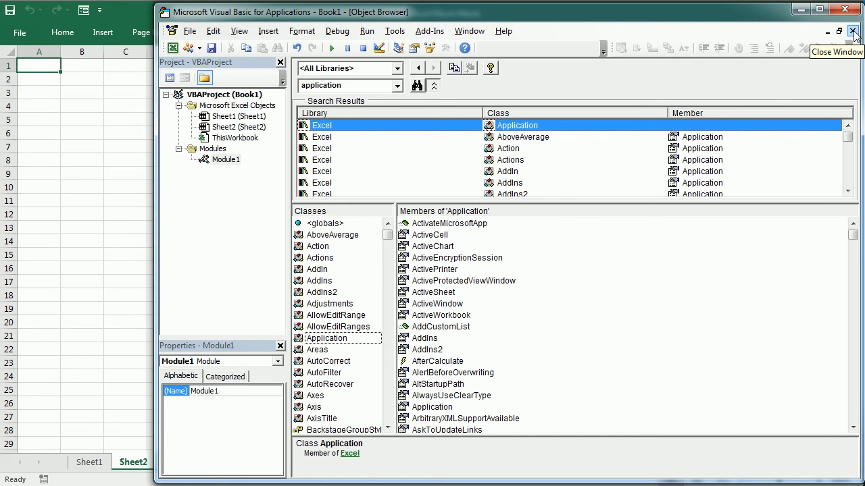
{"action": "left_click", "coordinate": [854, 31]}
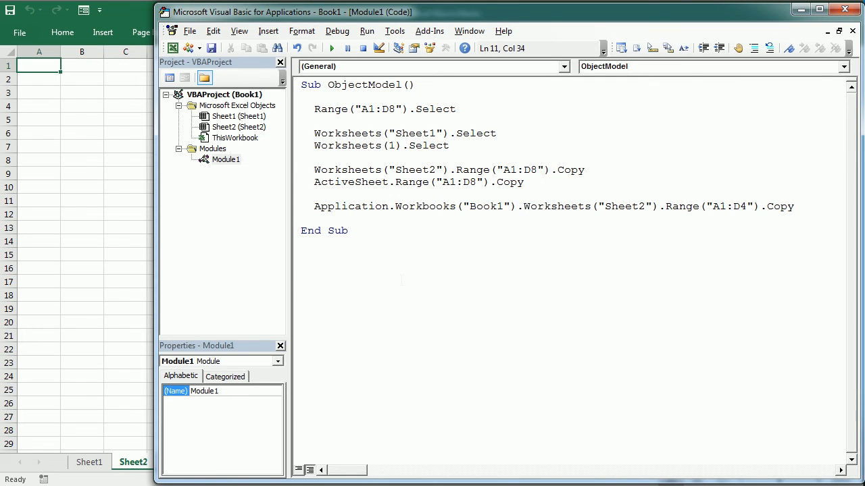
{"action": "left_click", "coordinate": [521, 205]}
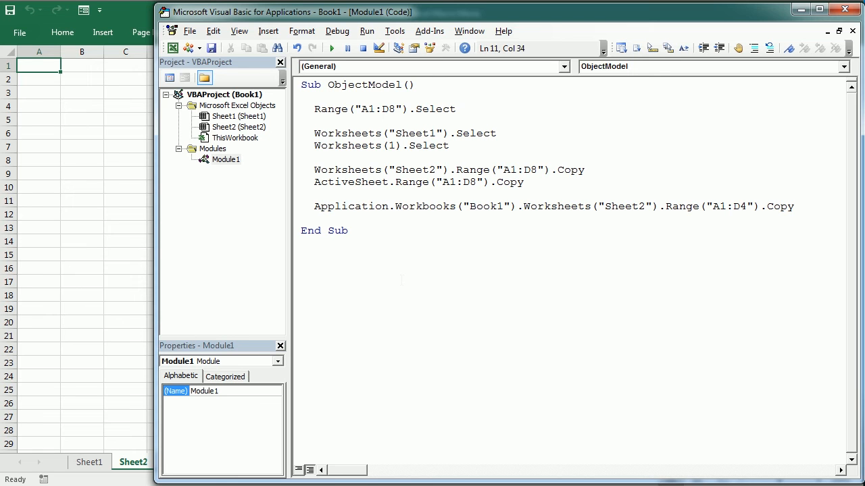
{"action": "left_click", "coordinate": [522, 206]}
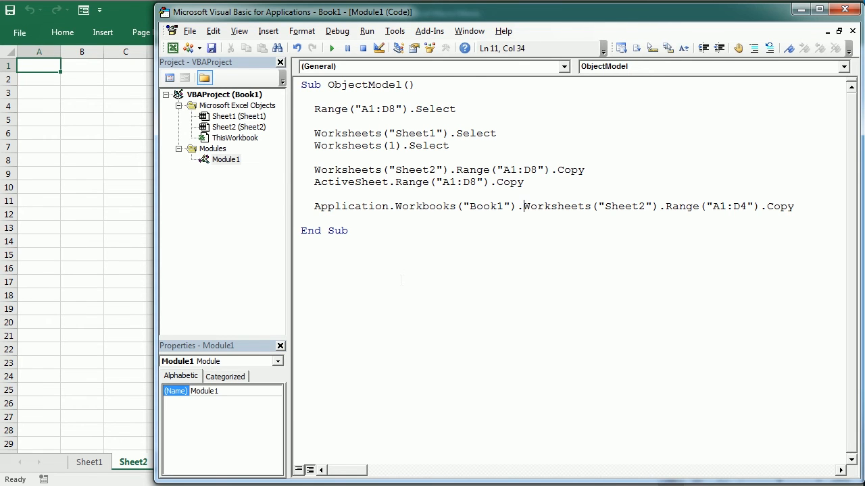
- Write a new Sub Properties below ObjectModel containing MsgBox Application.Name
{"action": "left_click", "coordinate": [348, 229]}
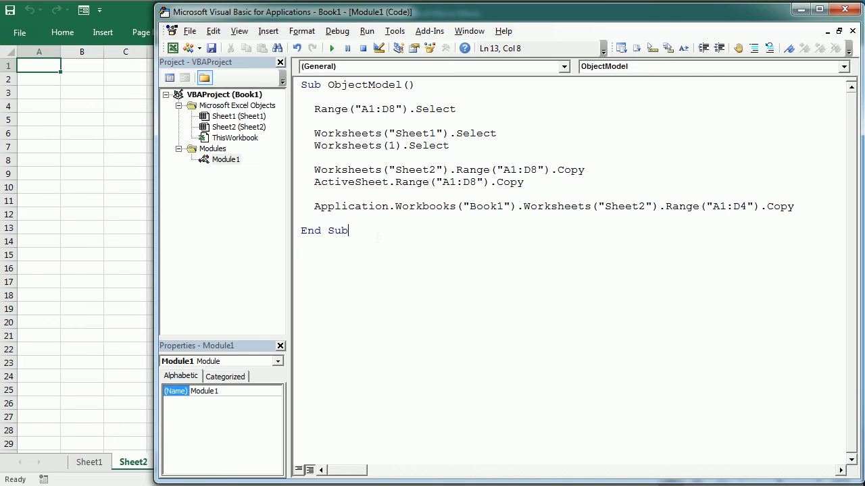
{"action": "type", "text": "Sub"}
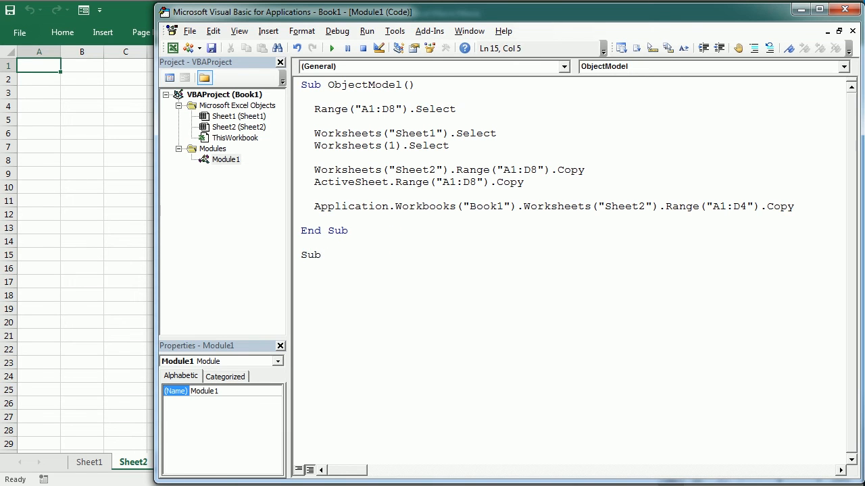
{"action": "type", "text": "Properties("}
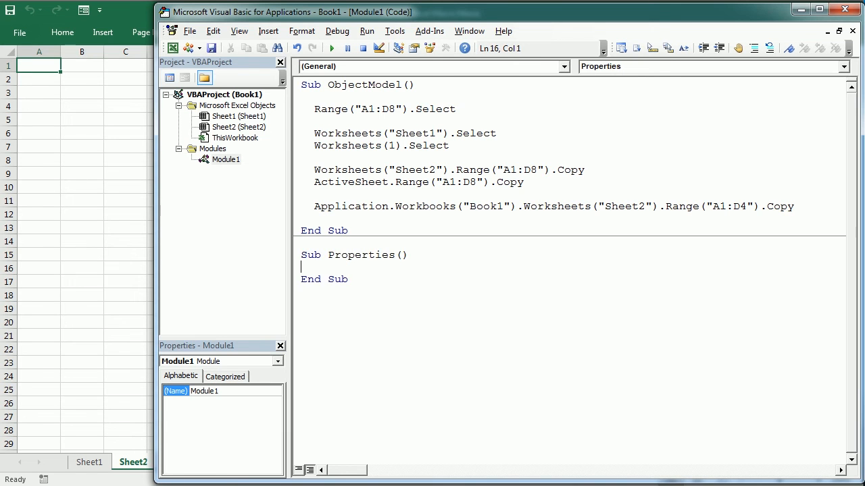
{"action": "type", "text": "ms"}
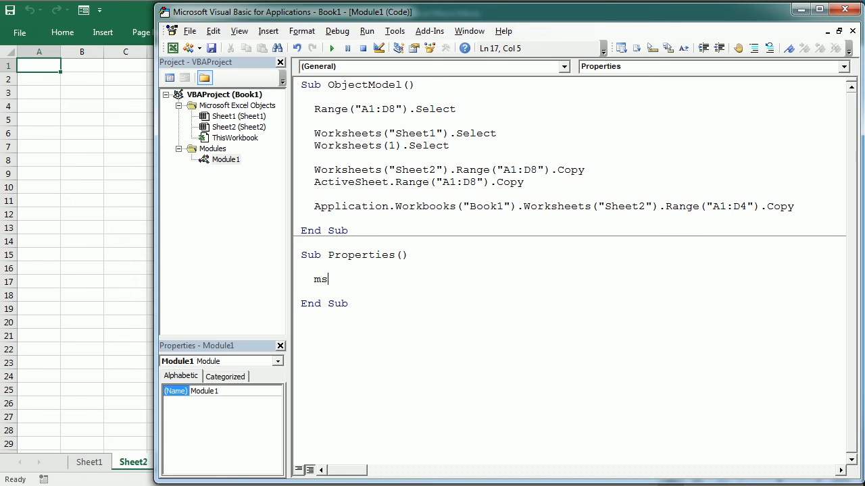
{"action": "type", "text": "gbox app"}
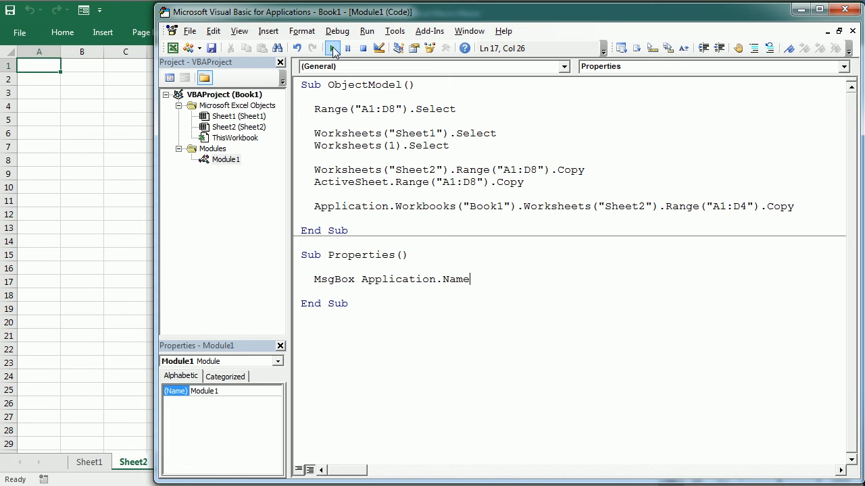
{"action": "left_click", "coordinate": [332, 48]}
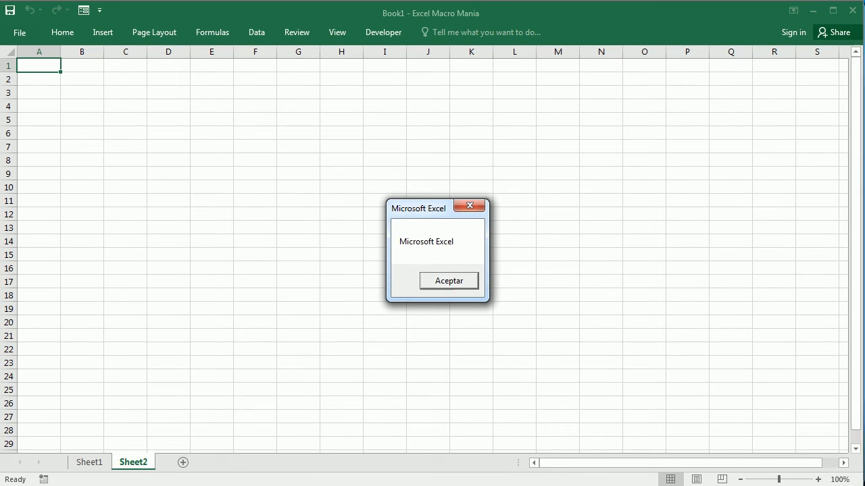
{"action": "left_click", "coordinate": [448, 279]}
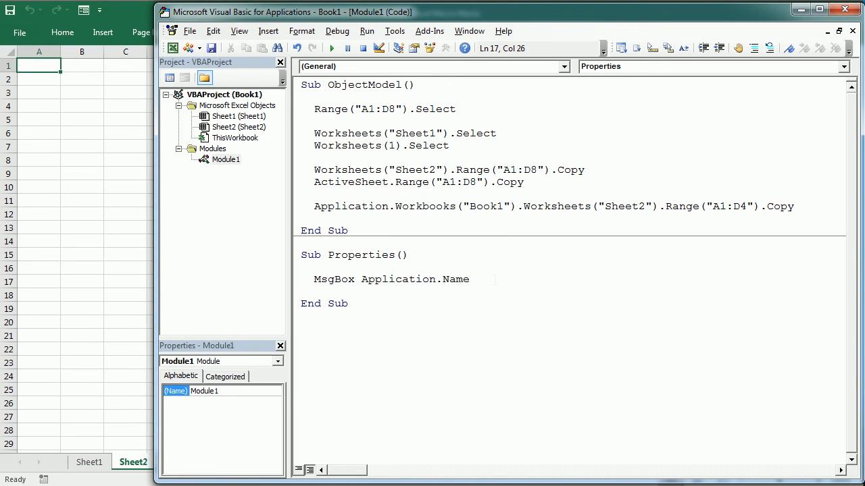
{"action": "left_click", "coordinate": [470, 279]}
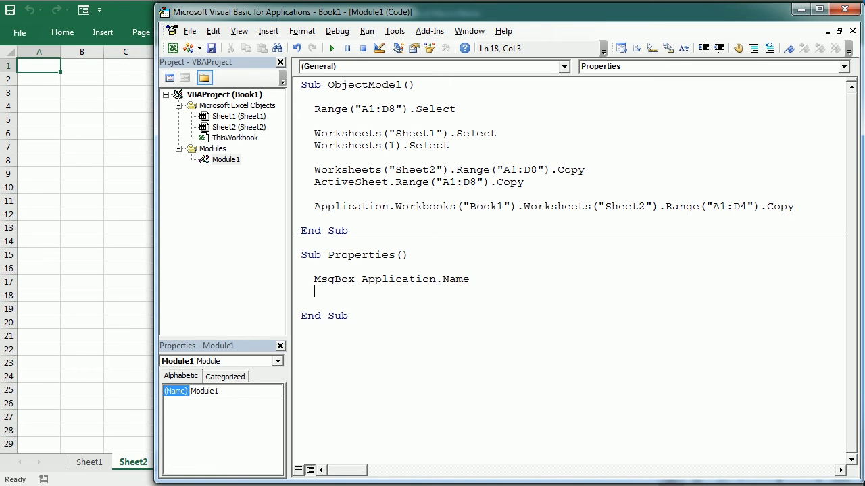
- Finish Properties with Range("A1").Value = 10, run it, and begin a new sub below
{"action": "type", "text": "range"}
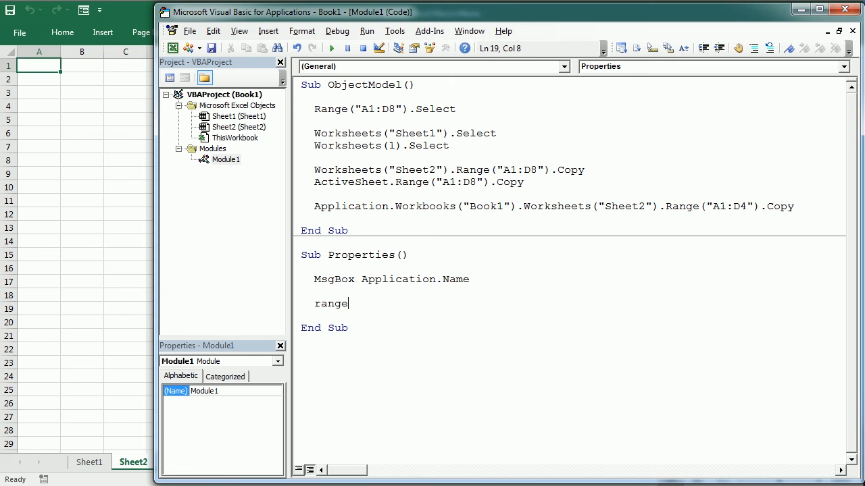
{"action": "type", "text": "(\"A1"}
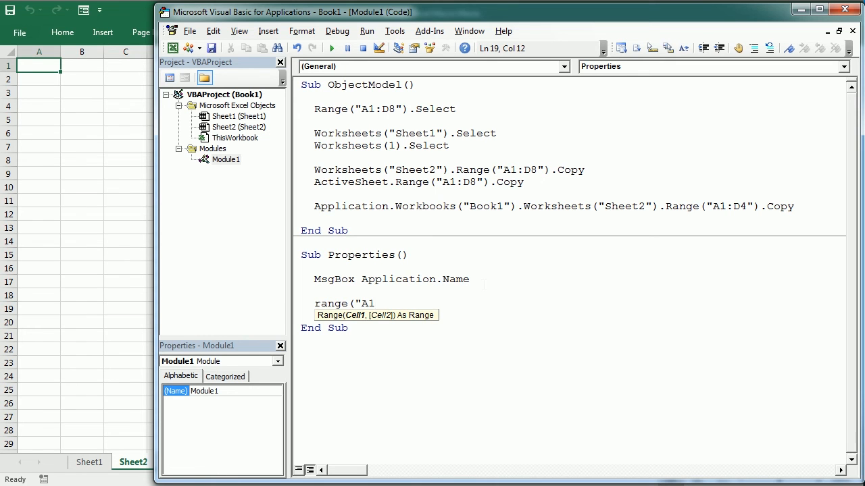
{"action": "type", "text": "\").value="}
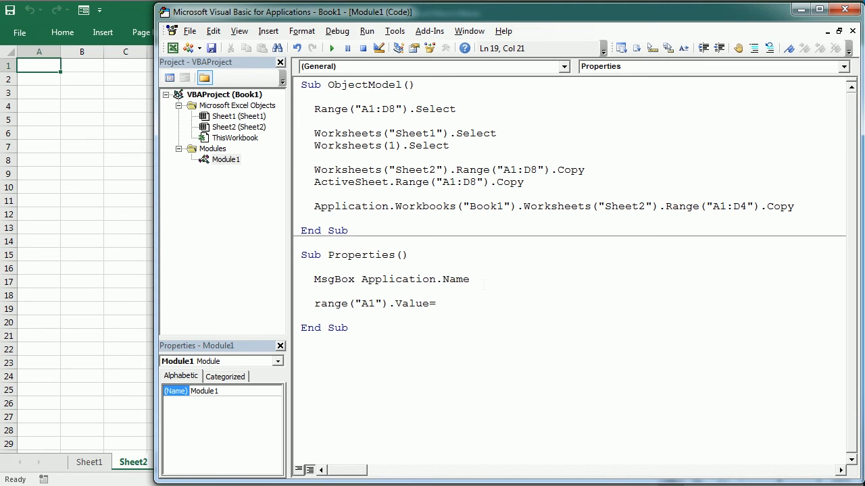
{"action": "type", "text": "10"}
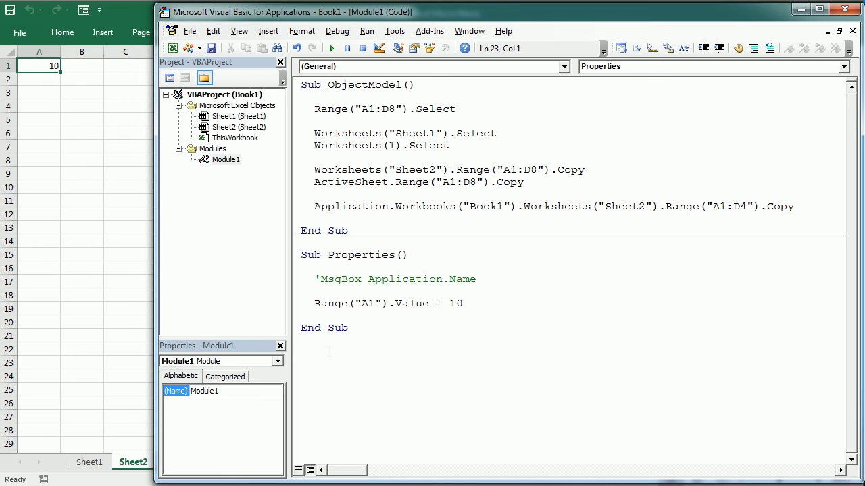
{"action": "type", "text": "sub"}
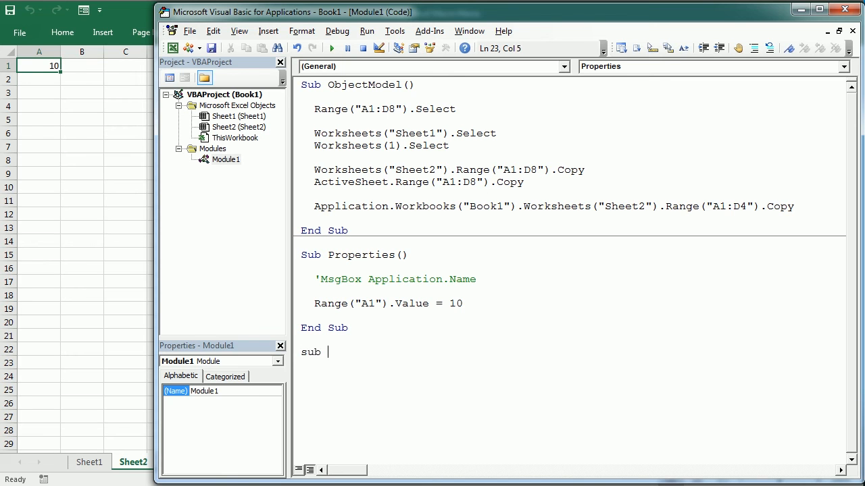
- Write Sub Methods() with Worksheets.Add and run it to add Sheet3
{"action": "type", "text": "Methods()"}
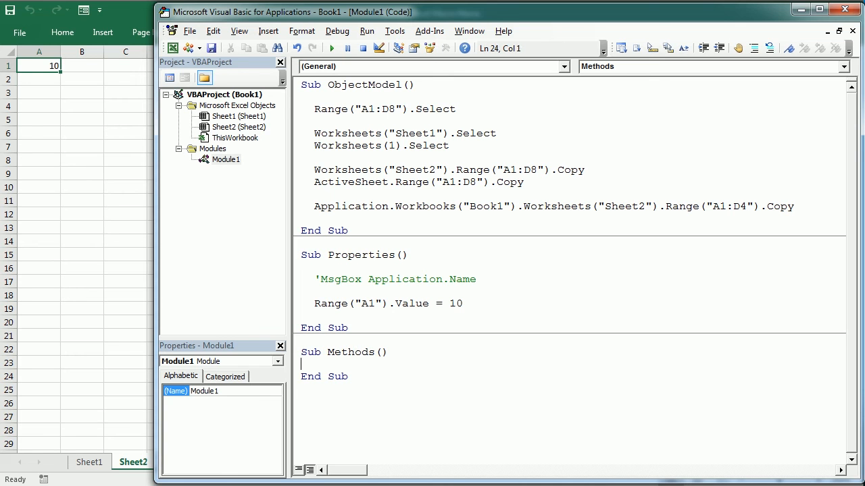
{"action": "type", "text": "workshe"}
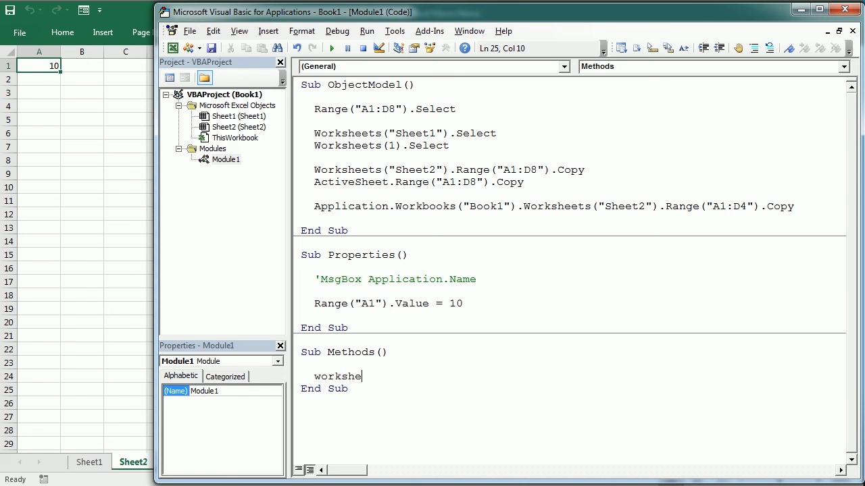
{"action": "type", "text": "ets"}
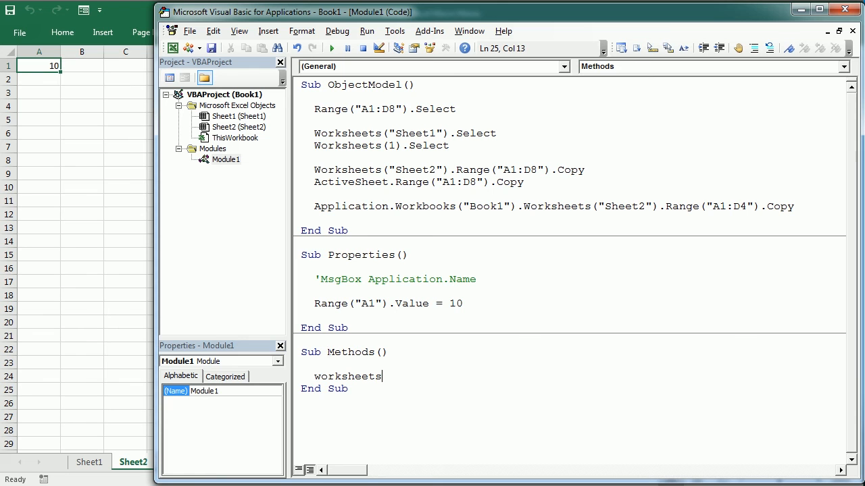
{"action": "type", "text": ".Add"}
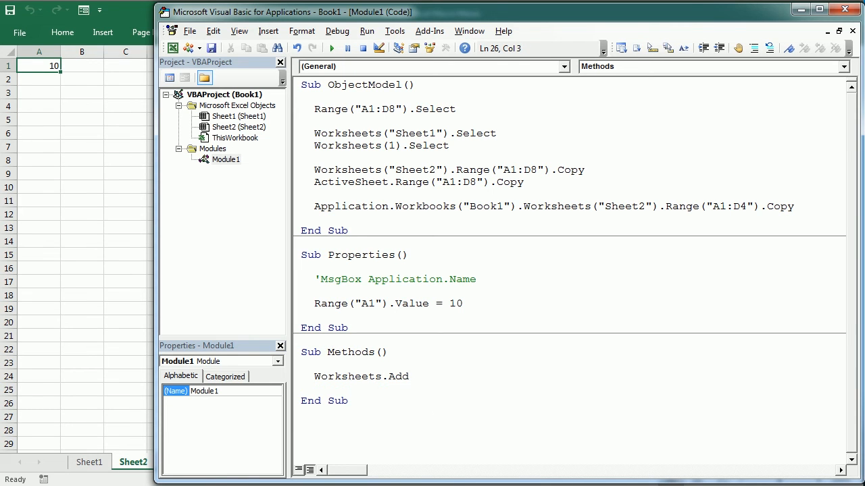
{"action": "double_click", "coordinate": [347, 375]}
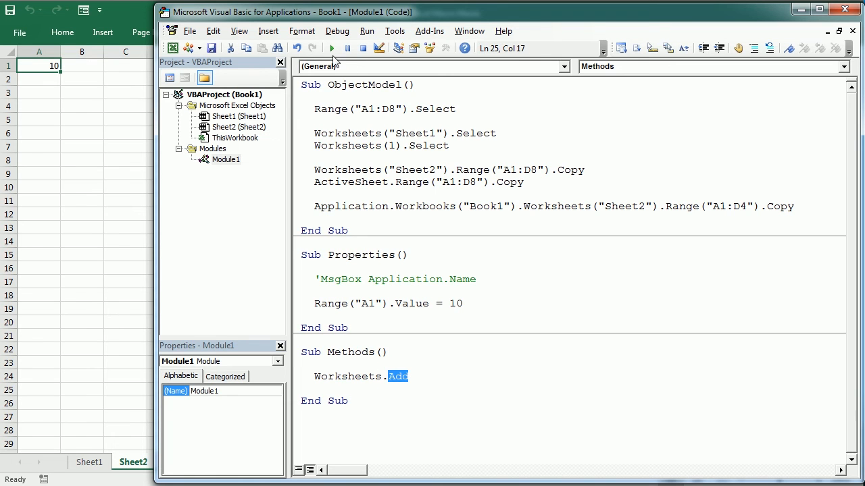
{"action": "mouse_move", "coordinate": [335, 60]}
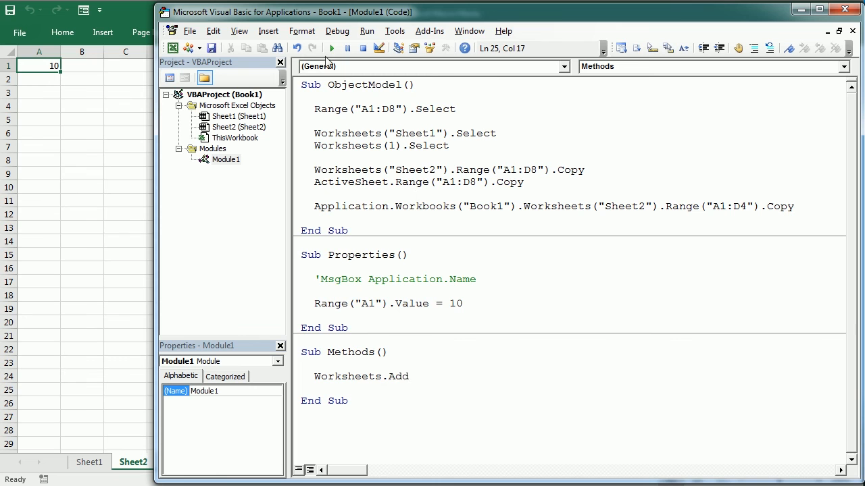
{"action": "mouse_move", "coordinate": [332, 48]}
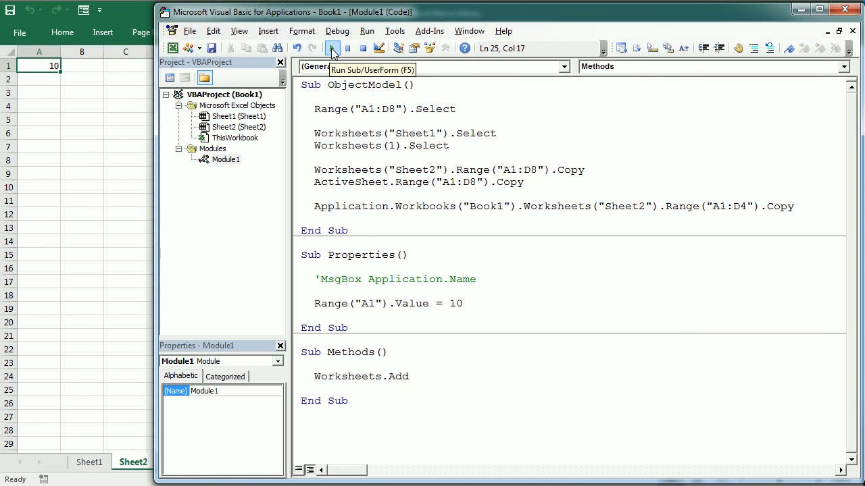
{"action": "left_click", "coordinate": [333, 49]}
{"action": "type", "text": "wo"}
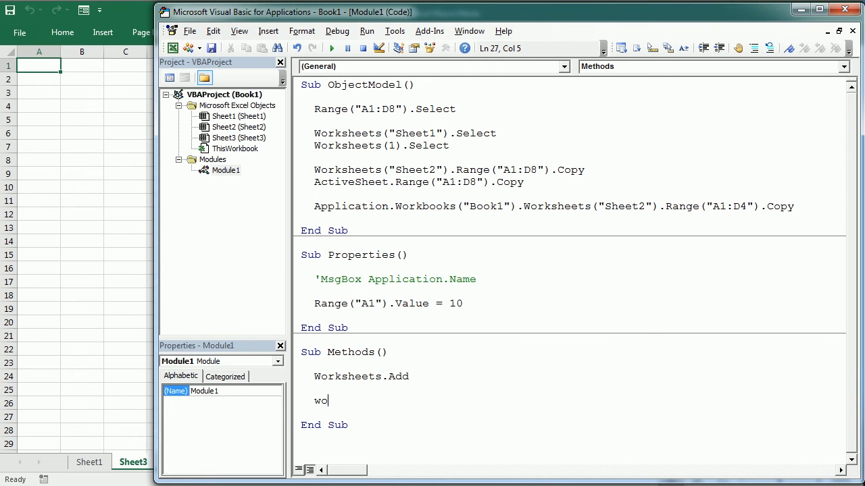
- Add a Worksheets("Sheet1").Delete line to the Methods procedure
{"action": "type", "text": "rksheets"}
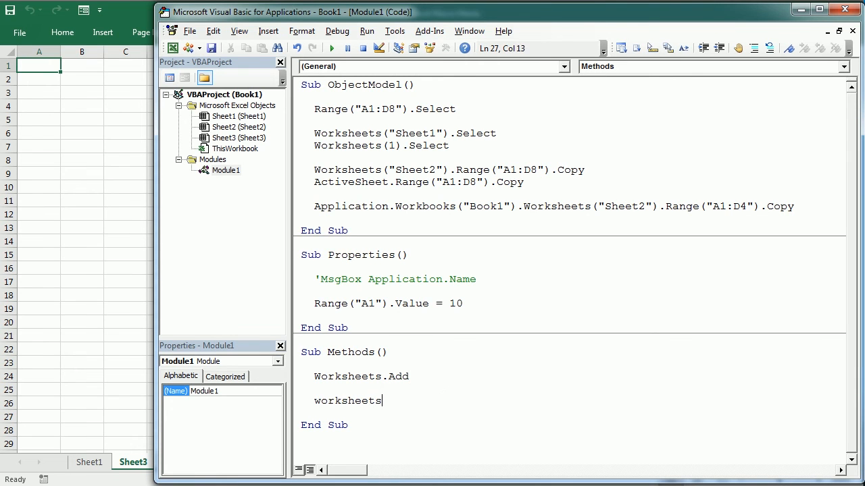
{"action": "type", "text": "(\""}
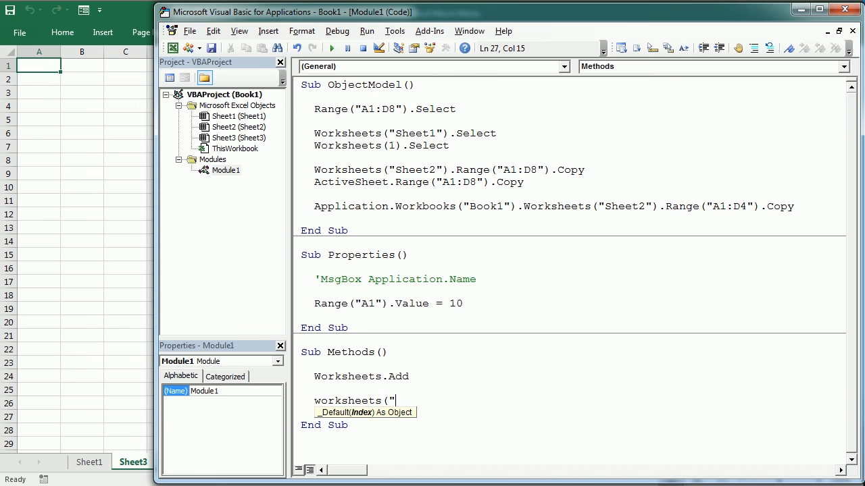
{"action": "type", "text": "Sheet"}
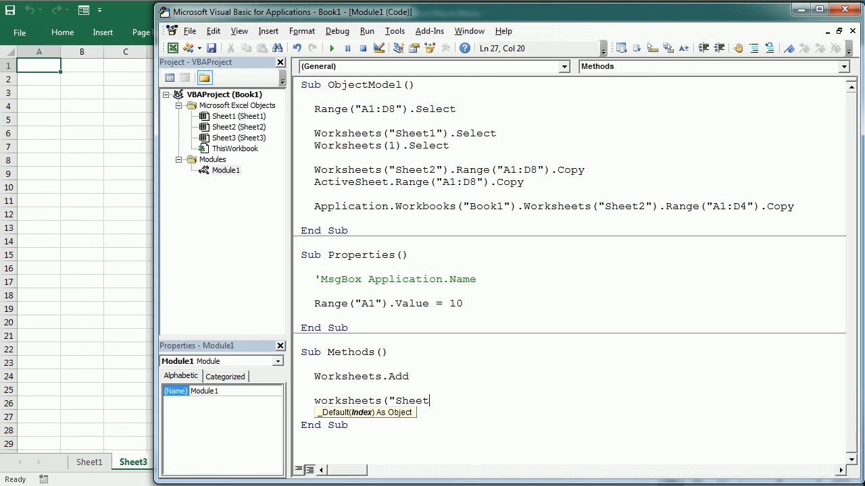
{"action": "type", "text": "1\")."}
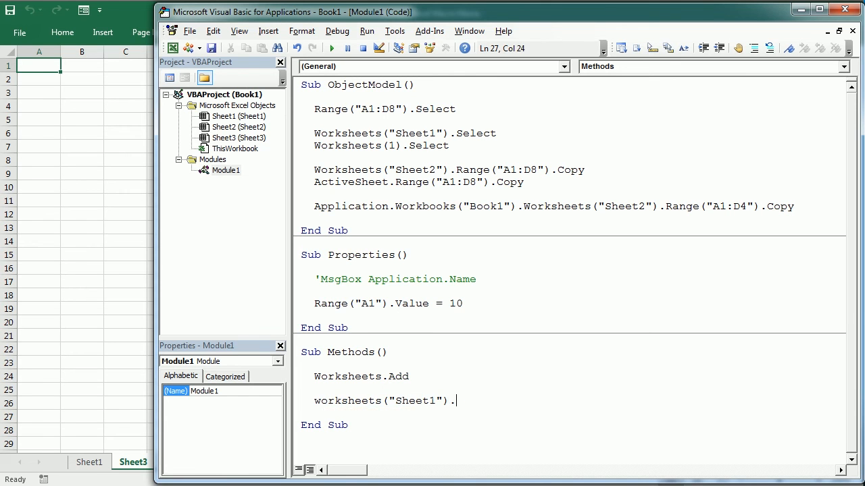
{"action": "type", "text": "delete"}
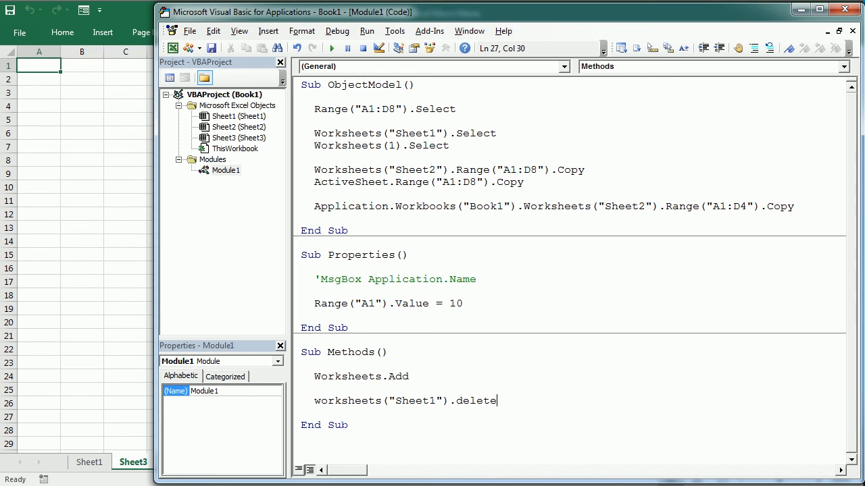
{"action": "key", "text": "Enter"}
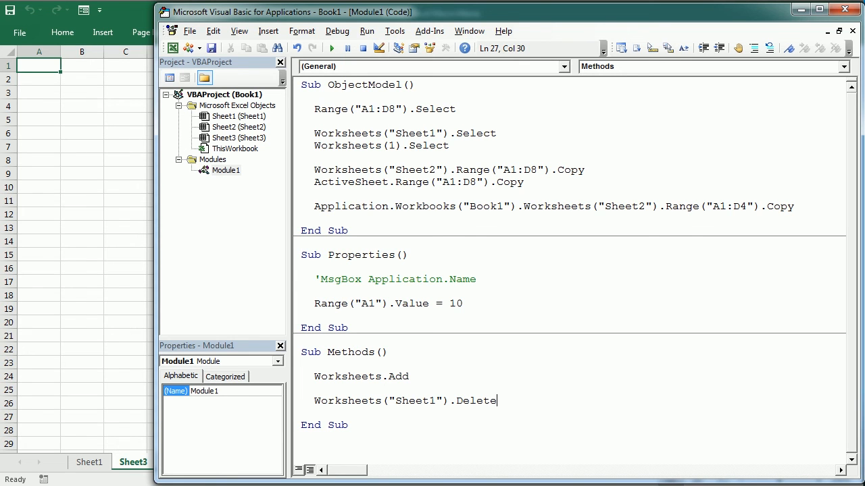
- Add Range("A1:D4").Copy and prefix it with Worksheets("Sheet1")
{"action": "type", "text": "range)"}
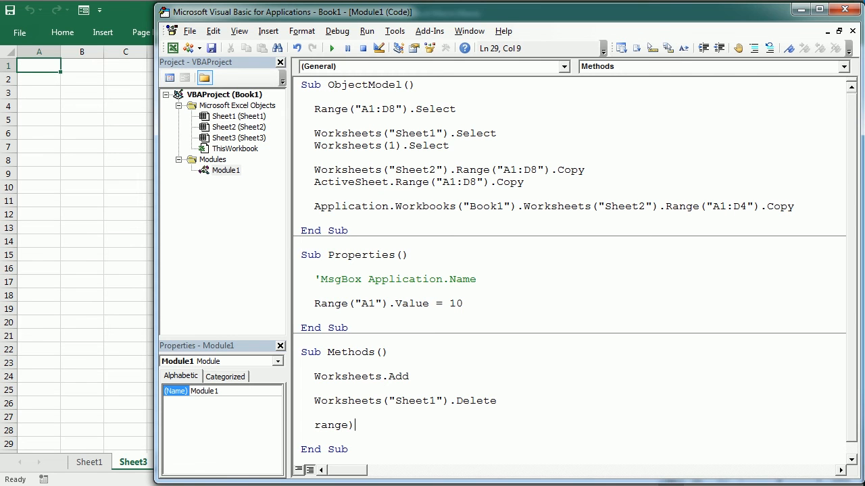
{"action": "type", "text": "(\""}
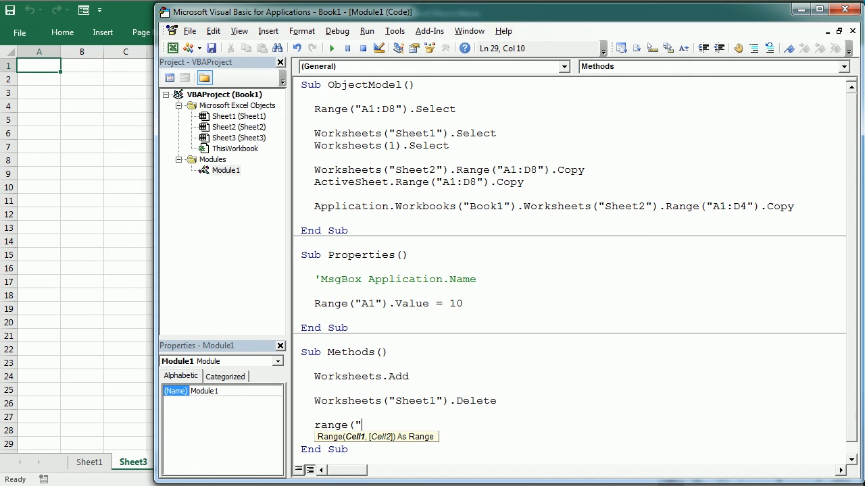
{"action": "type", "text": "A1:D4\").Copy"}
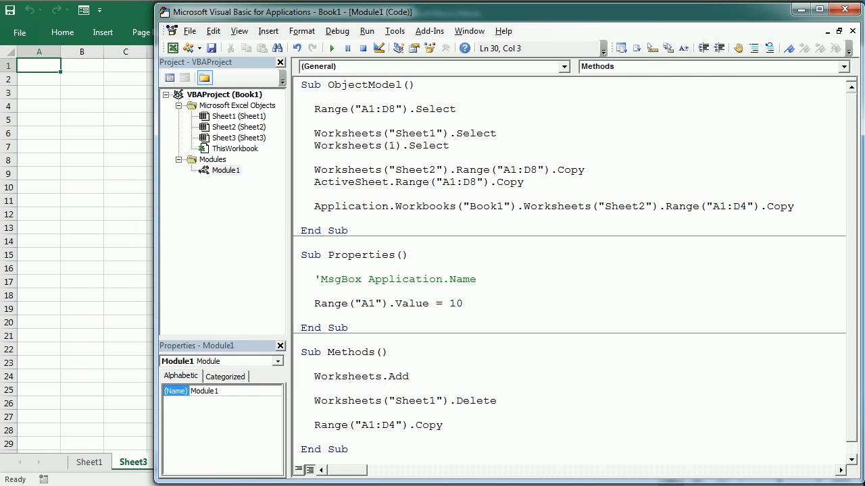
{"action": "left_click", "coordinate": [316, 424]}
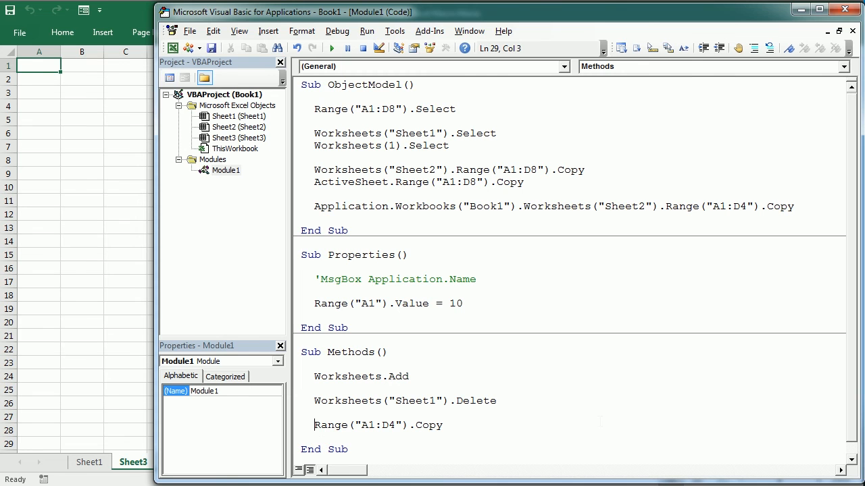
{"action": "type", "text": "worksheets(\"Sheet"}
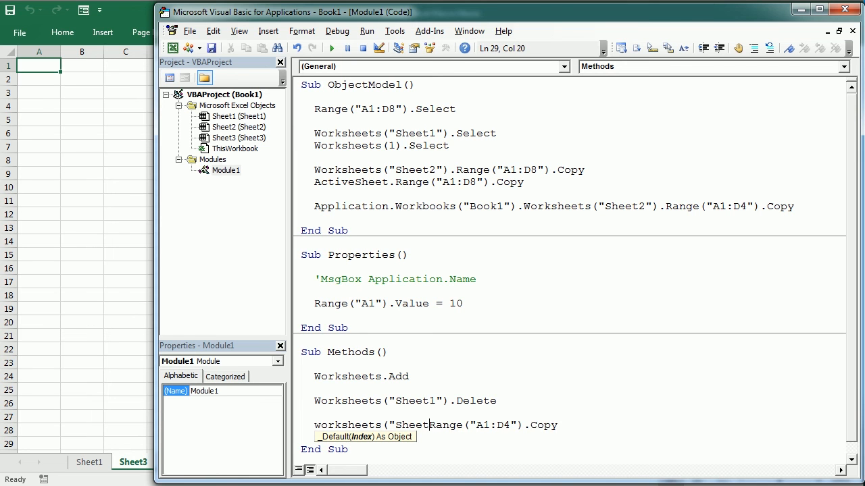
{"action": "type", "text": "1\")."}
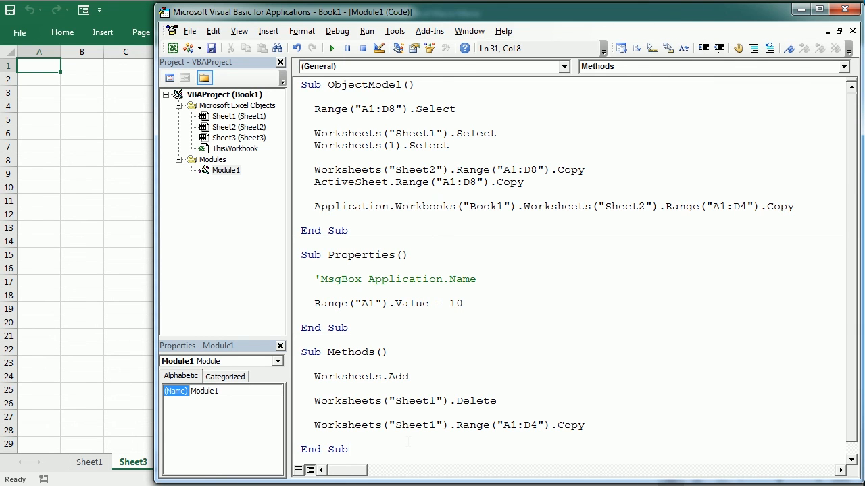
- Create the Workbook_Open event procedure in ThisWorkbook's code
{"action": "left_click", "coordinate": [235, 148]}
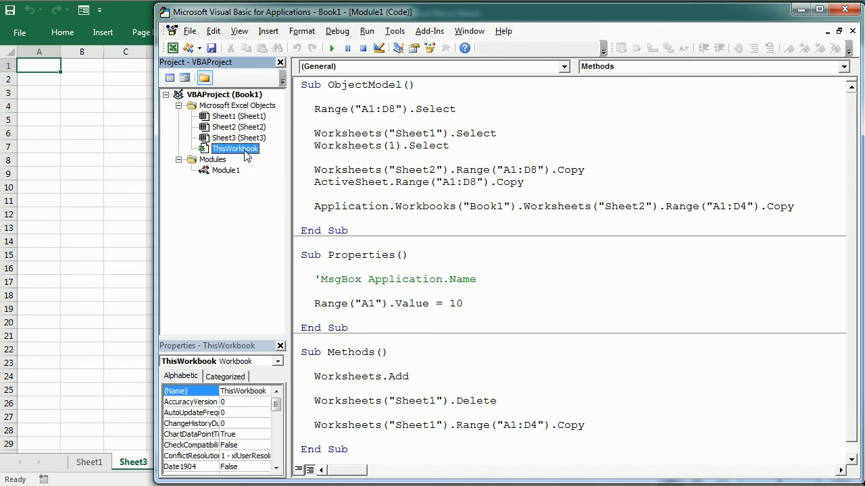
{"action": "double_click", "coordinate": [235, 148]}
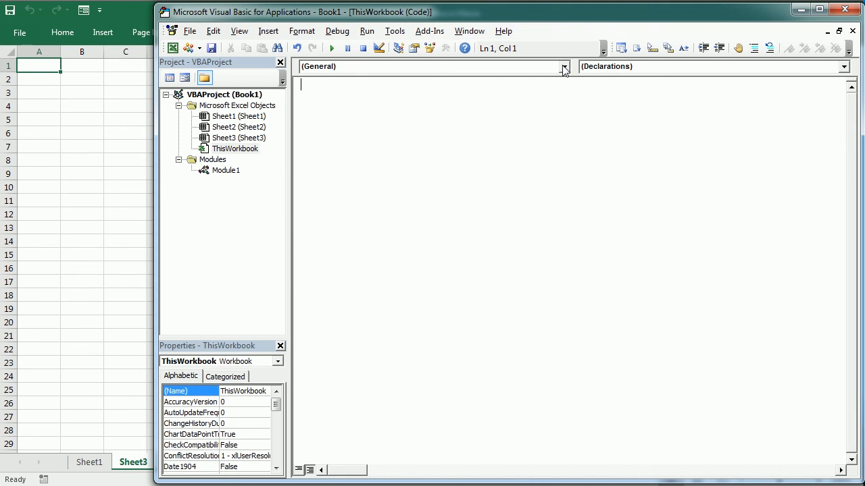
{"action": "left_click", "coordinate": [562, 66]}
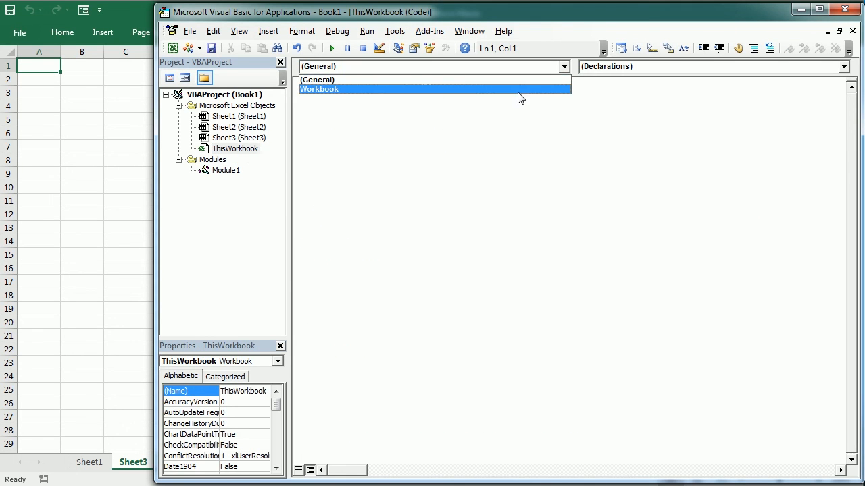
{"action": "left_click", "coordinate": [318, 89]}
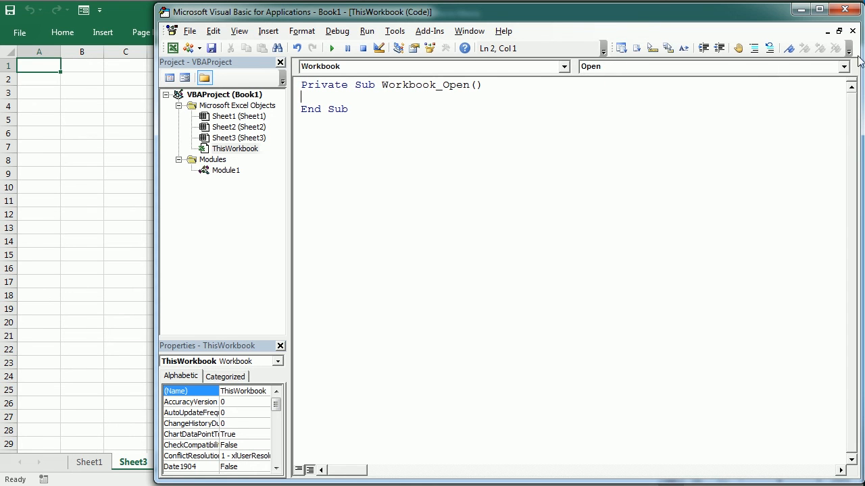
- Fill Workbook_Open with MsgBox "Welcome to my file"
{"action": "left_click", "coordinate": [710, 66]}
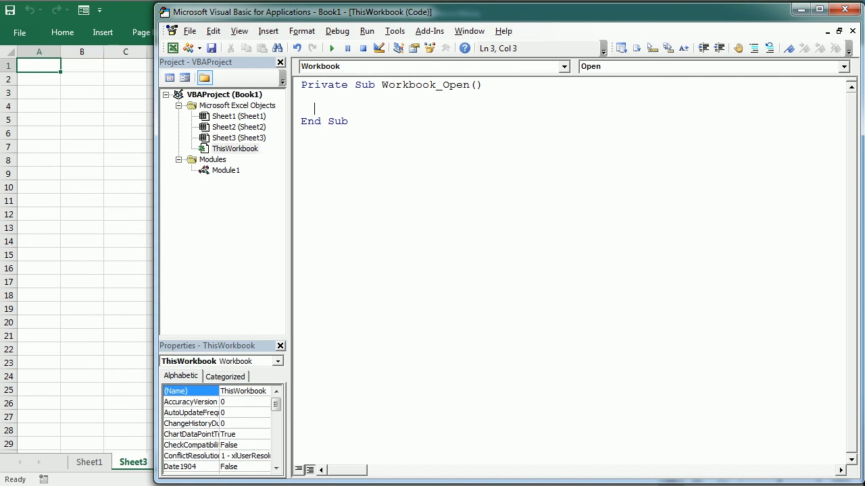
{"action": "type", "text": "msgbox \"W"}
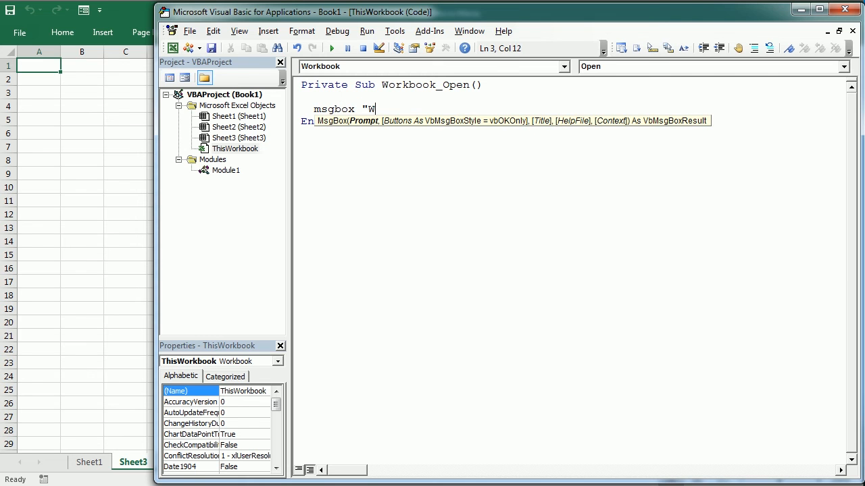
{"action": "type", "text": "elcome to m"}
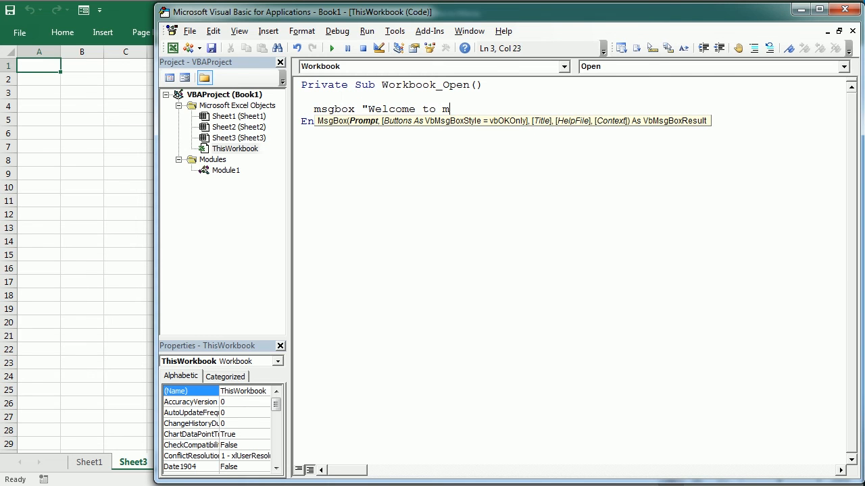
{"action": "type", "text": "y file"}
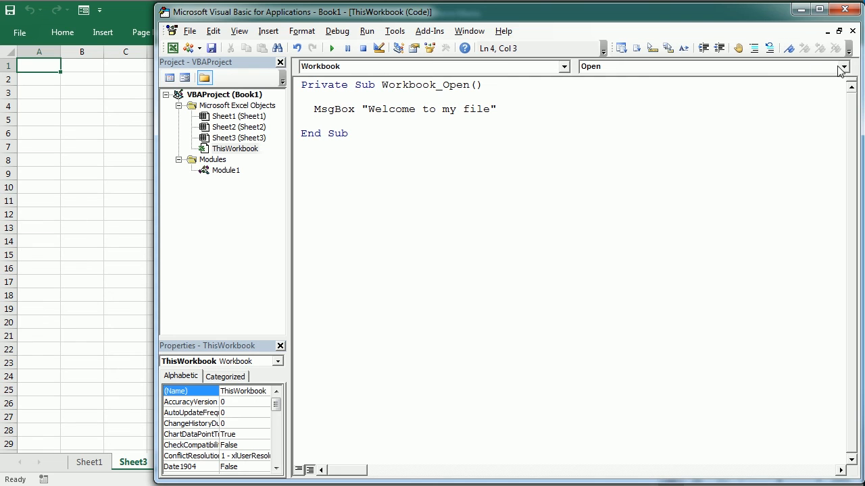
{"action": "mouse_move", "coordinate": [245, 160]}
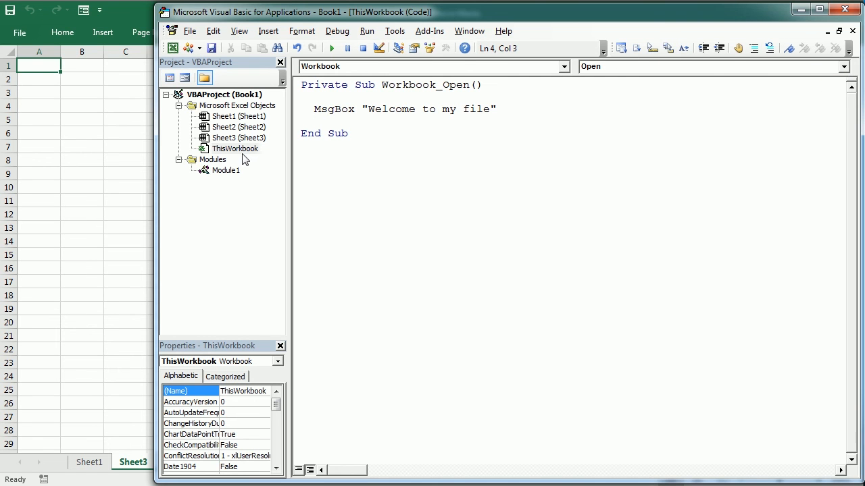
- Create the Worksheet_SelectionChange event procedure in Sheet1's code
{"action": "left_click", "coordinate": [238, 117]}
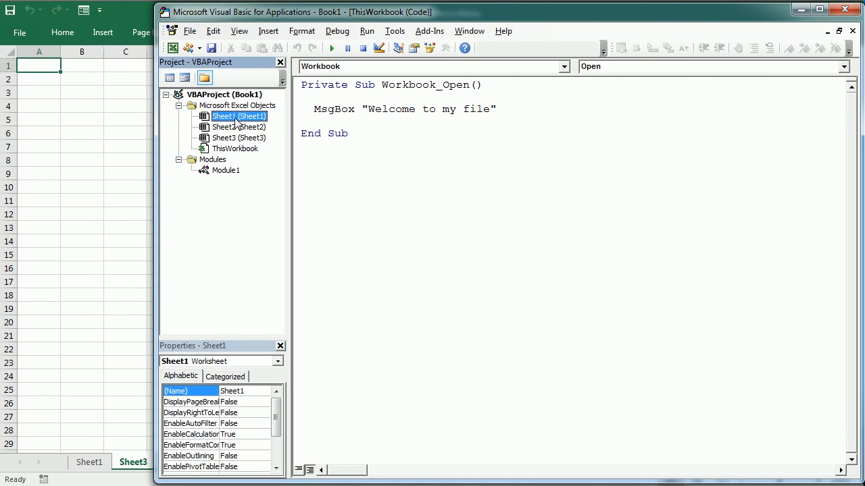
{"action": "double_click", "coordinate": [238, 116]}
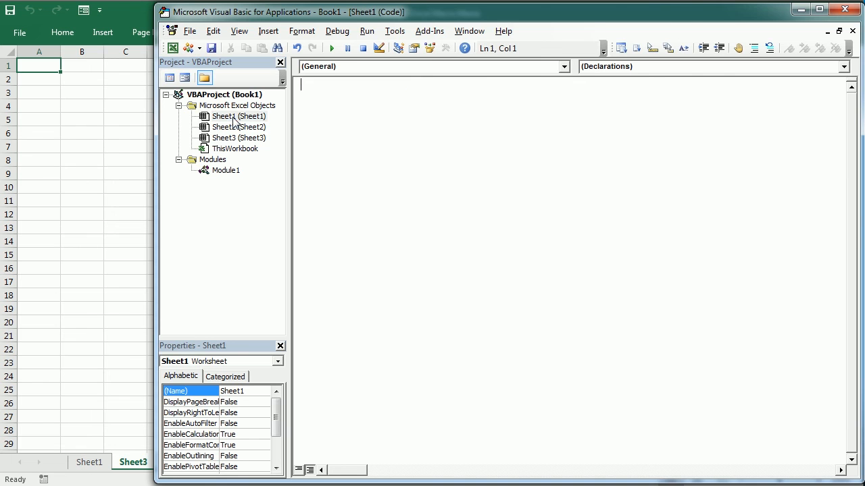
{"action": "left_click", "coordinate": [565, 66]}
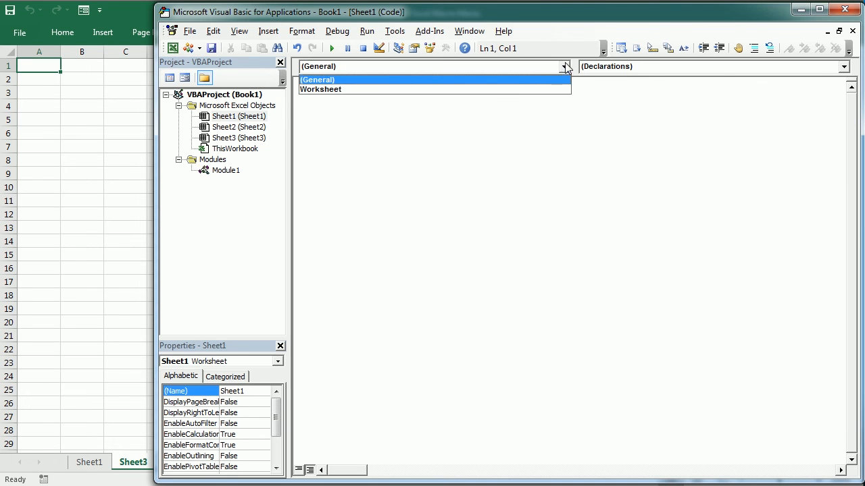
{"action": "left_click", "coordinate": [319, 89]}
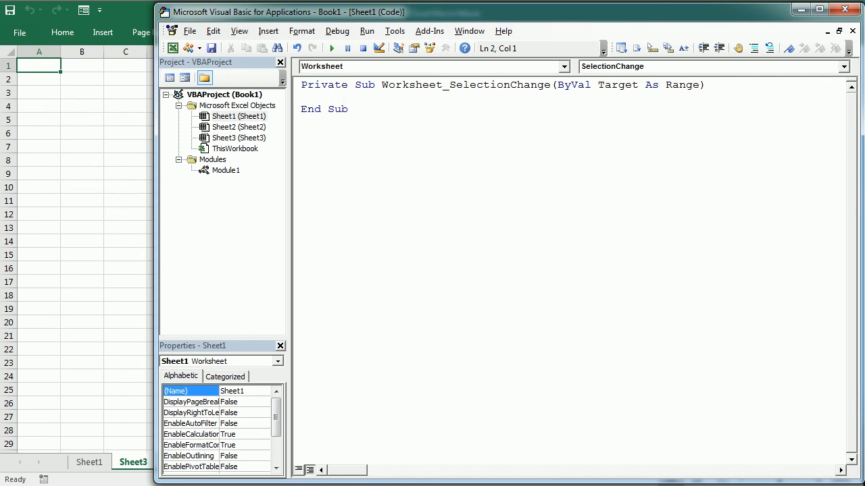
{"action": "key", "text": "enter"}
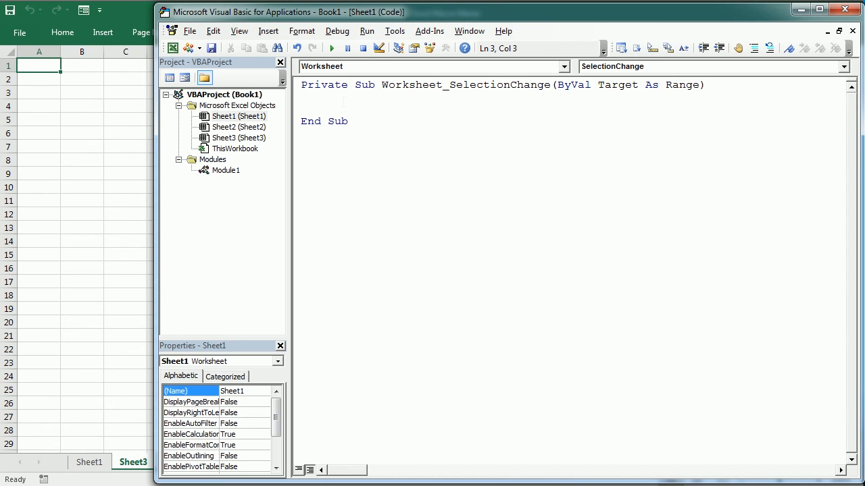
- Fill it with Application.Calculate and ThisWorkbook.Save, then return to Module1's code
{"action": "type", "text": "app"}
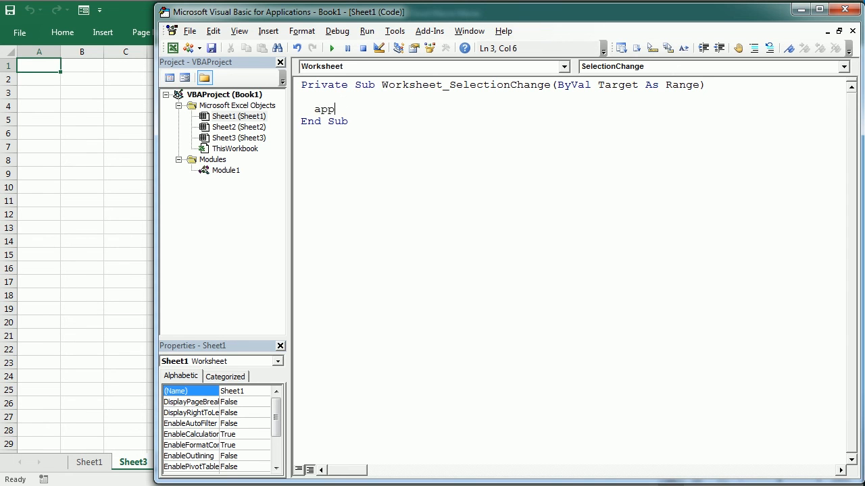
{"action": "type", "text": "lication."}
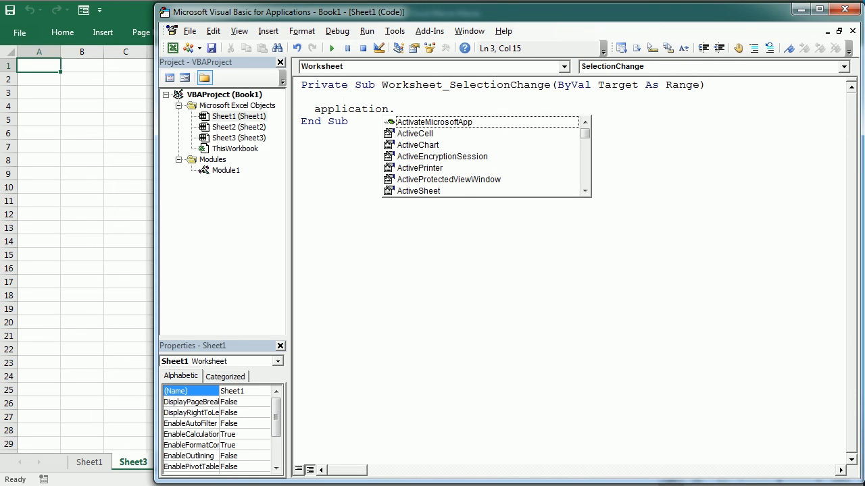
{"action": "type", "text": "calculate"}
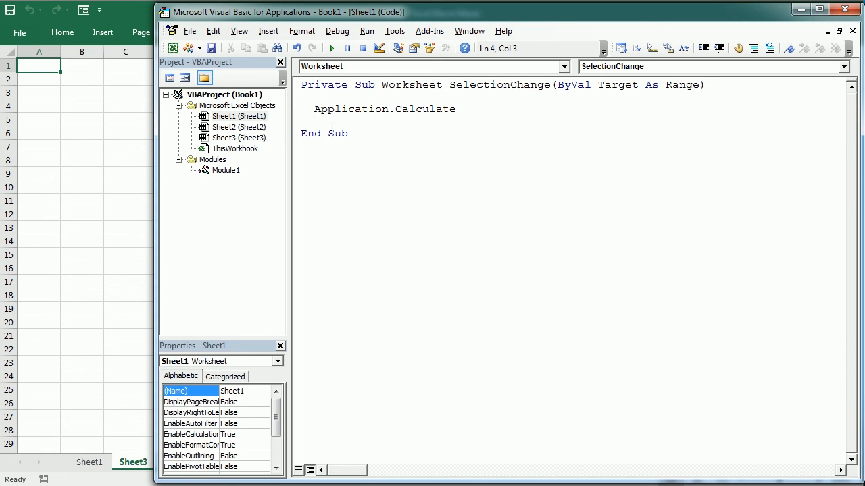
{"action": "type", "text": "t"}
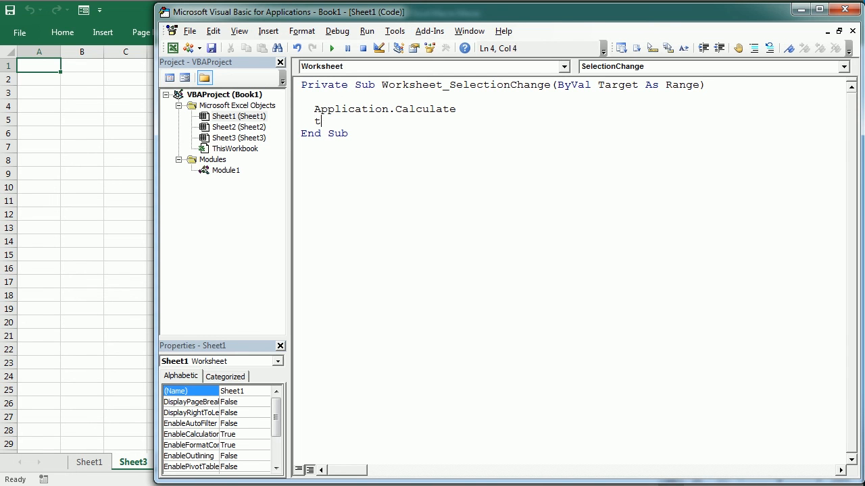
{"action": "type", "text": "hisworkbook."}
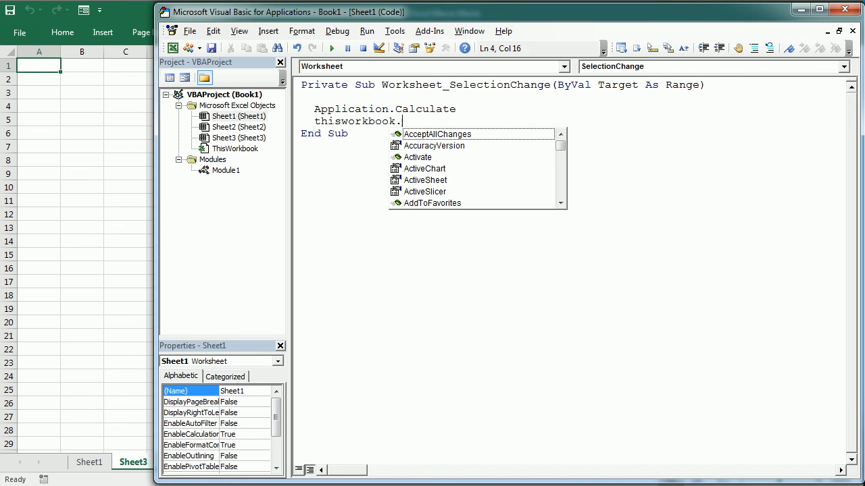
{"action": "type", "text": "Save"}
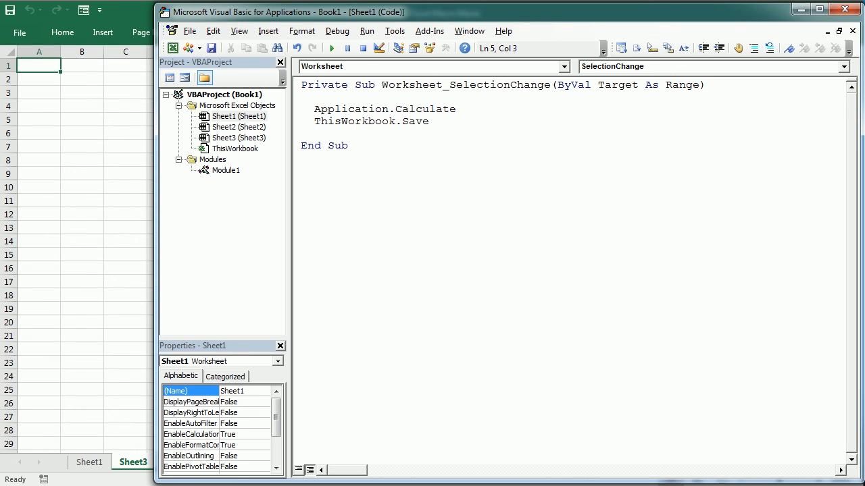
{"action": "double_click", "coordinate": [353, 122]}
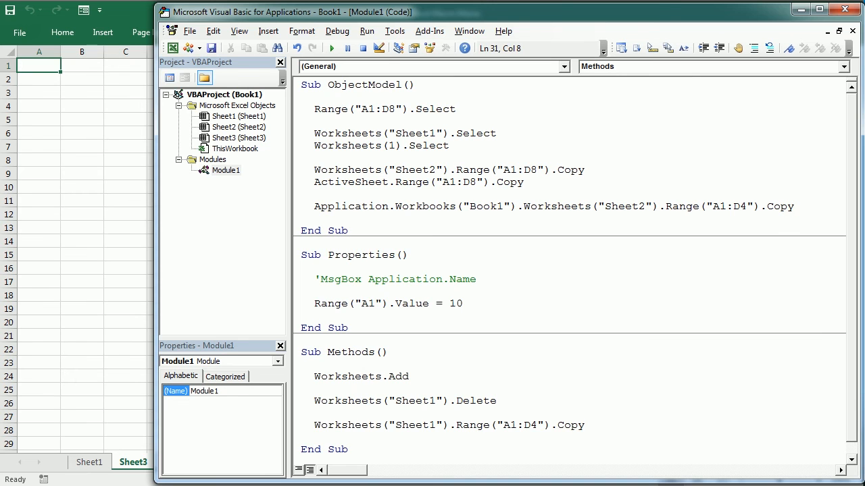
- Write Sub Macro1 with Application.OnTime TimeValue("18:00"), "Macro2"
{"action": "type", "text": "s"}
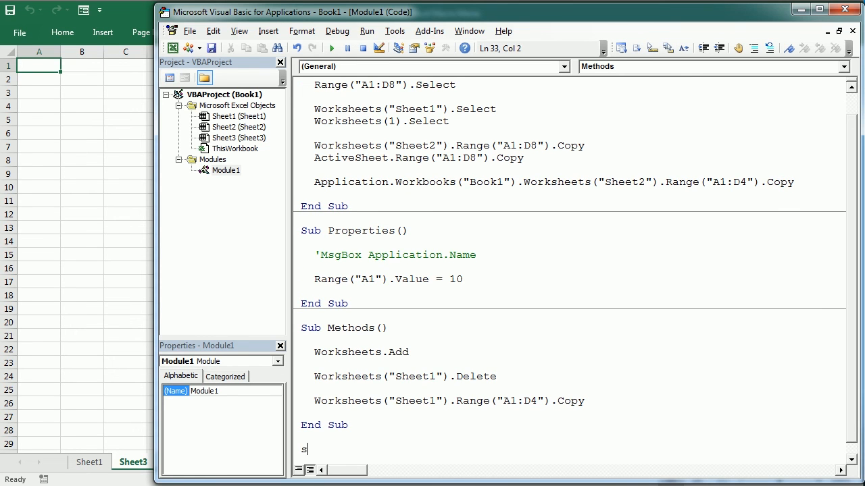
{"action": "type", "text": "ub"}
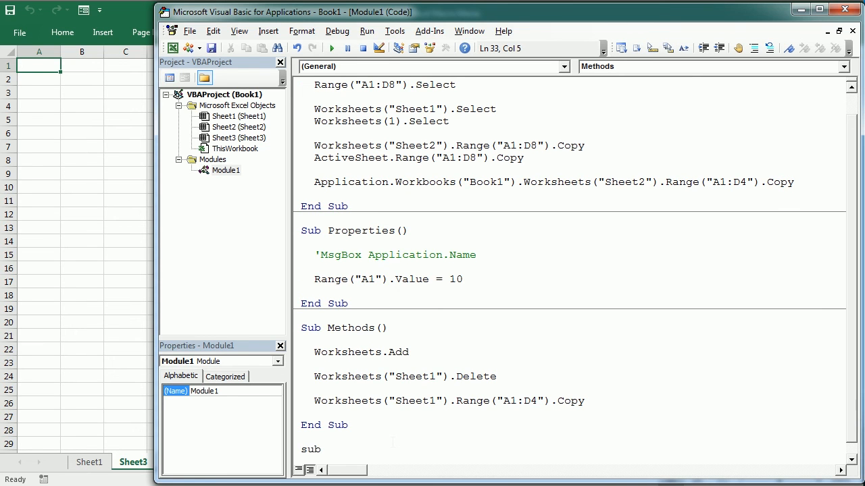
{"action": "type", "text": "Macro1("}
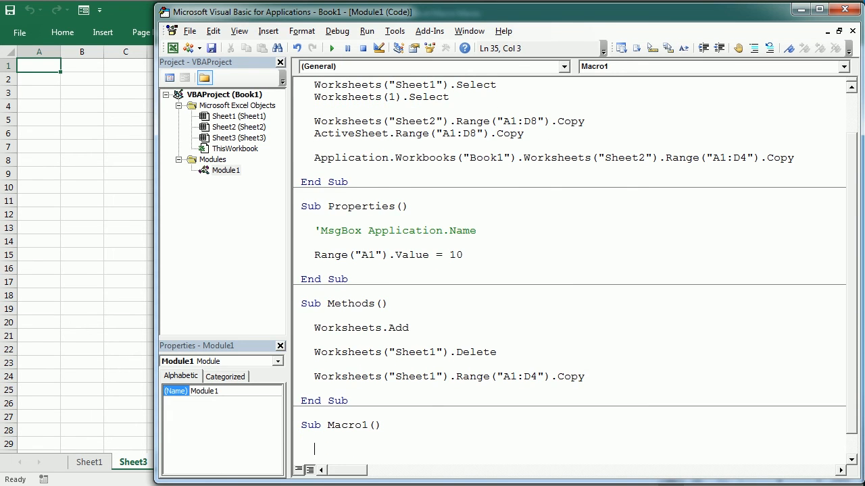
{"action": "type", "text": "application."}
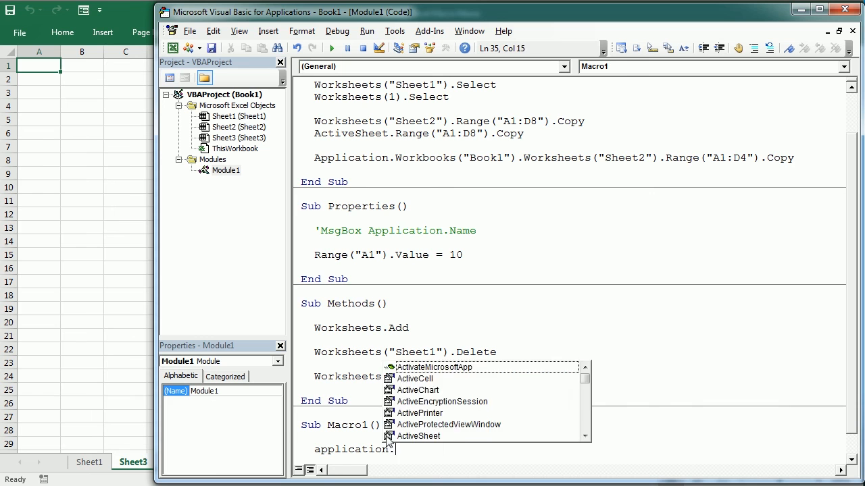
{"action": "type", "text": "OnTime"}
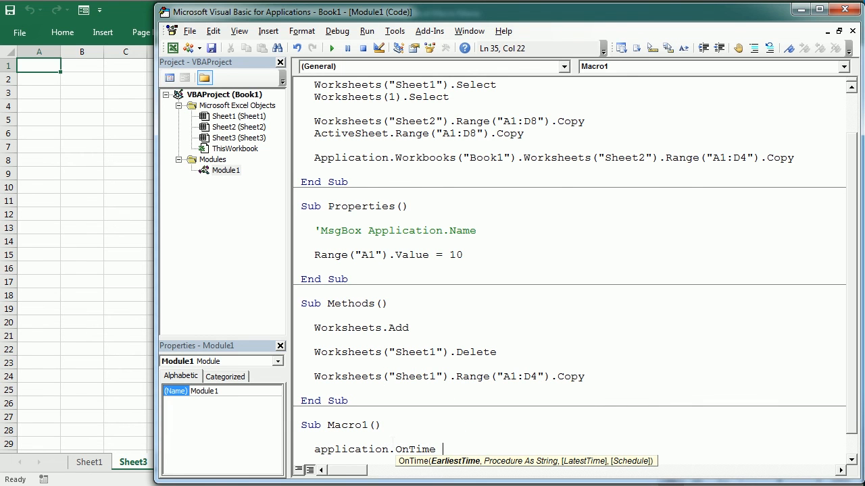
{"action": "type", "text": "timevalue"}
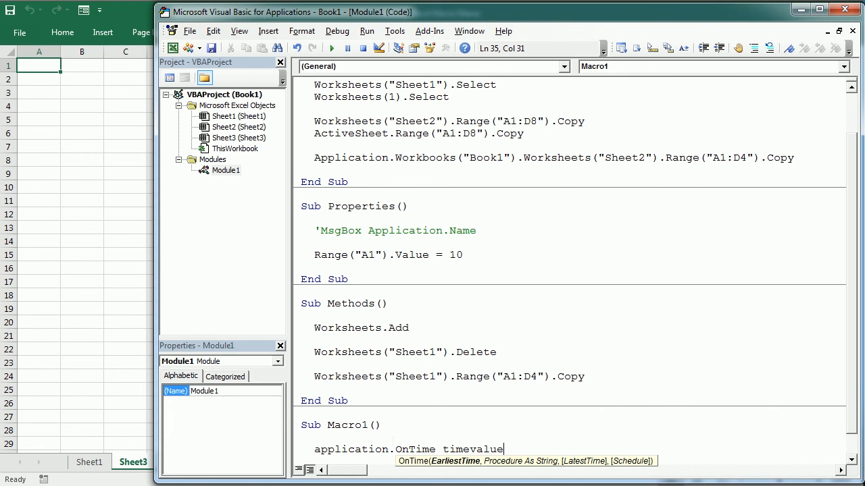
{"action": "type", "text": "(\"18"}
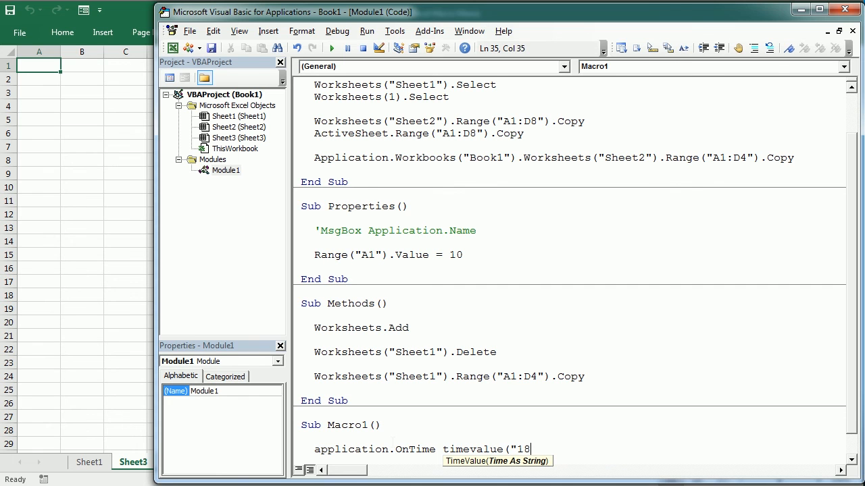
{"action": "type", "text": ":00\")"}
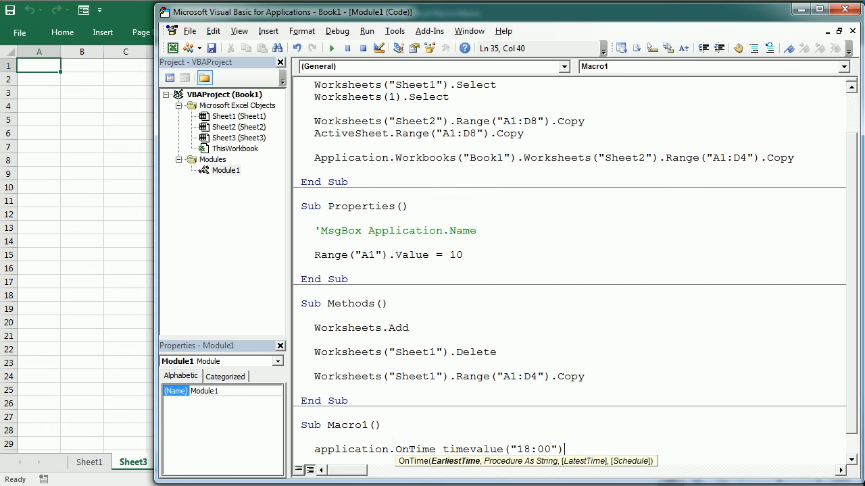
{"action": "type", "text": ", \""}
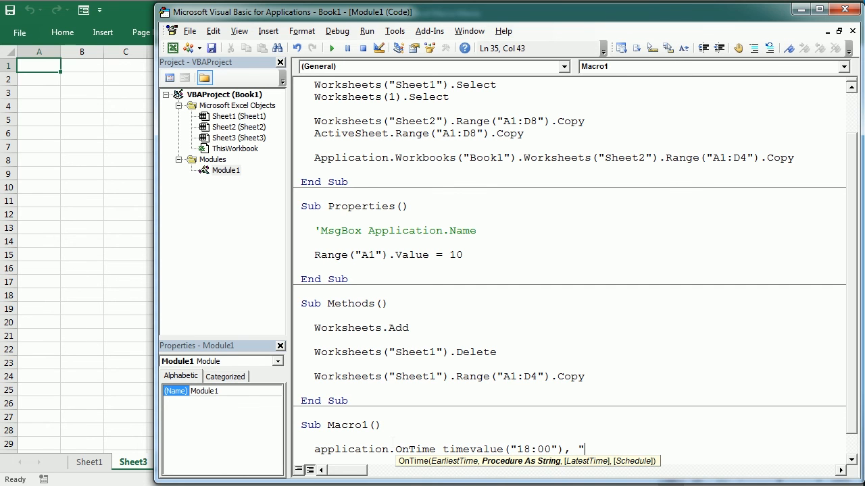
{"action": "type", "text": "Macro2"}
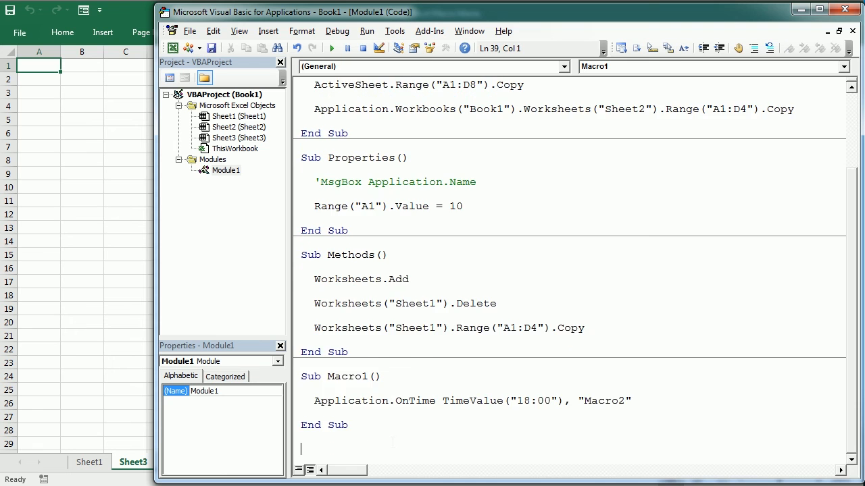
- Add an empty Sub Macro2 procedure below Macro1
{"action": "scroll", "scroll_direction": "down", "scroll_amount": 3}
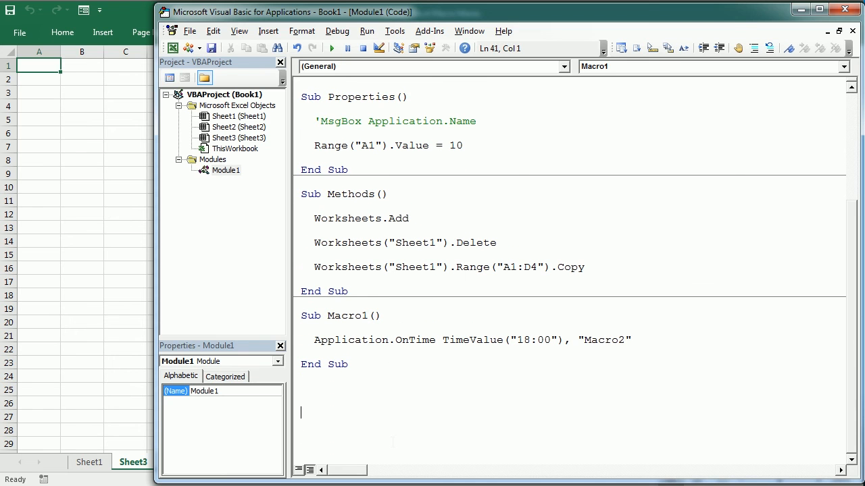
{"action": "type", "text": "sub Macro2("}
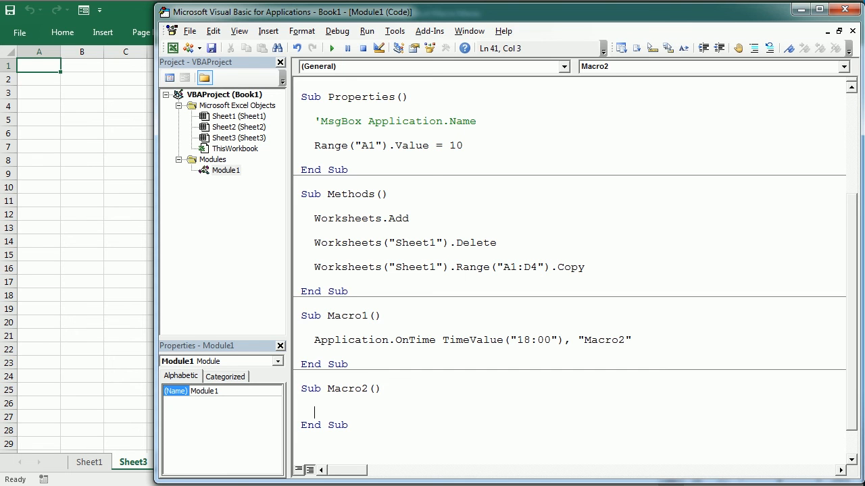
{"action": "double_click", "coordinate": [535, 340]}
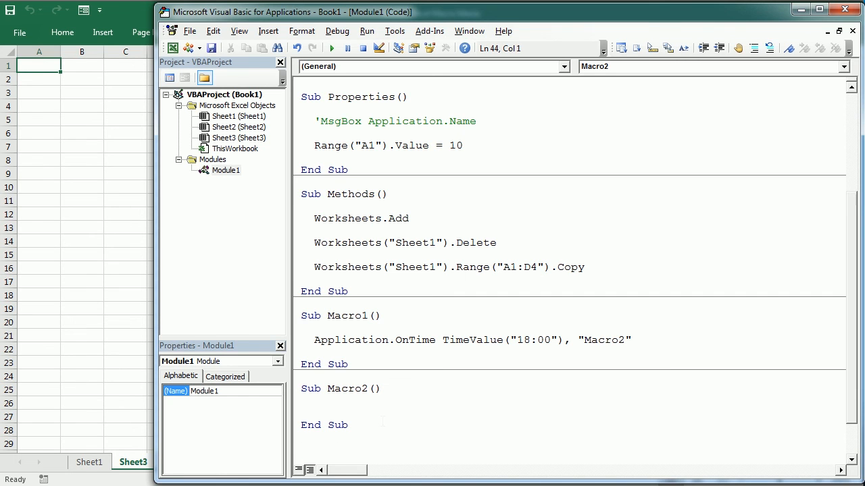
- Write Sub GetKeys with Application.OnKey "a", "OtherMacro"
{"action": "type", "text": "sub"}
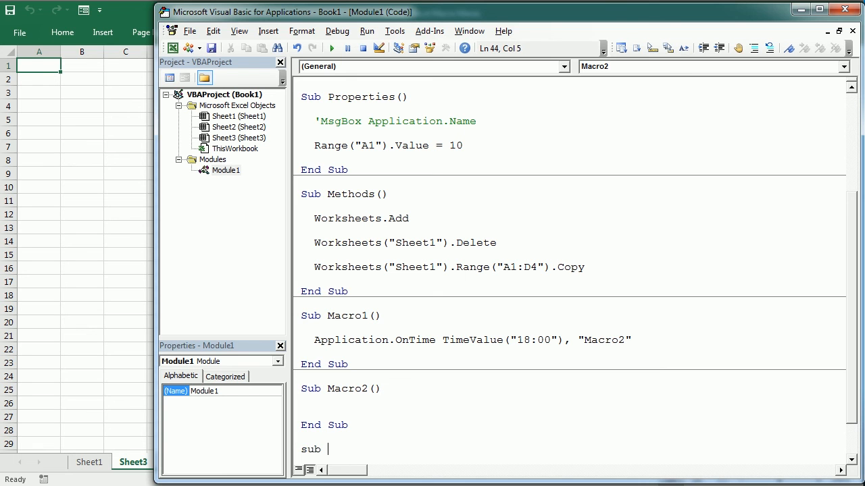
{"action": "type", "text": "GetKeys("}
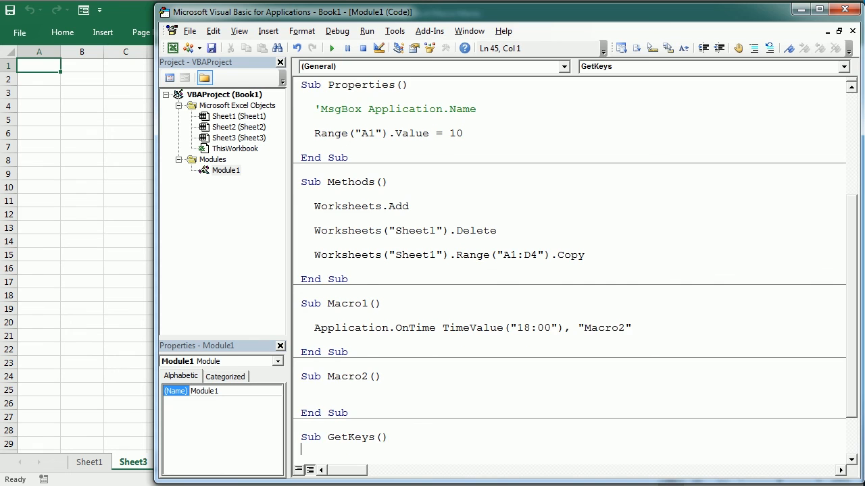
{"action": "type", "text": "application.OnKey \"a"}
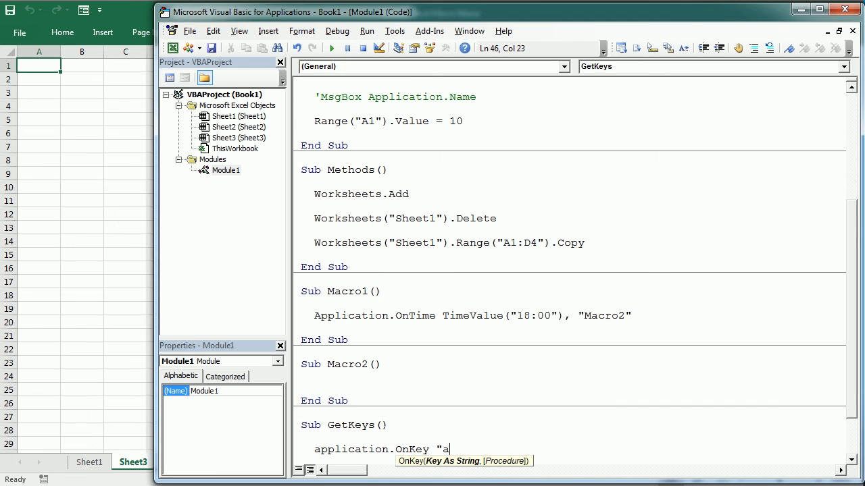
{"action": "type", "text": "\", \"O"}
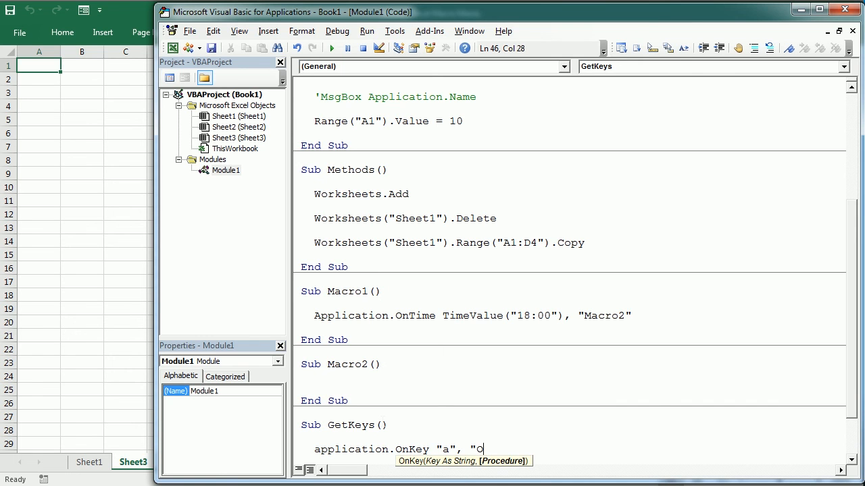
{"action": "type", "text": "therMacro"}
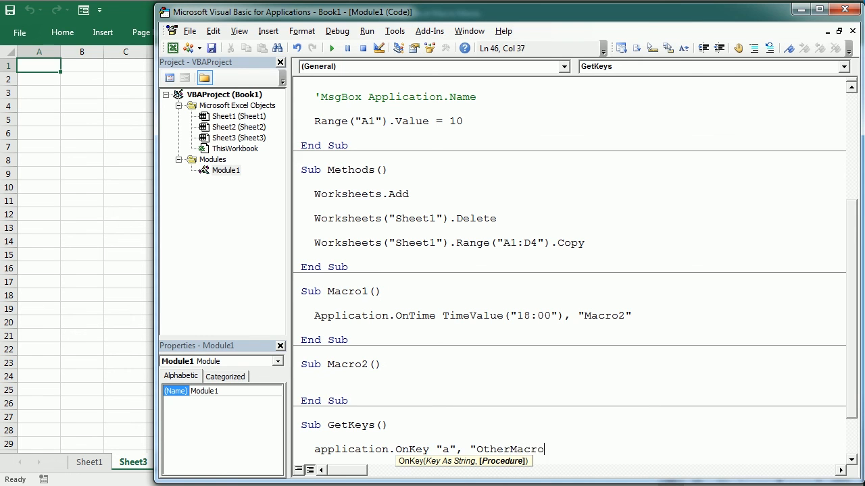
{"action": "type", "text": "\""}
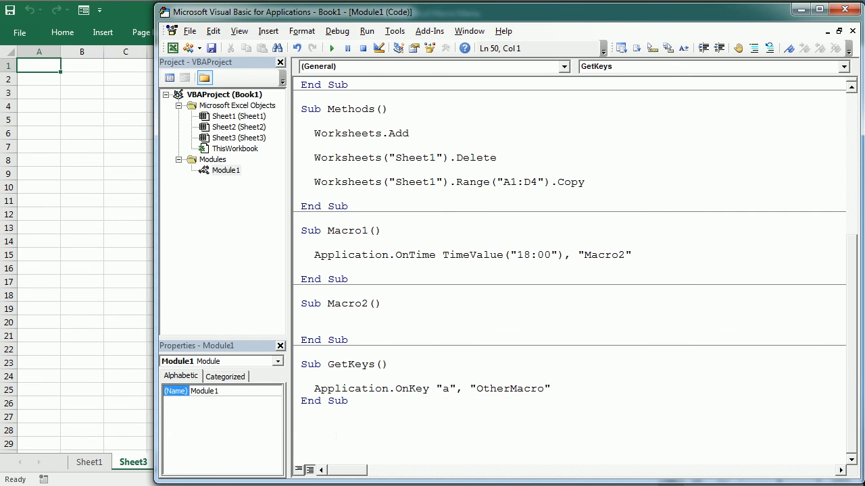
- Add Sub OtherMacro() containing MsgBox "You pressed a"
{"action": "type", "text": "sub Other"}
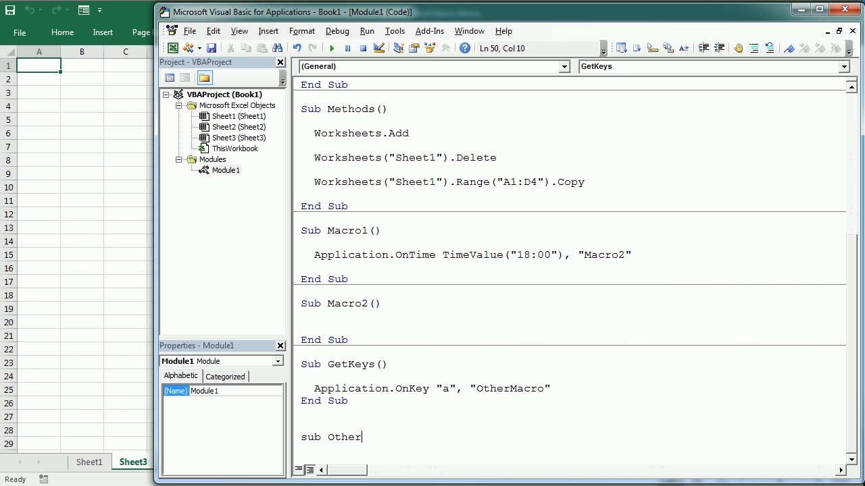
{"action": "type", "text": "Macro()"}
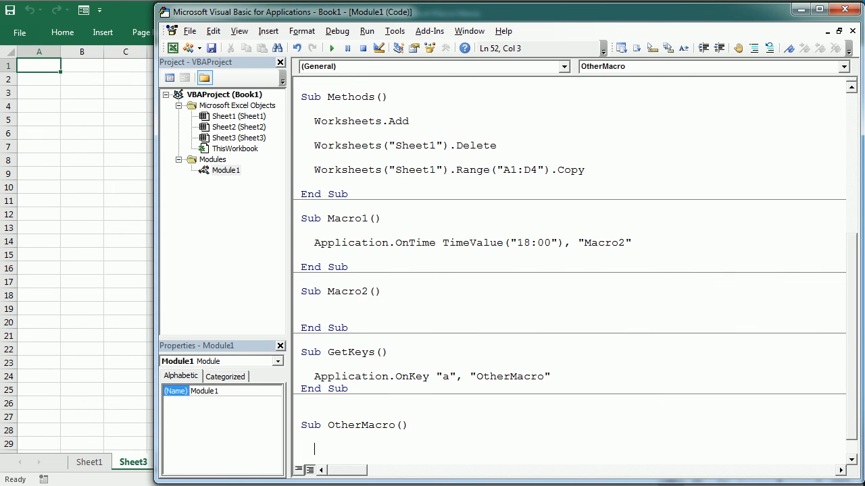
{"action": "type", "text": "msgbox \"You pressed a\""}
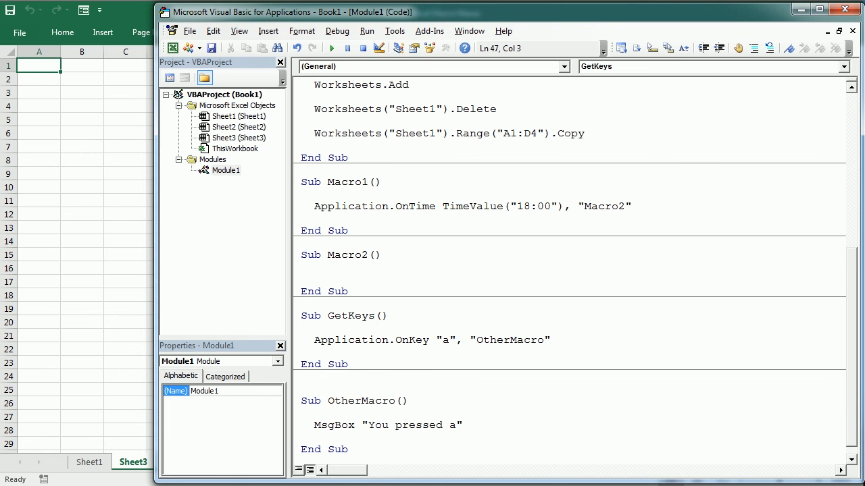
{"action": "mouse_move", "coordinate": [333, 48]}
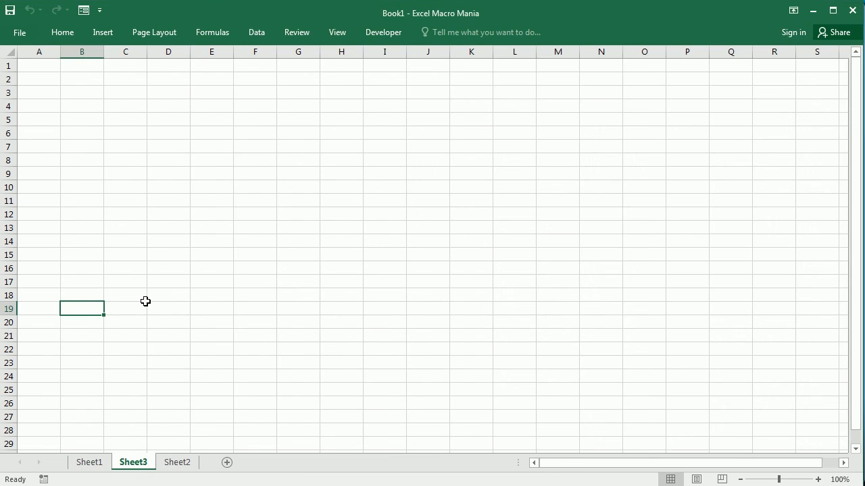
- Press a in Excel to show "You pressed a", dismiss it and return to the code
{"action": "key", "text": "a"}
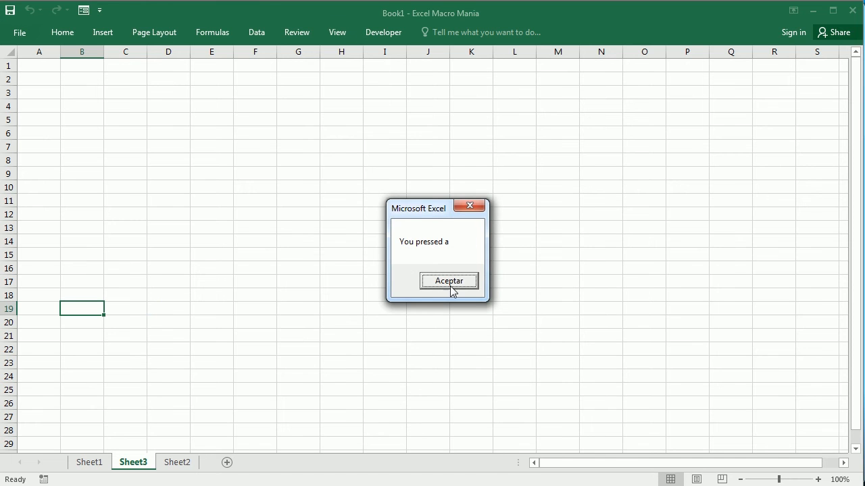
{"action": "left_click", "coordinate": [448, 281]}
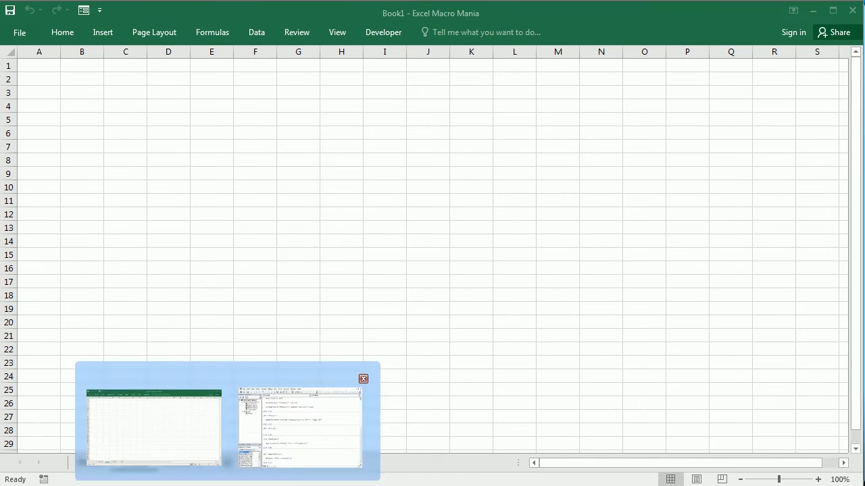
{"action": "left_click", "coordinate": [300, 426]}
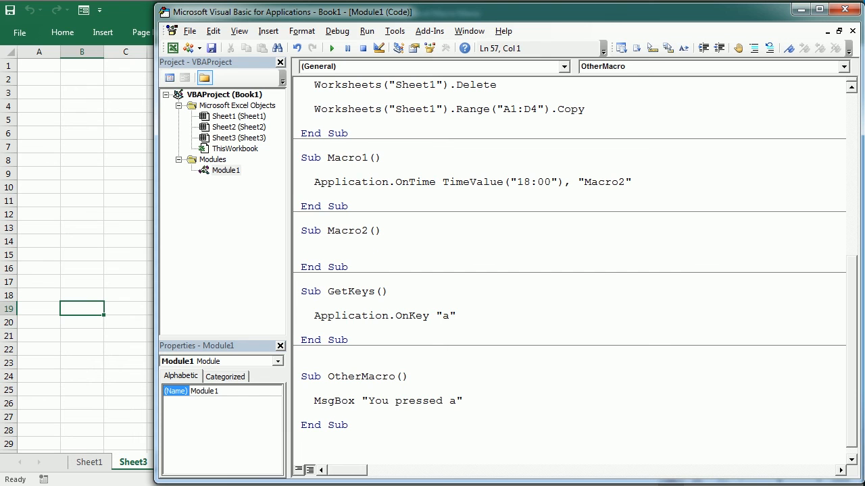
- Write Sub WithStatement with With ActiveSheet.Range("A1")
{"action": "type", "text": "sub W"}
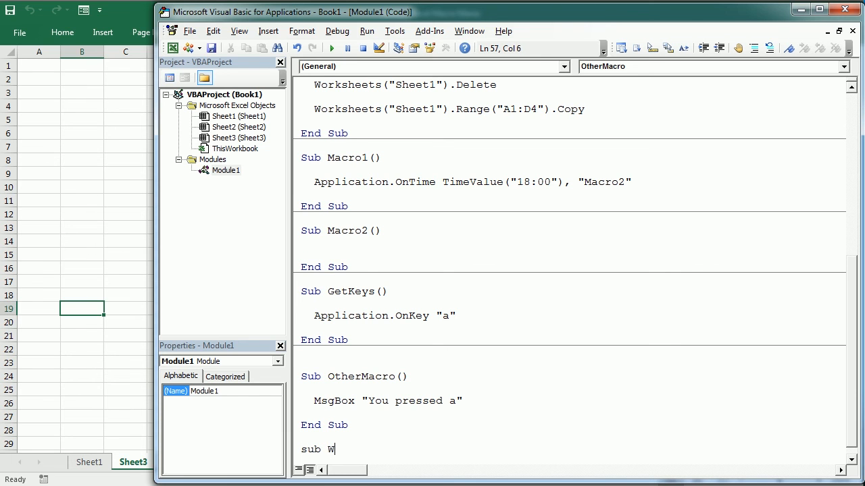
{"action": "type", "text": "ithStatement("}
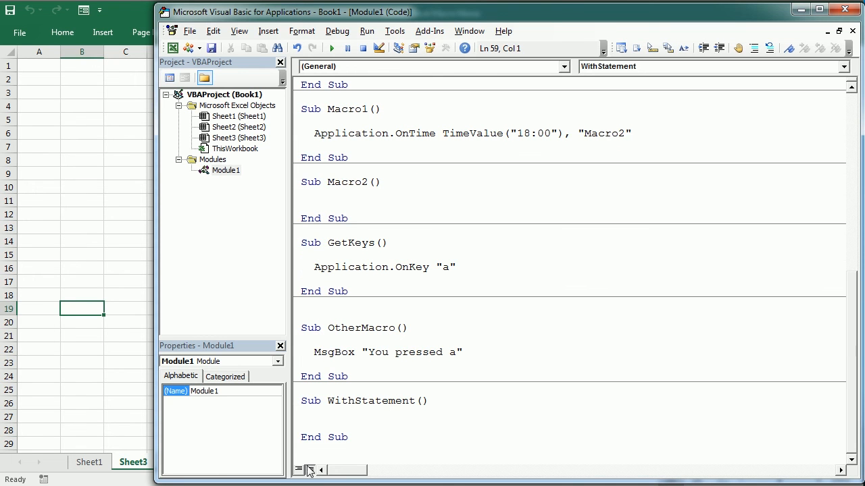
{"action": "scroll", "scroll_direction": "down", "scroll_amount": 3}
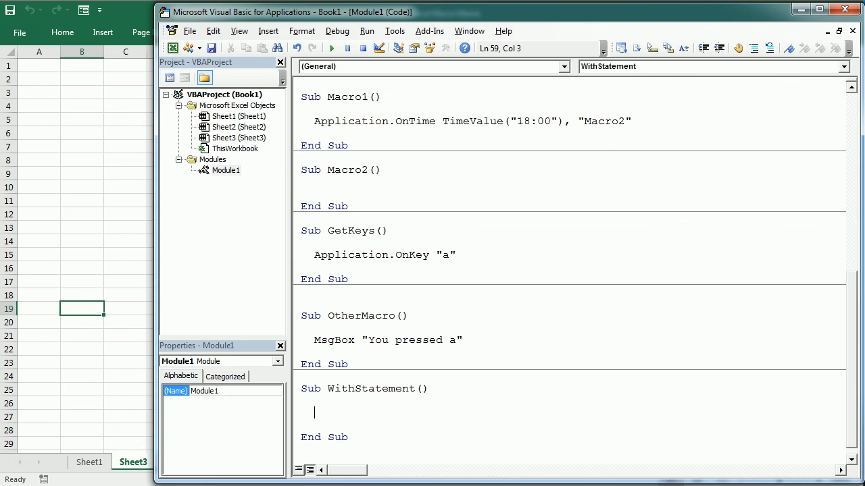
{"action": "type", "text": "with activesheet."}
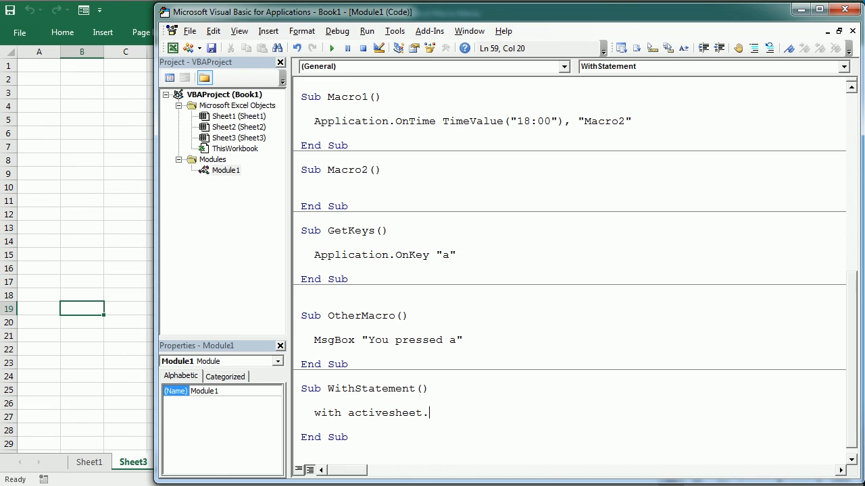
{"action": "type", "text": "range("}
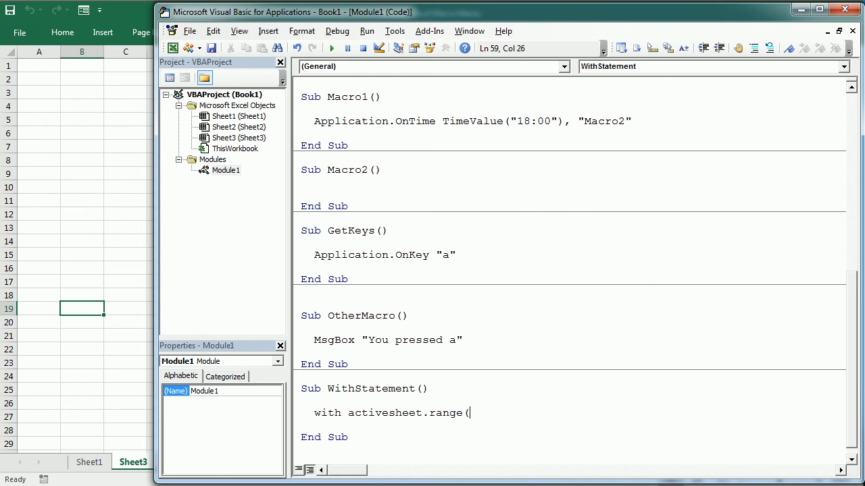
{"action": "type", "text": "\"A1"}
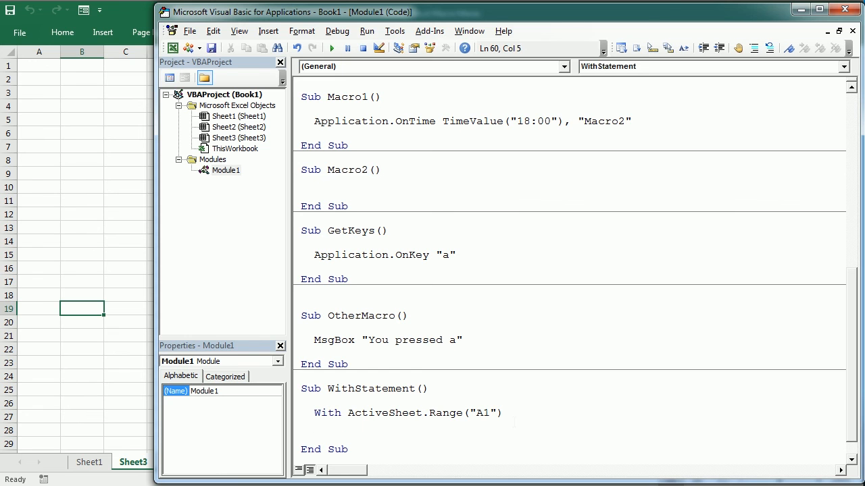
- Inside the With block set .Value = "Discussion", .Font.Name = "Arial", .Font.Size = 14
{"action": "type", "text": ".value ="}
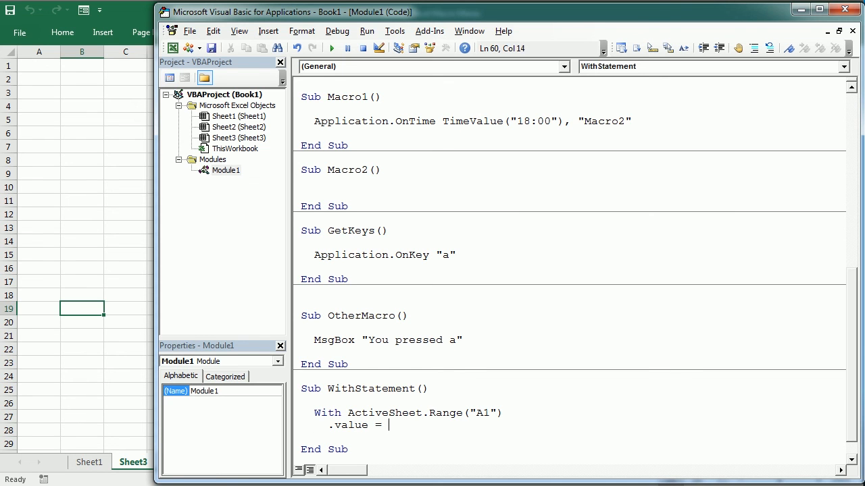
{"action": "type", "text": "\"Discussion\""}
{"action": "left_click", "coordinate": [568, 437]}
{"action": "type", "text": "."}
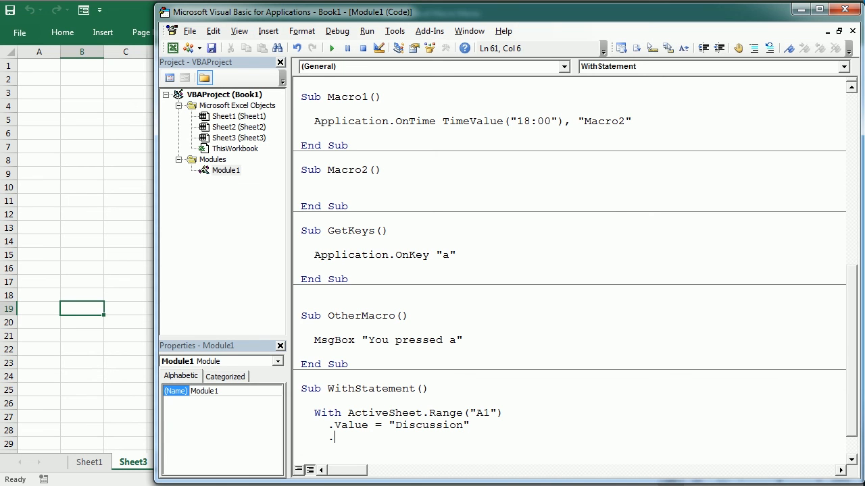
{"action": "type", "text": "font."}
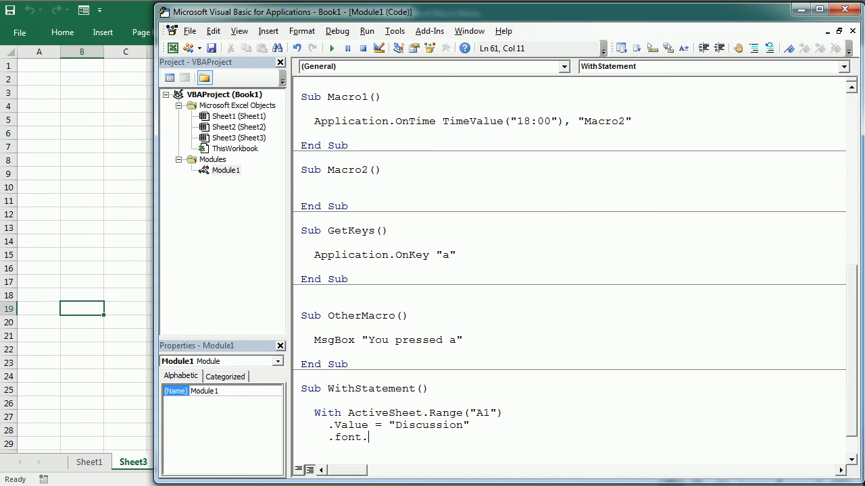
{"action": "type", "text": "name"}
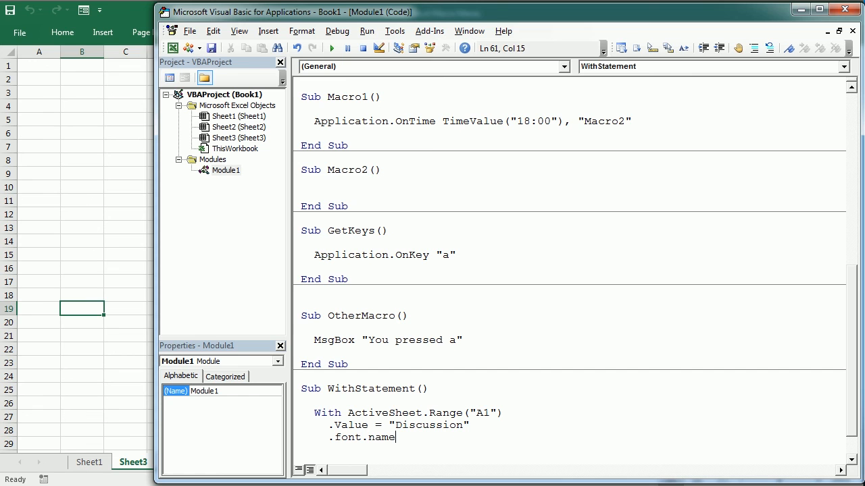
{"action": "type", "text": "=\"Arial\""}
{"action": "type", "text": ".font."}
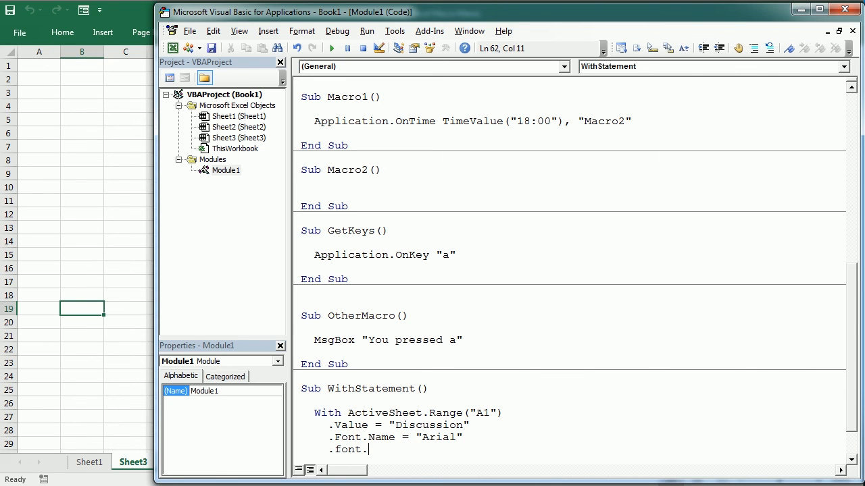
{"action": "type", "text": "size"}
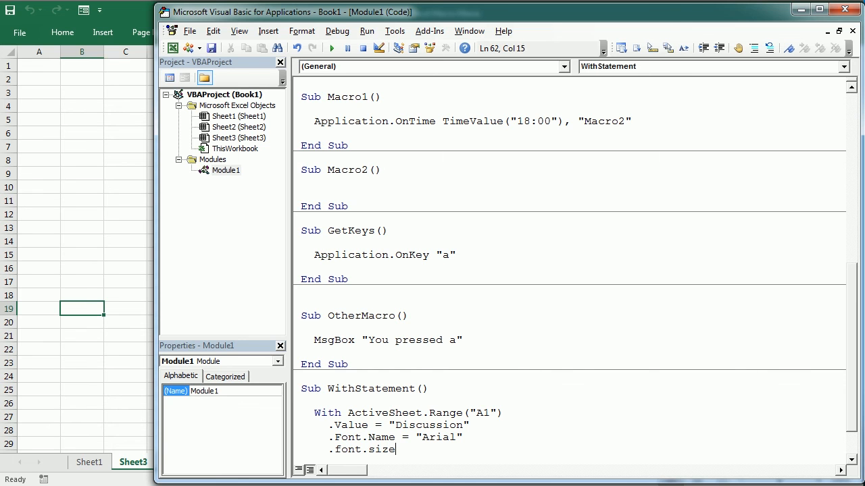
{"action": "type", "text": "=14"}
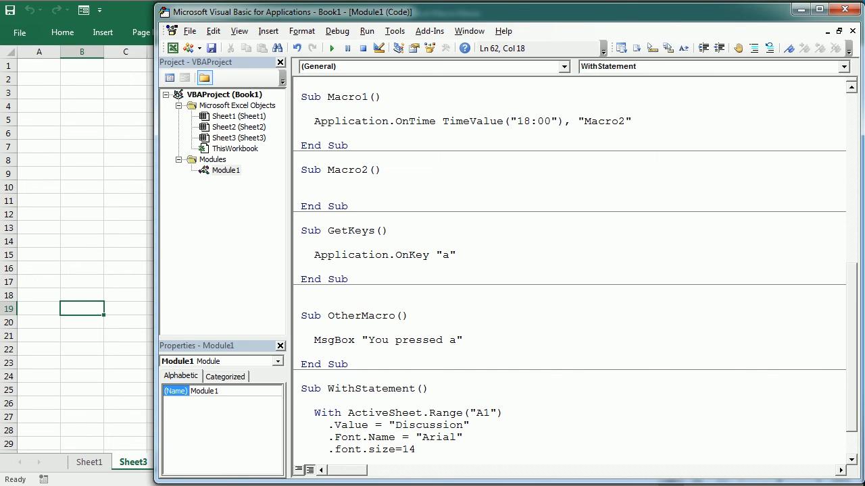